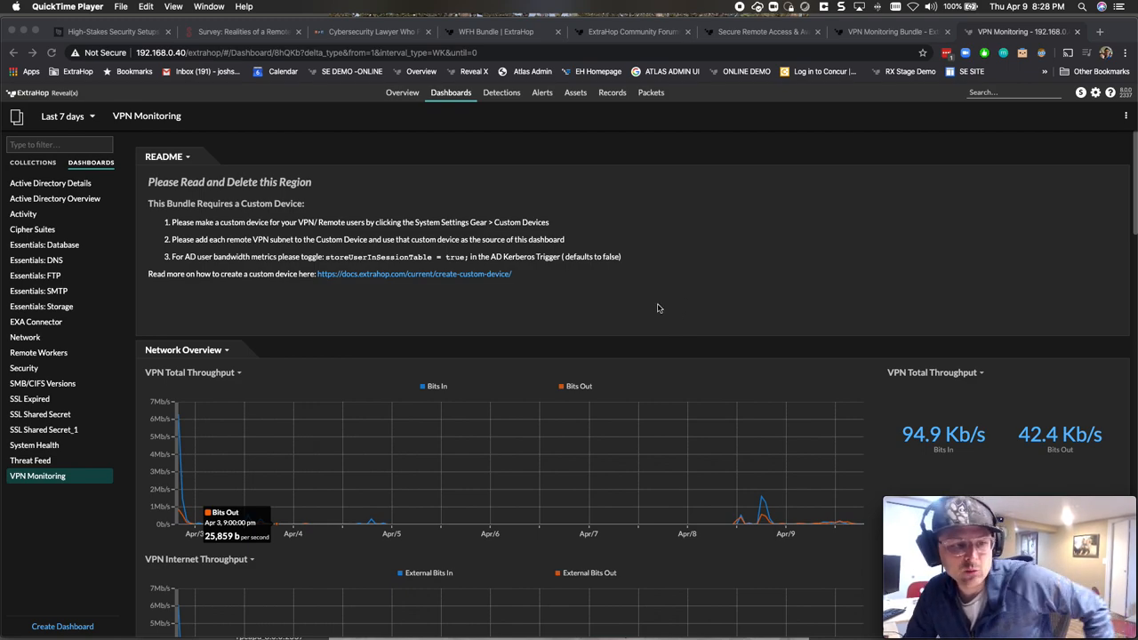
pyautogui.moveTo(669, 311)
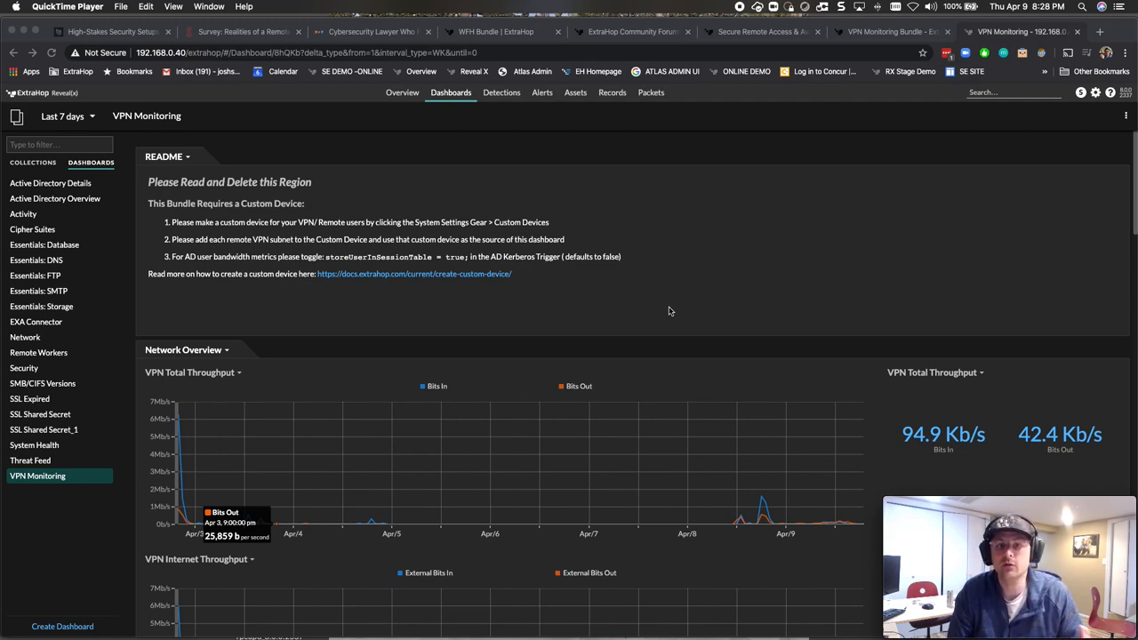
pyautogui.moveTo(703, 135)
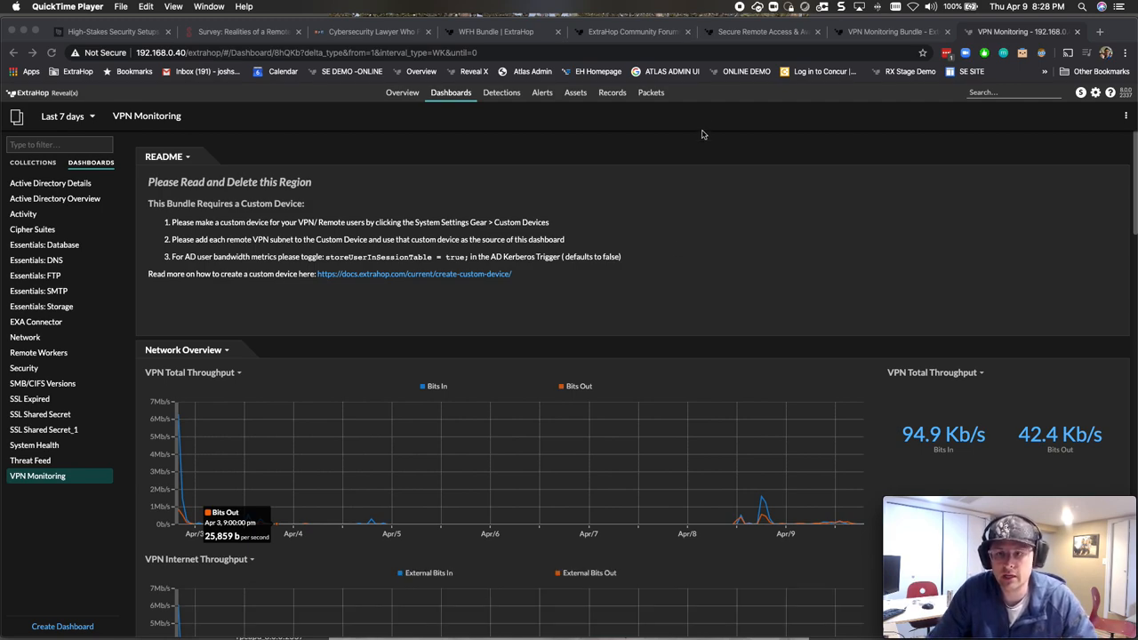
# - Review the VPN Monitoring Bundle forum topic, then scroll the remote access page to its Dashboard Bundle downloads
pyautogui.click(893, 31)
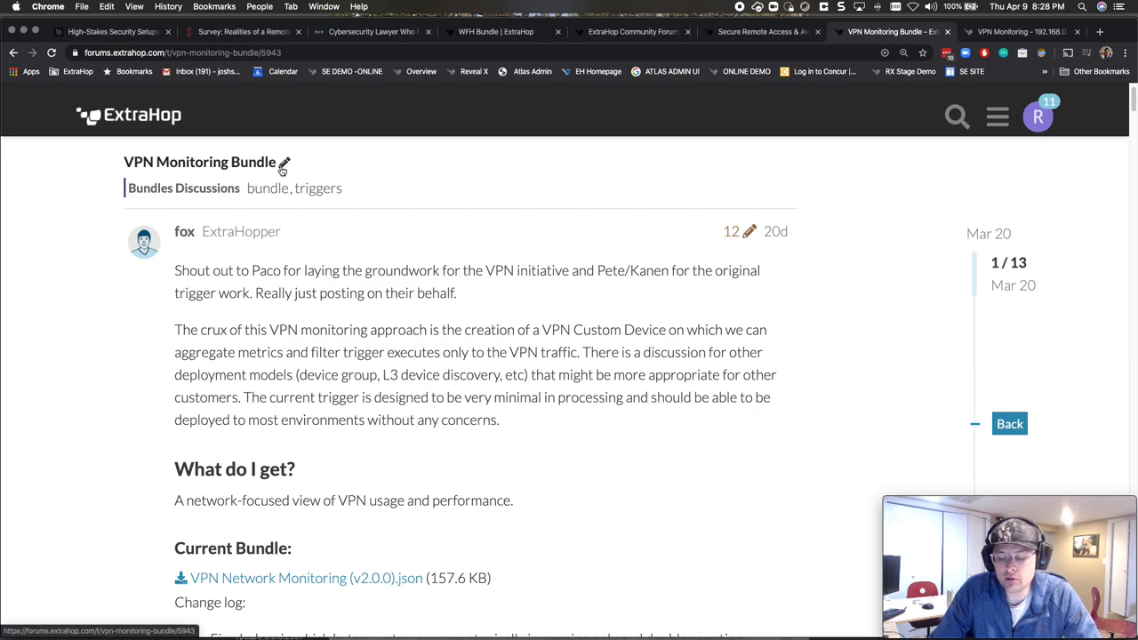
pyautogui.moveTo(284, 161)
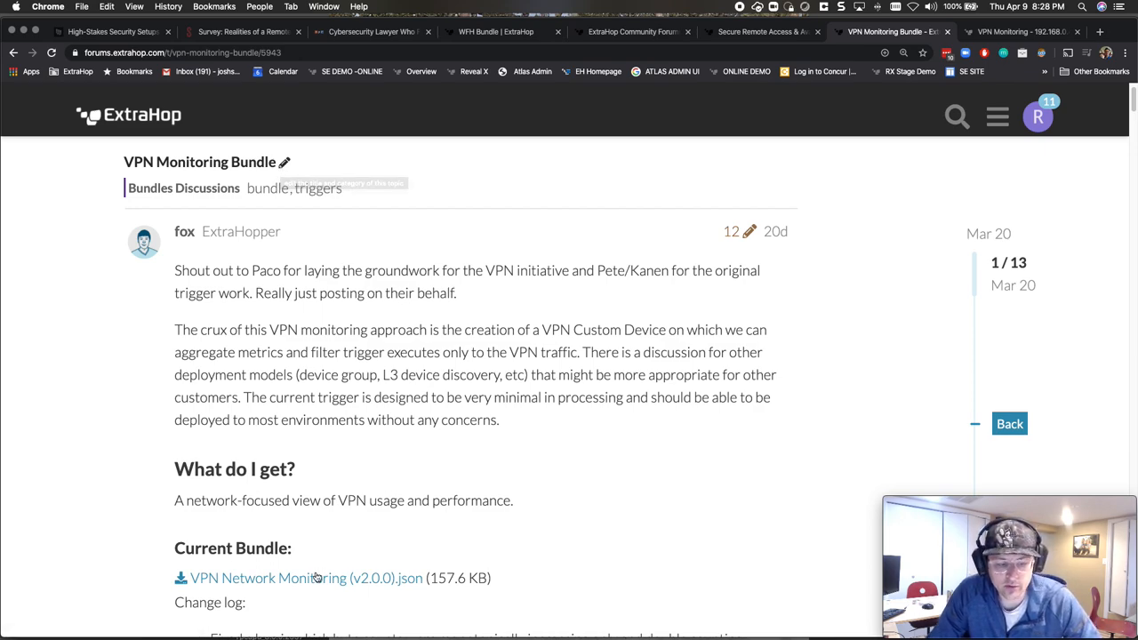
pyautogui.moveTo(618, 80)
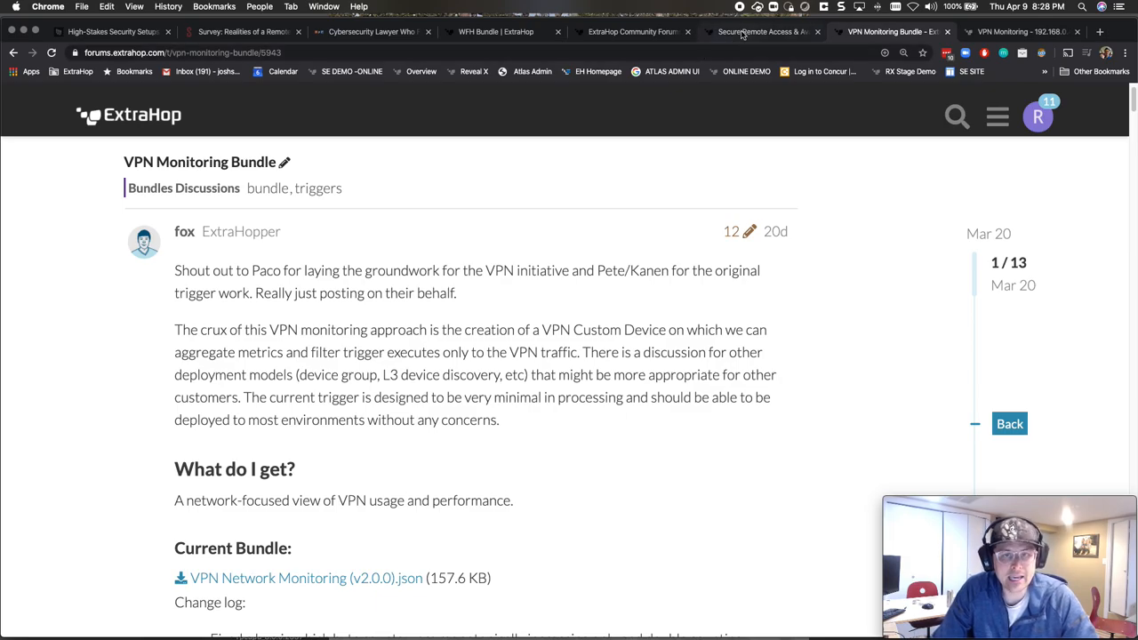
pyautogui.click(760, 32)
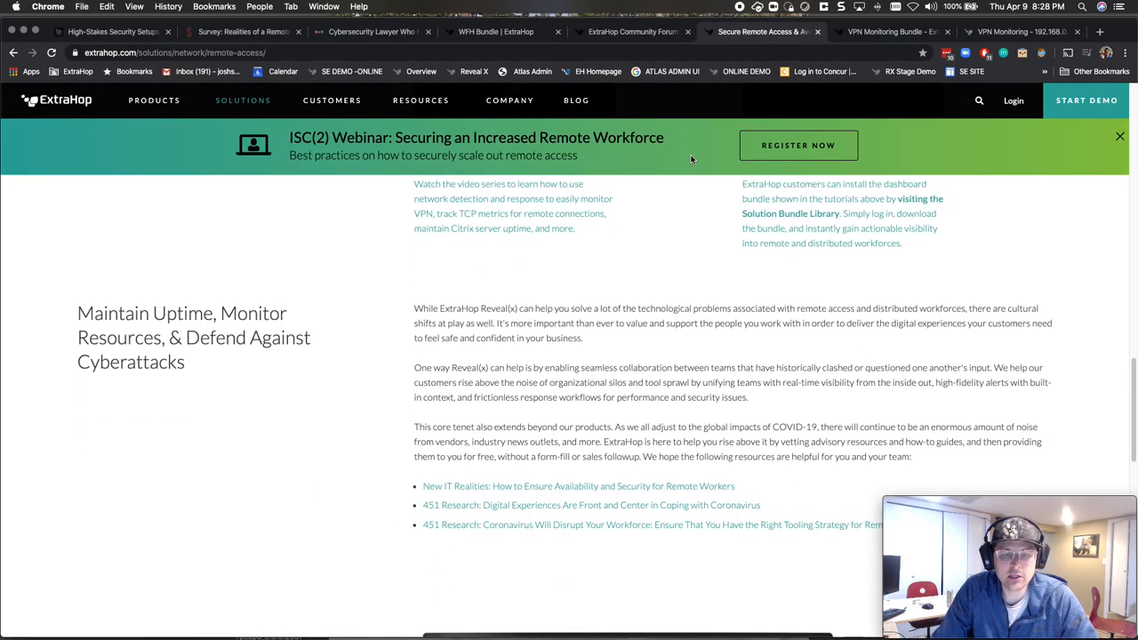
pyautogui.scroll(3)
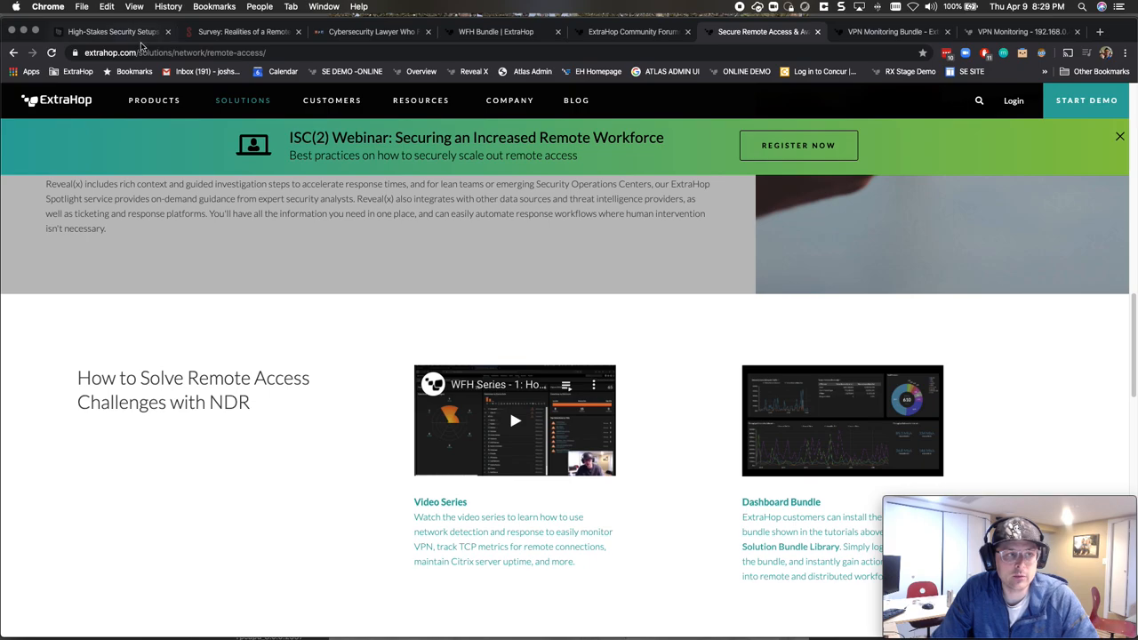
pyautogui.scroll(-3)
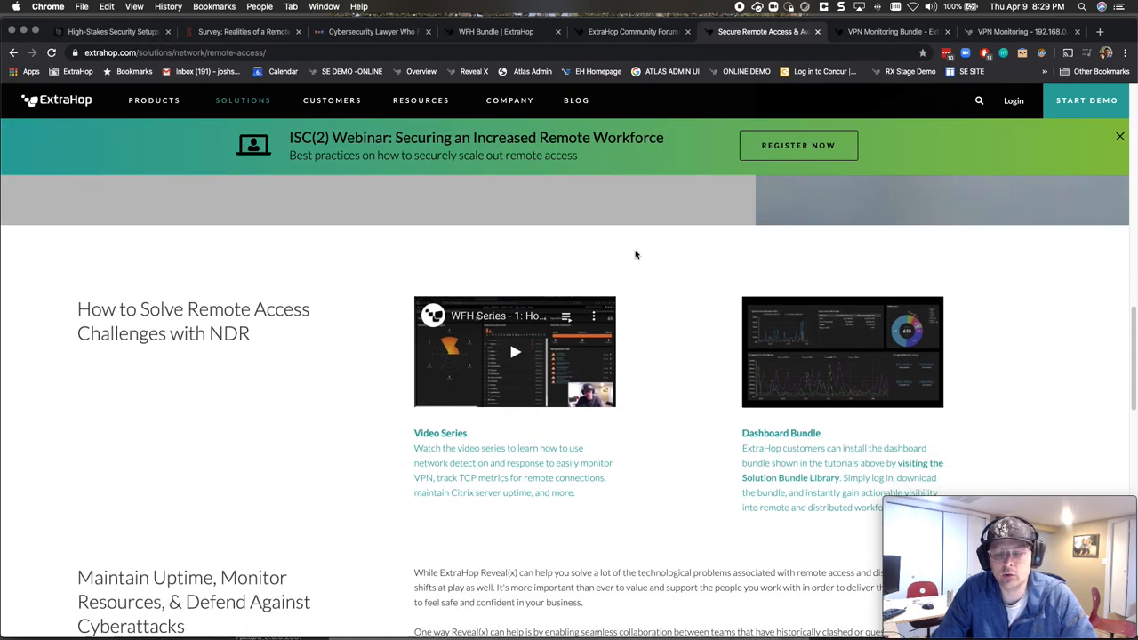
pyautogui.moveTo(741, 366)
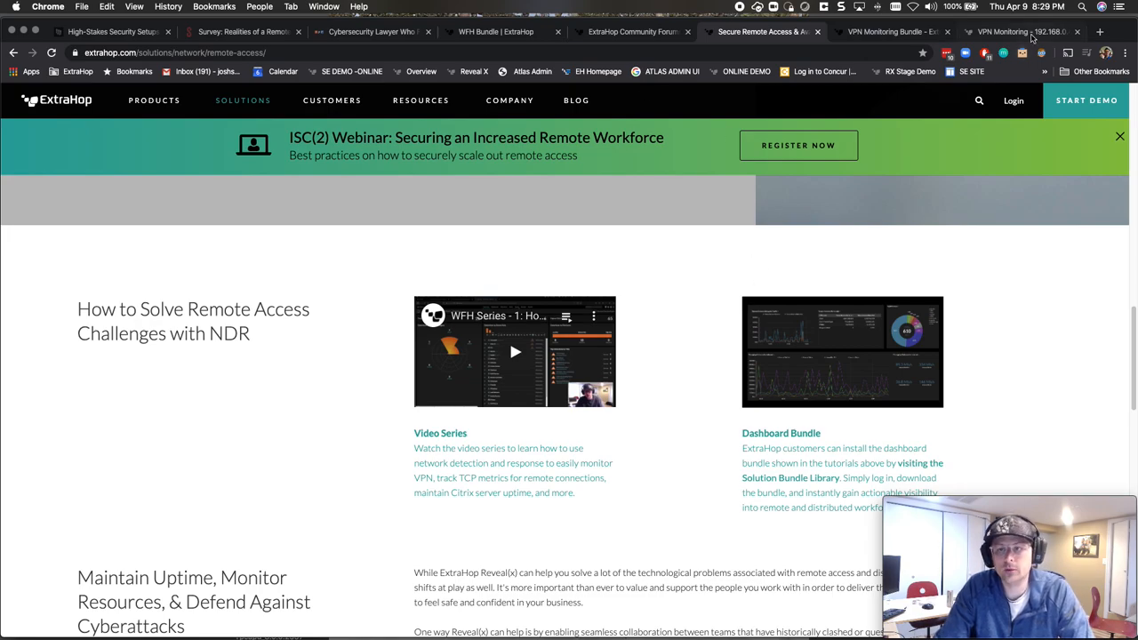
# - In Reveal(x) system settings, open Bundles and bring up Upload Bundle with no file chosen
pyautogui.click(1018, 32)
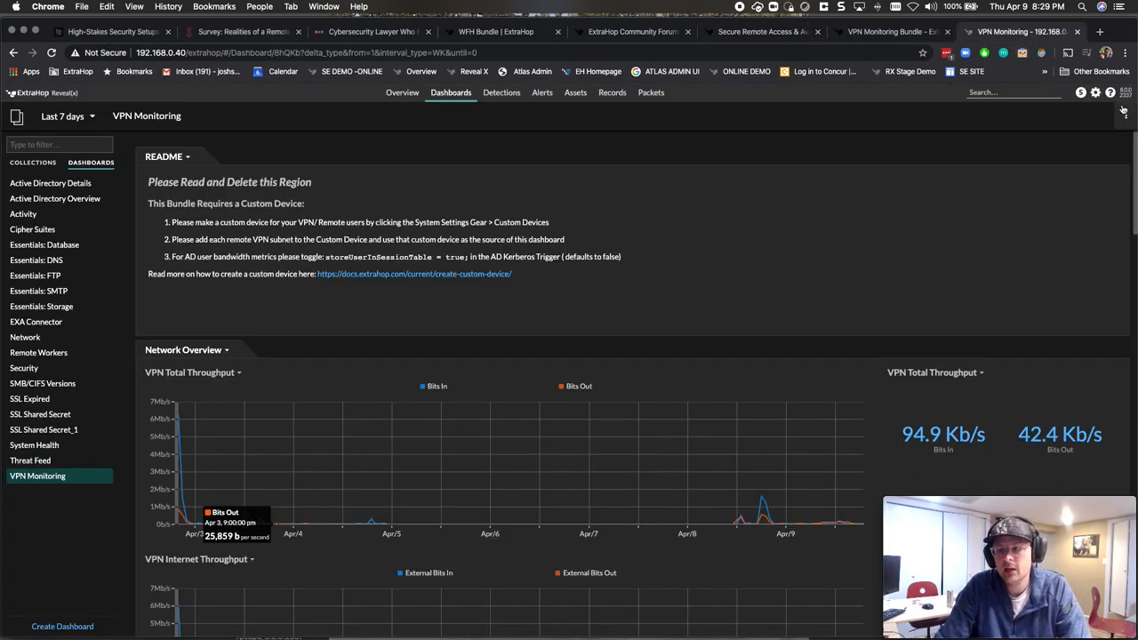
pyautogui.click(1095, 93)
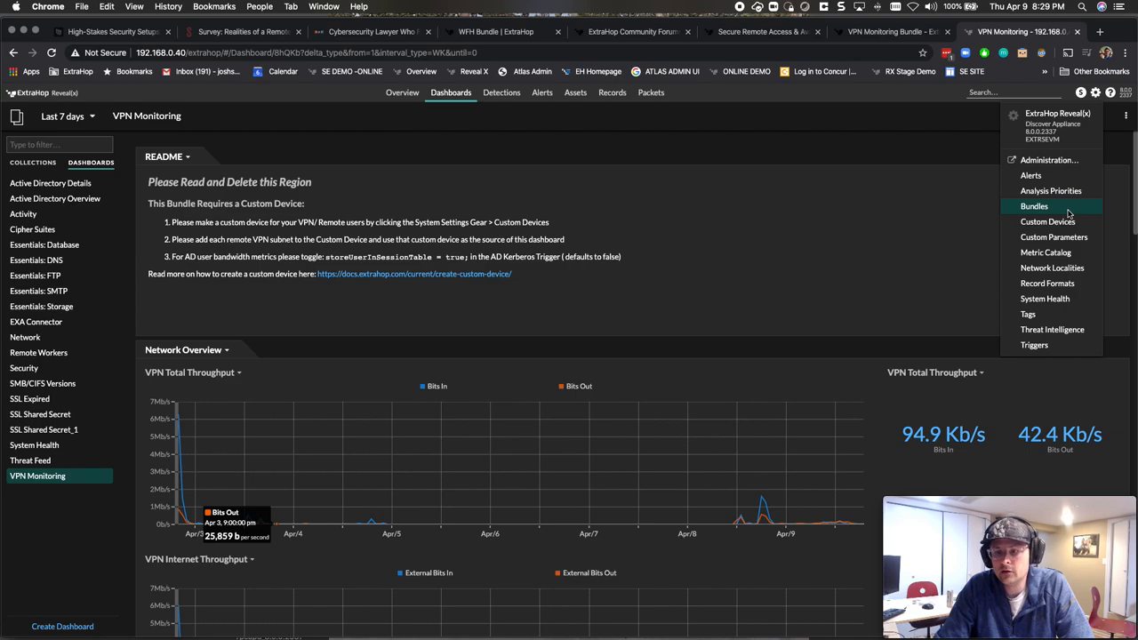
pyautogui.click(1034, 205)
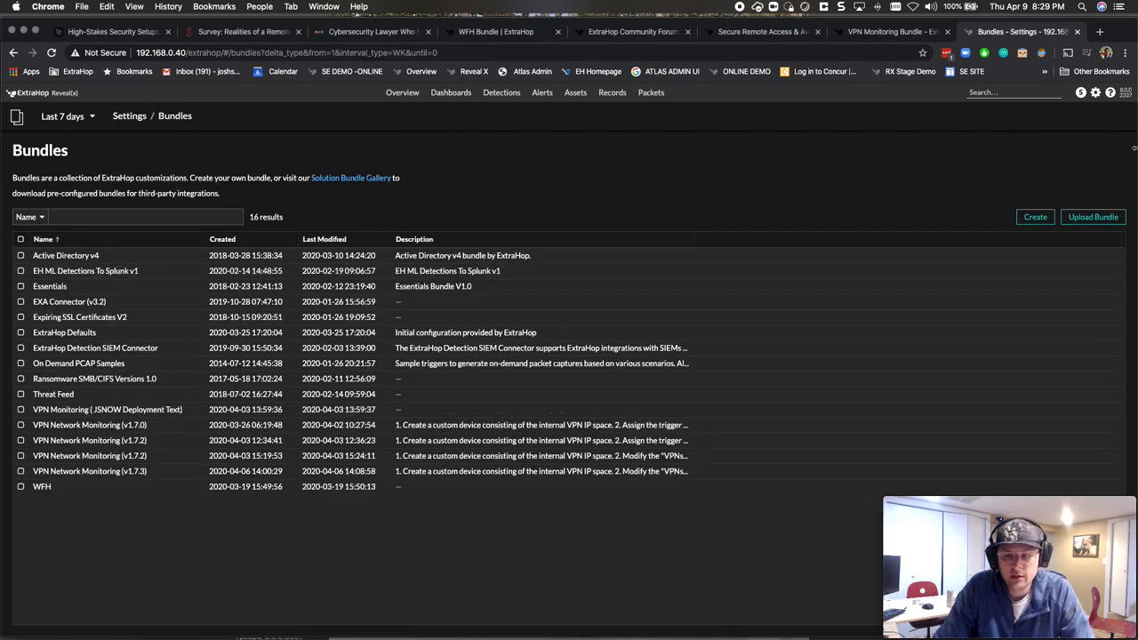
pyautogui.click(1093, 216)
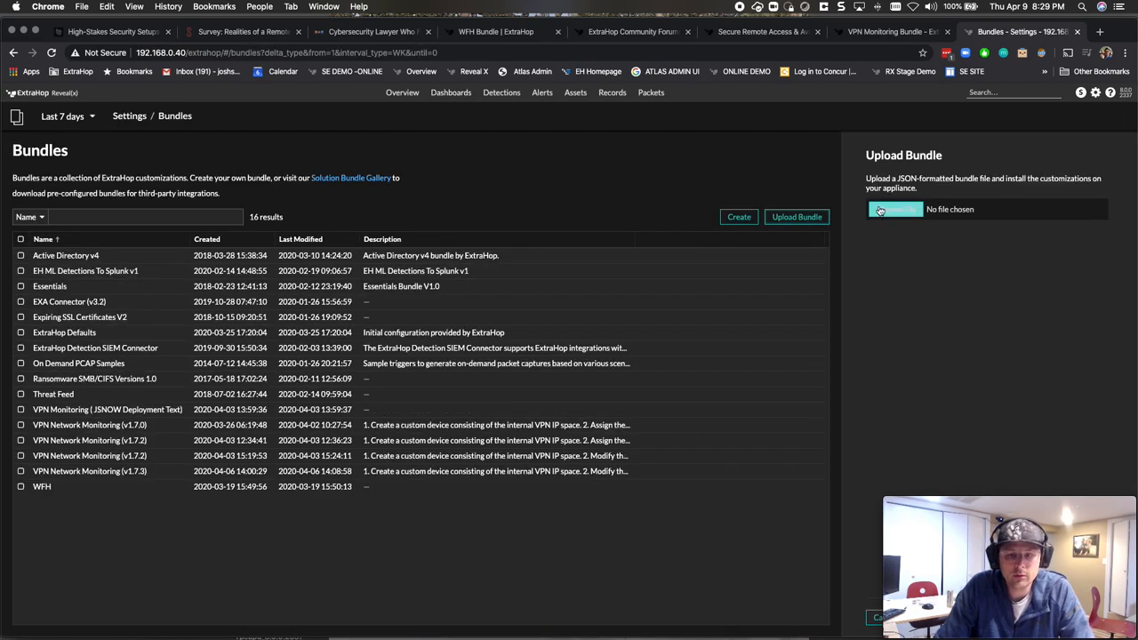
pyautogui.moveTo(721, 184)
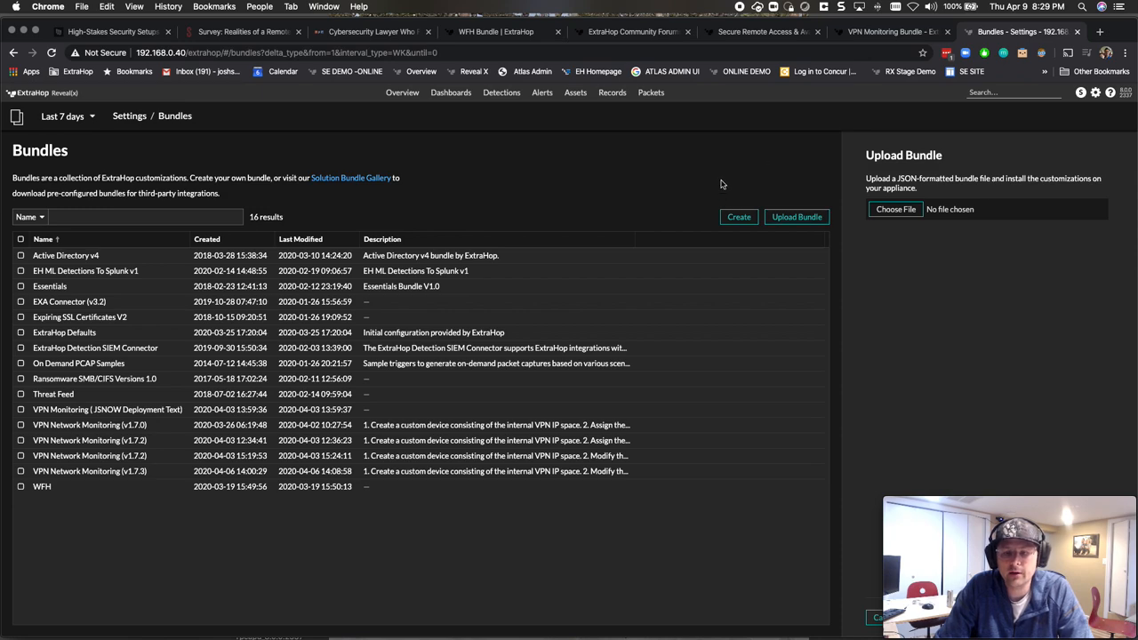
pyautogui.moveTo(536, 65)
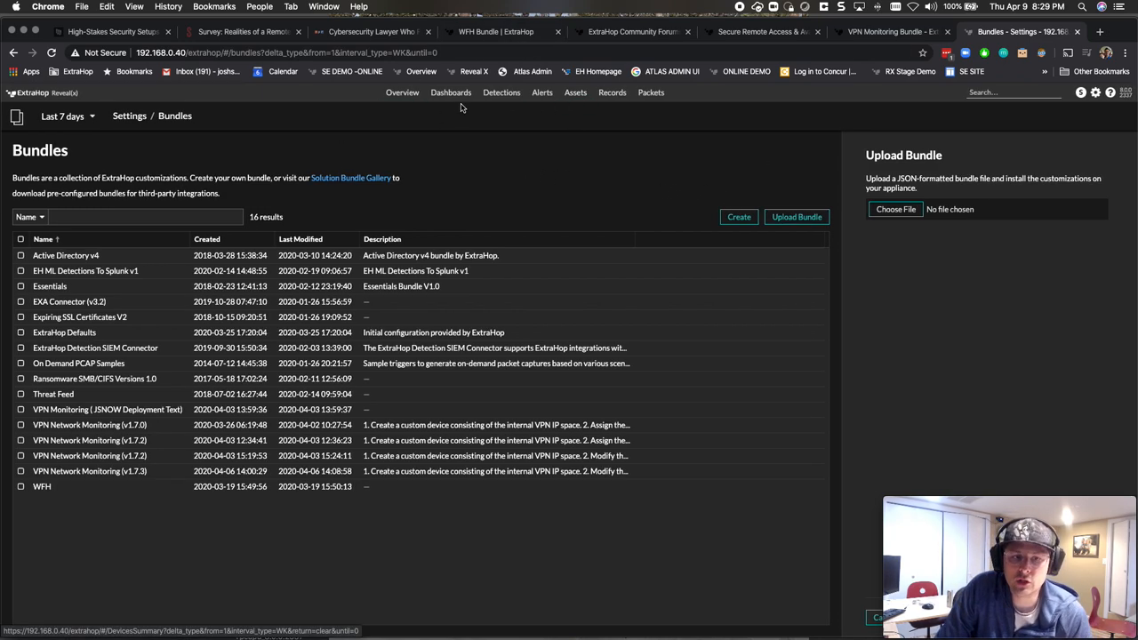
# - Go back to the VPN Monitoring dashboard and its custom device setup README
pyautogui.click(451, 92)
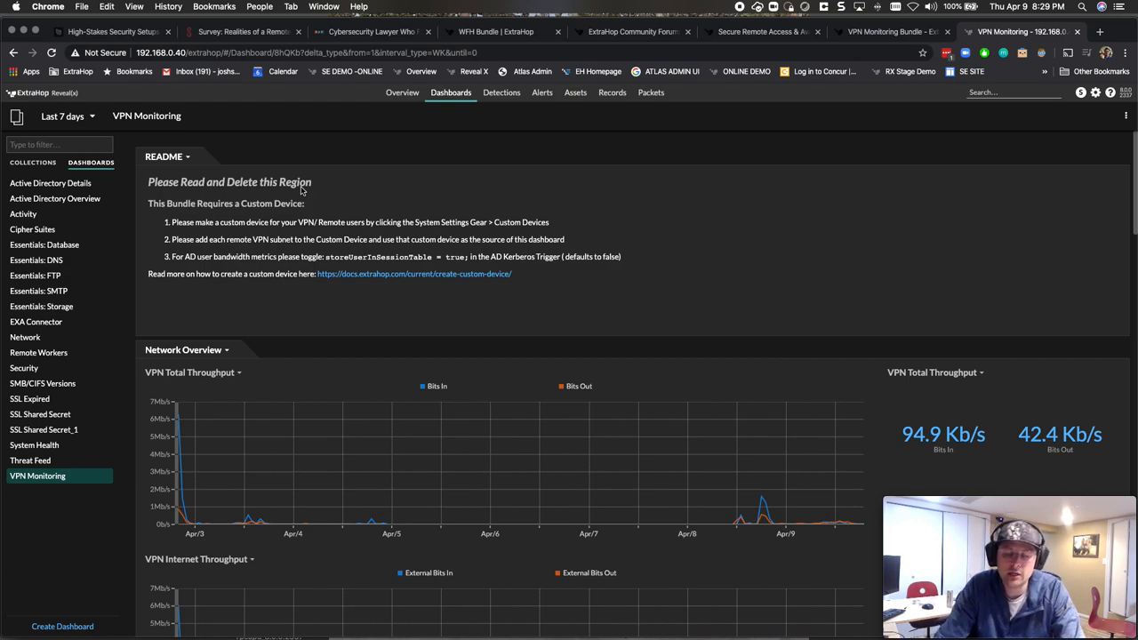
pyautogui.moveTo(336, 185)
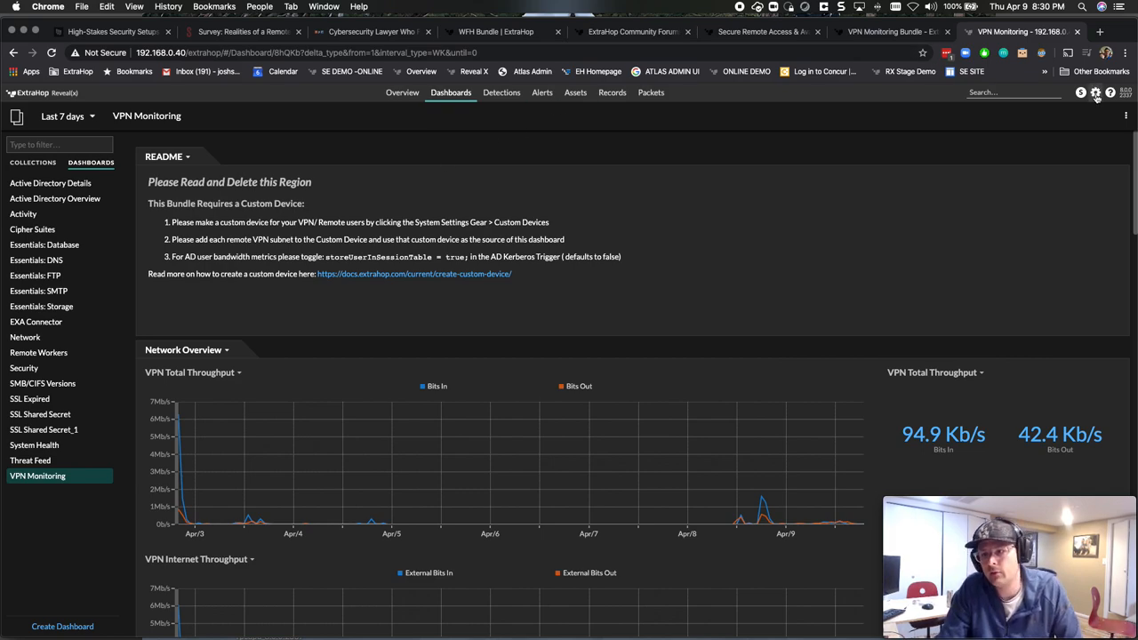
# - Open Analysis Priorities to view current advanced and standard analysis device usage
pyautogui.click(1095, 92)
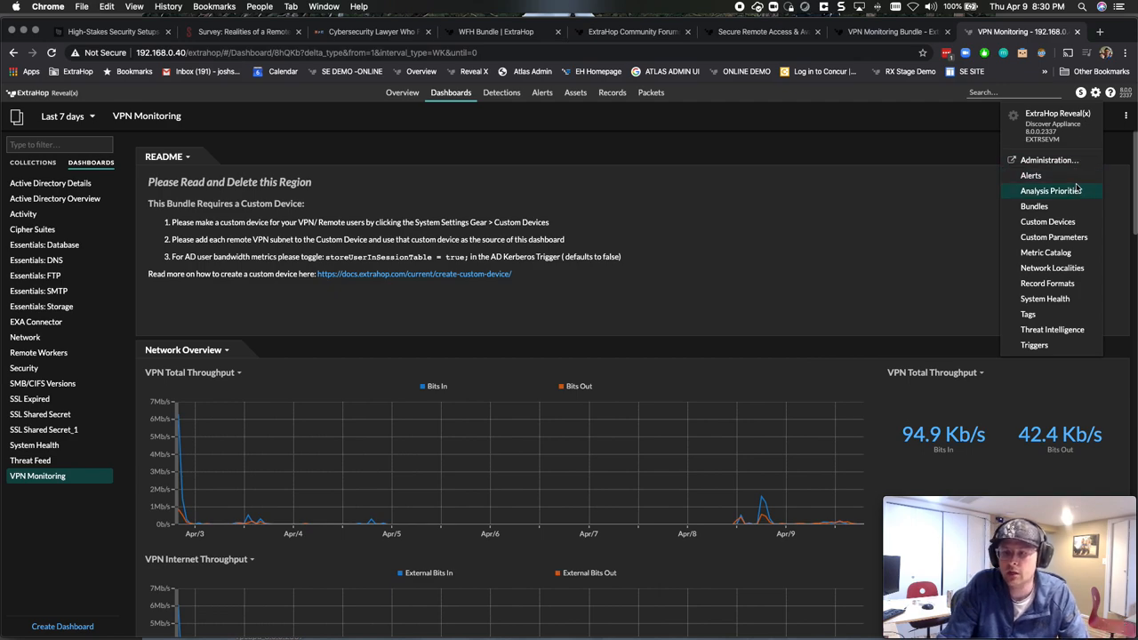
pyautogui.click(1052, 190)
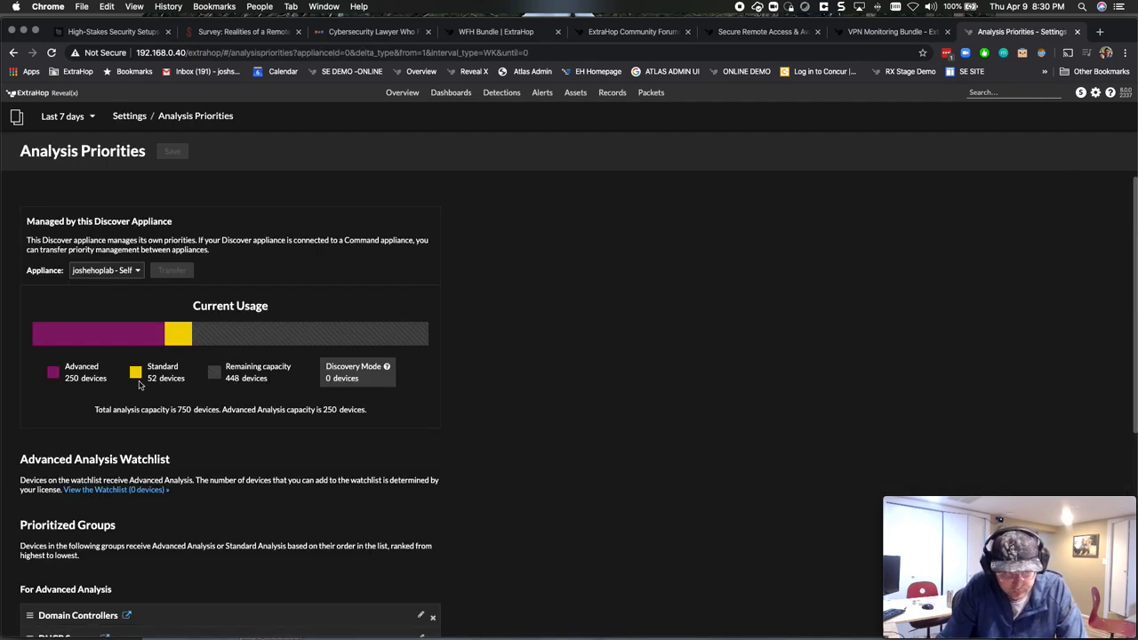
pyautogui.moveTo(119, 343)
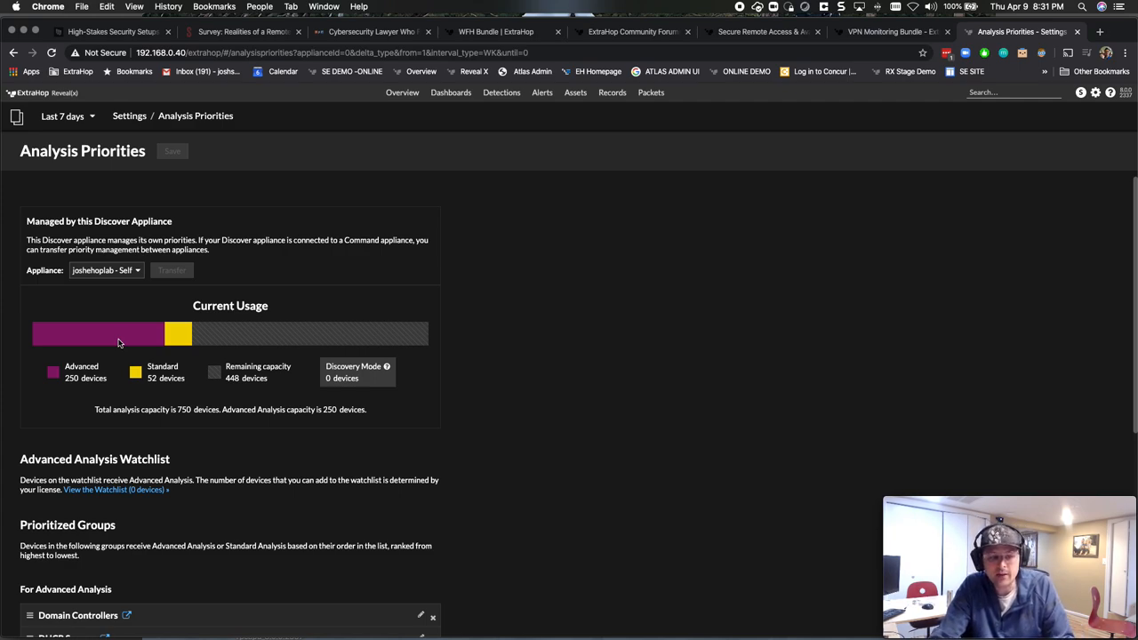
pyautogui.moveTo(89, 342)
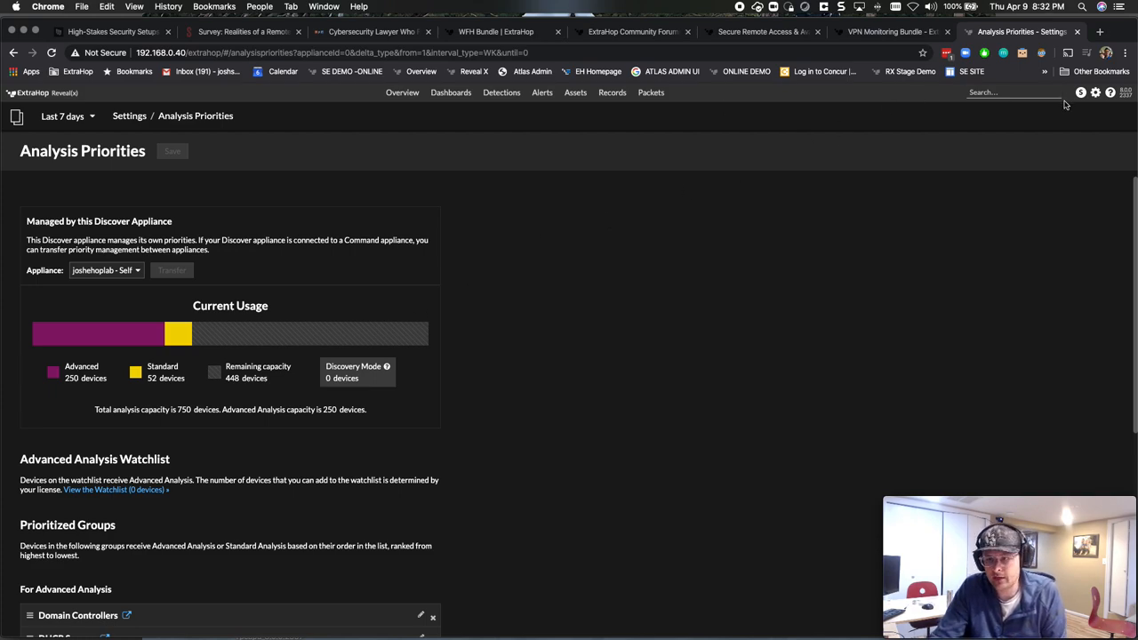
# - Open appliance Administration and view the Capture Configuration options list
pyautogui.click(1094, 93)
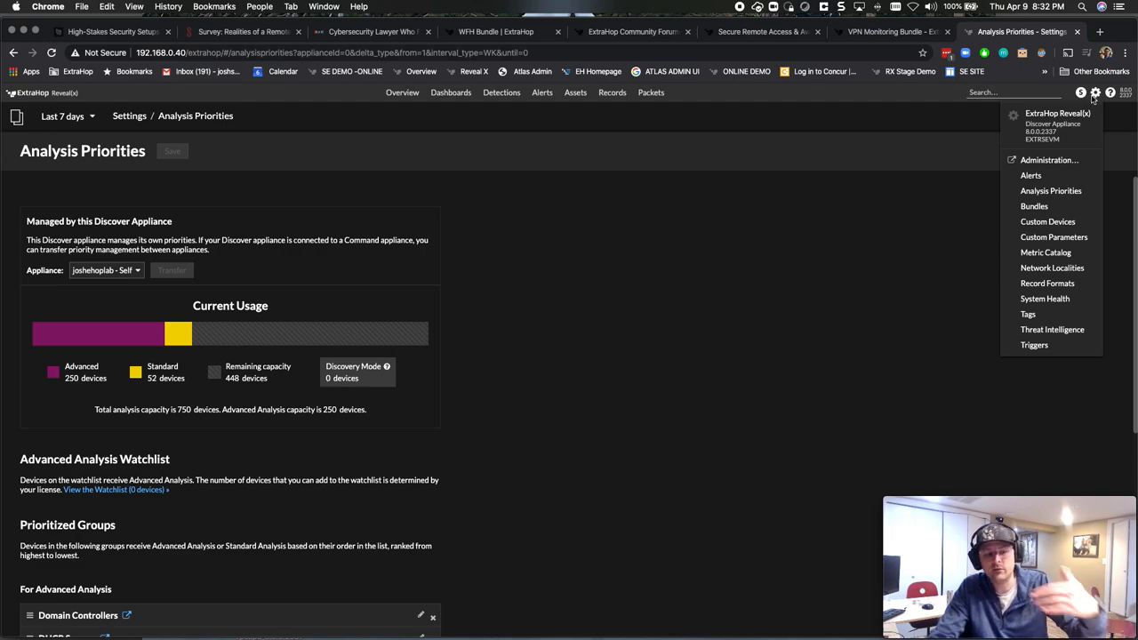
pyautogui.moveTo(1088, 103)
pyautogui.write('192.168.0.')
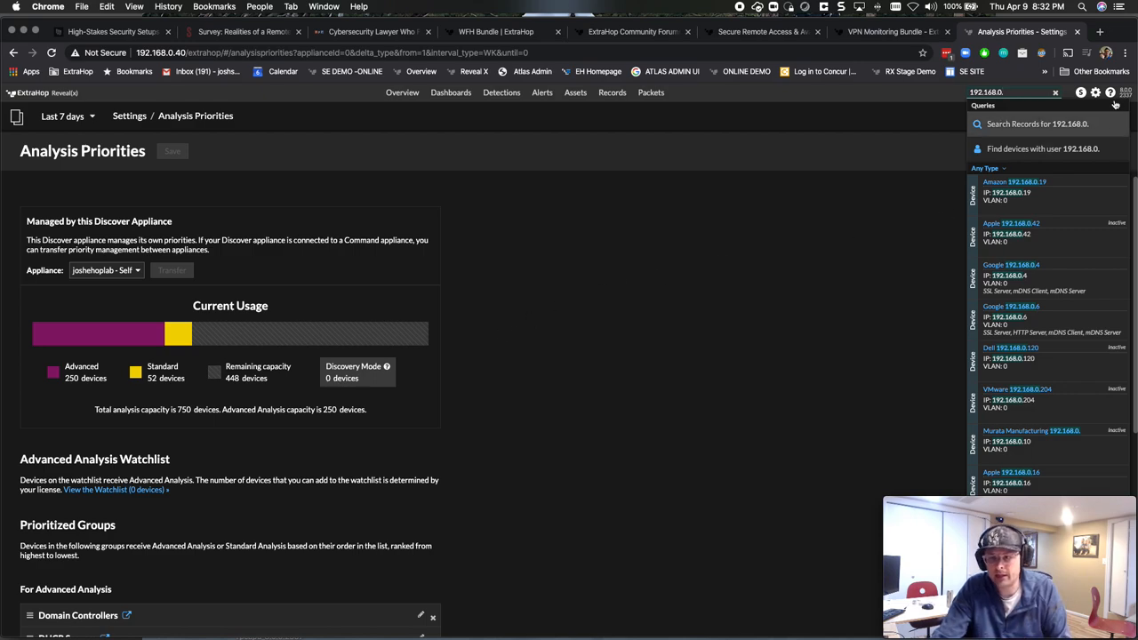
pyautogui.click(1095, 92)
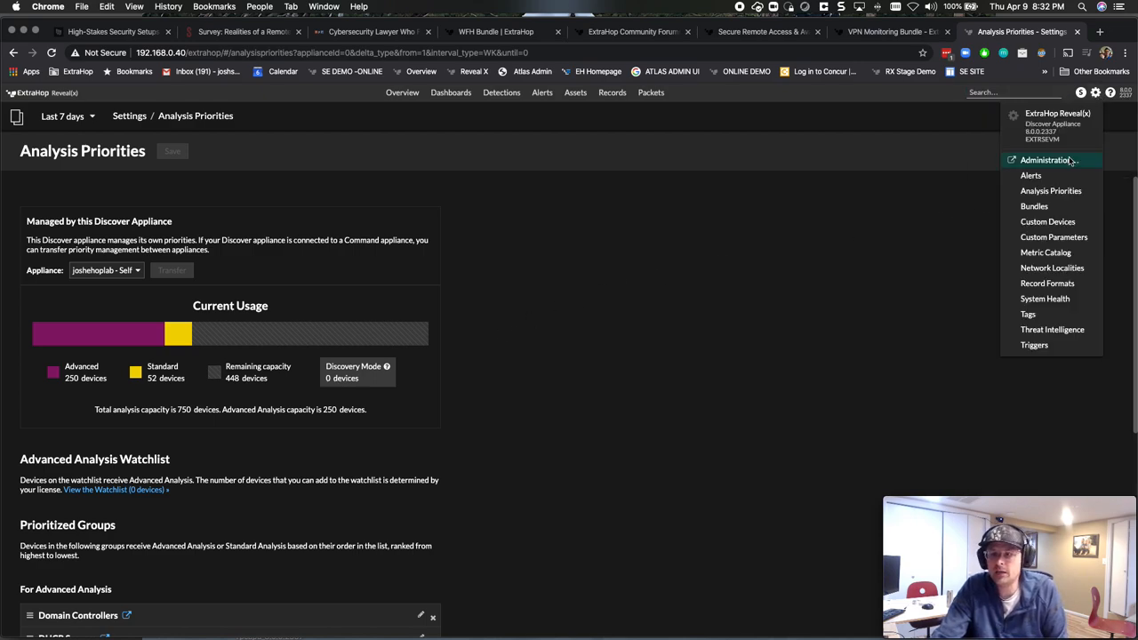
pyautogui.click(1045, 160)
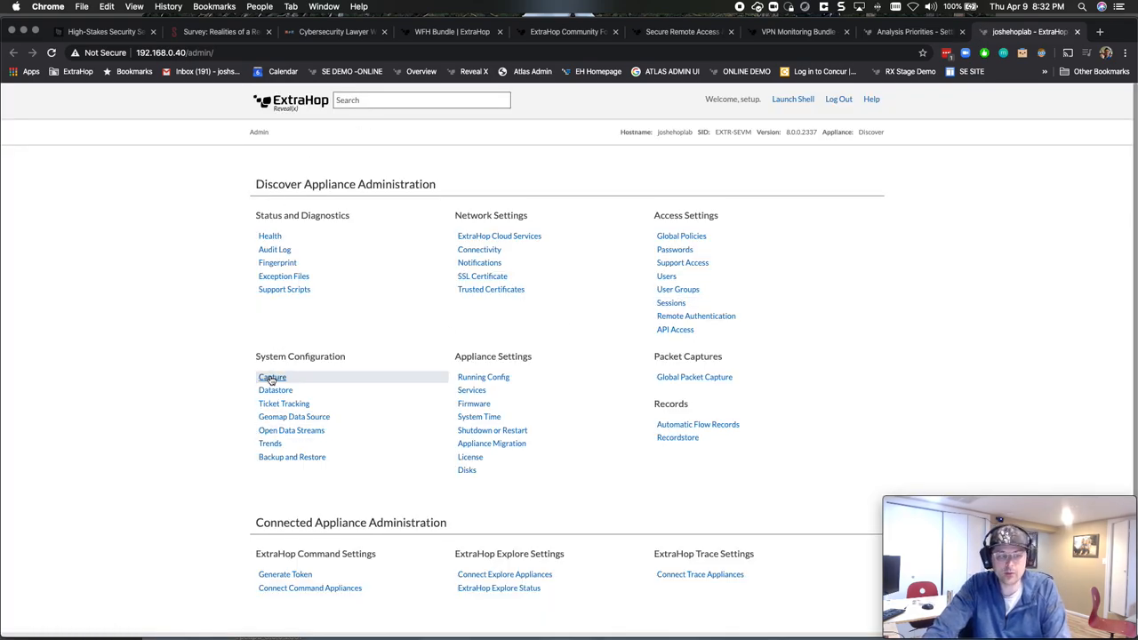
pyautogui.click(271, 377)
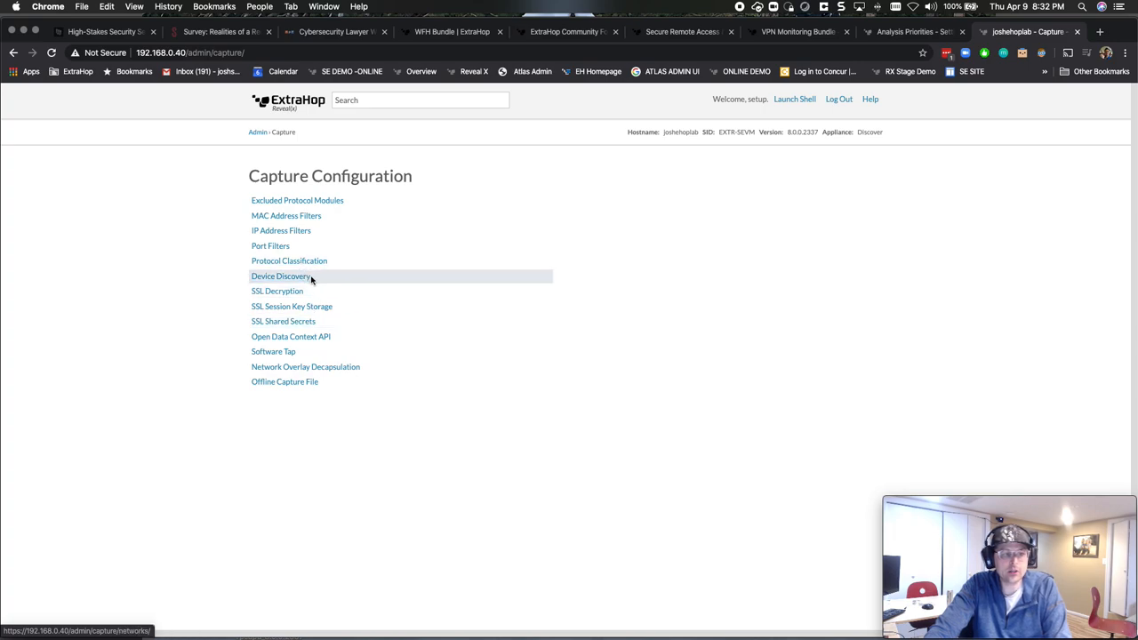
pyautogui.moveTo(291, 336)
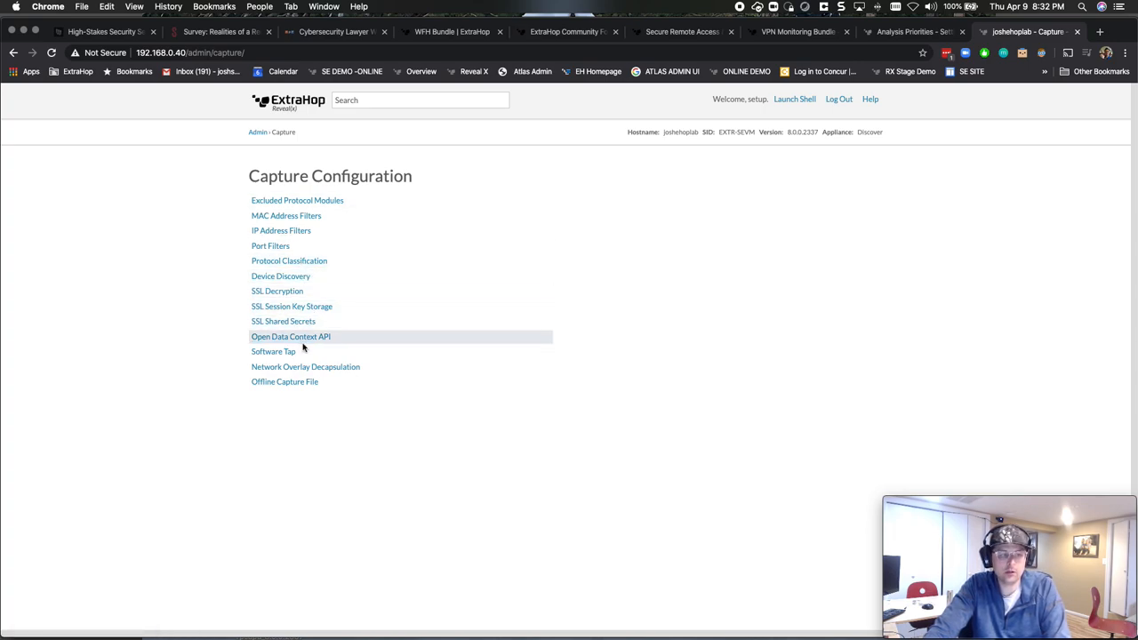
pyautogui.moveTo(289, 260)
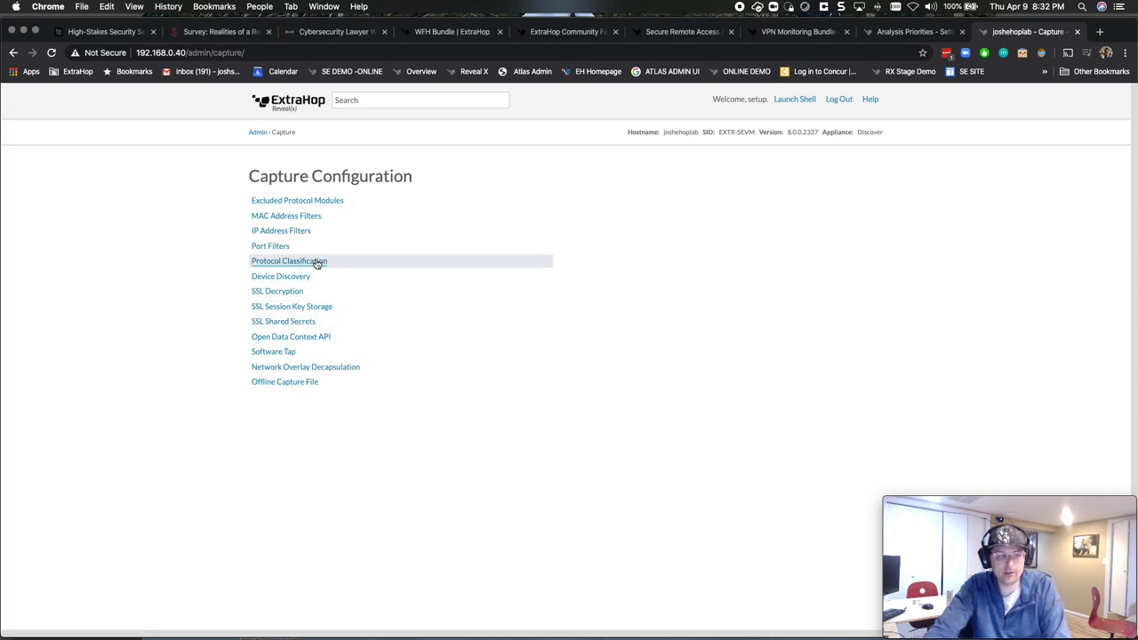
pyautogui.click(280, 276)
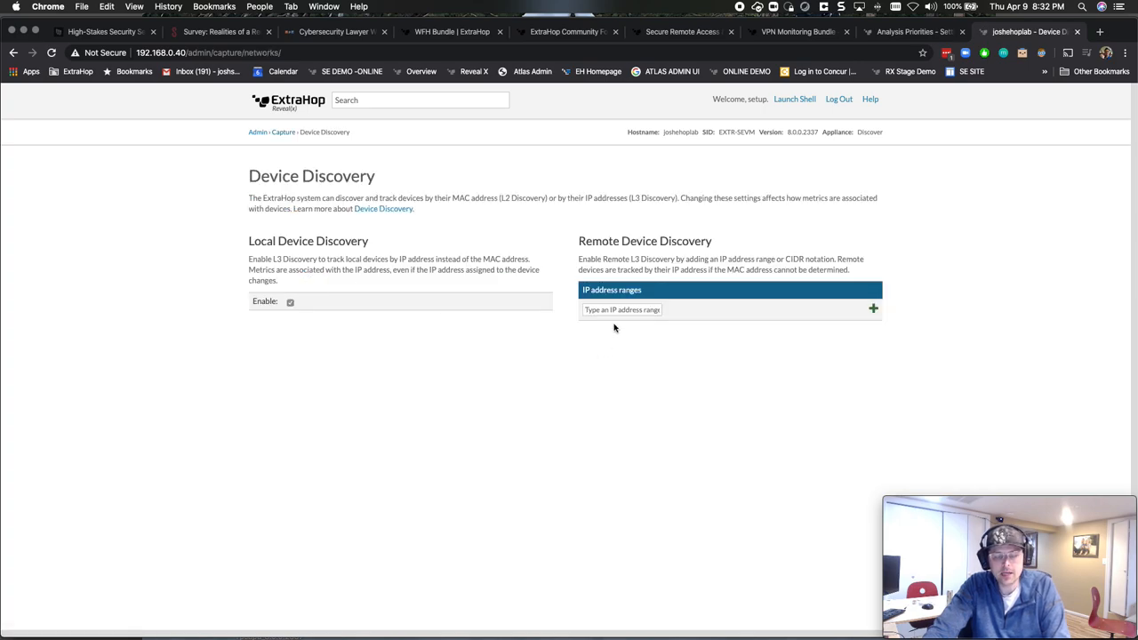
pyautogui.write('192')
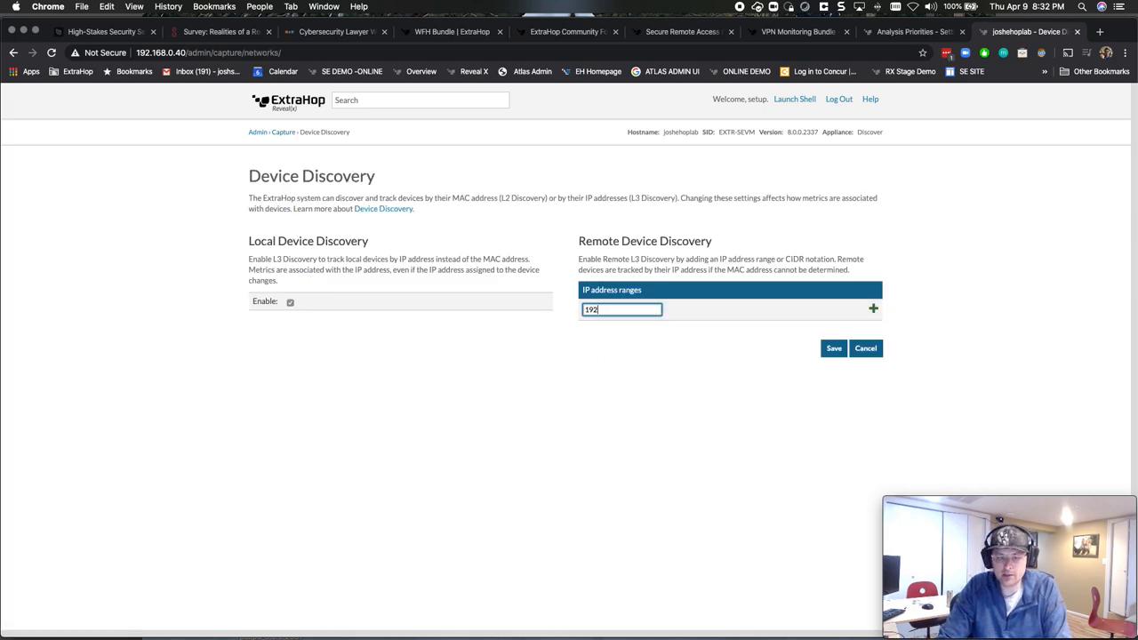
pyautogui.write('.168.0')
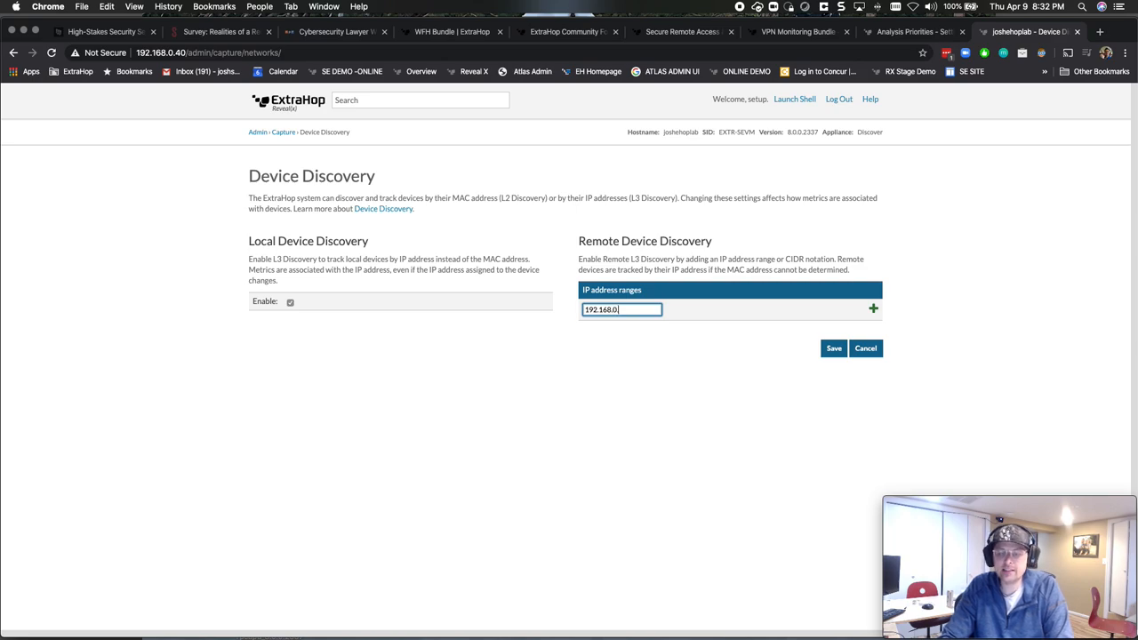
pyautogui.write('1')
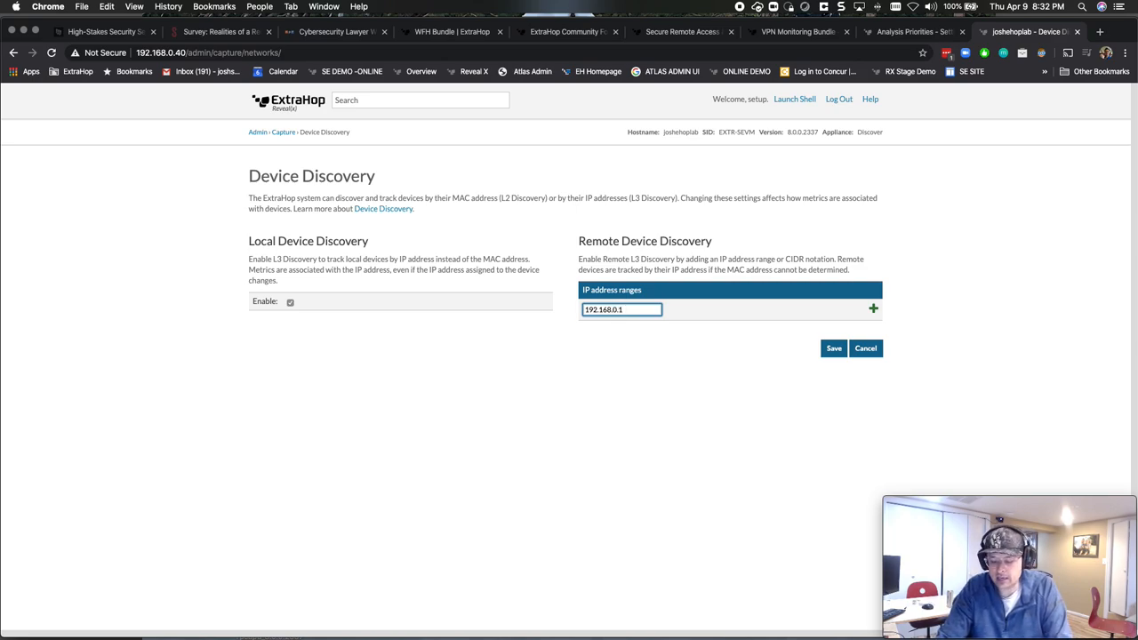
pyautogui.write('/24')
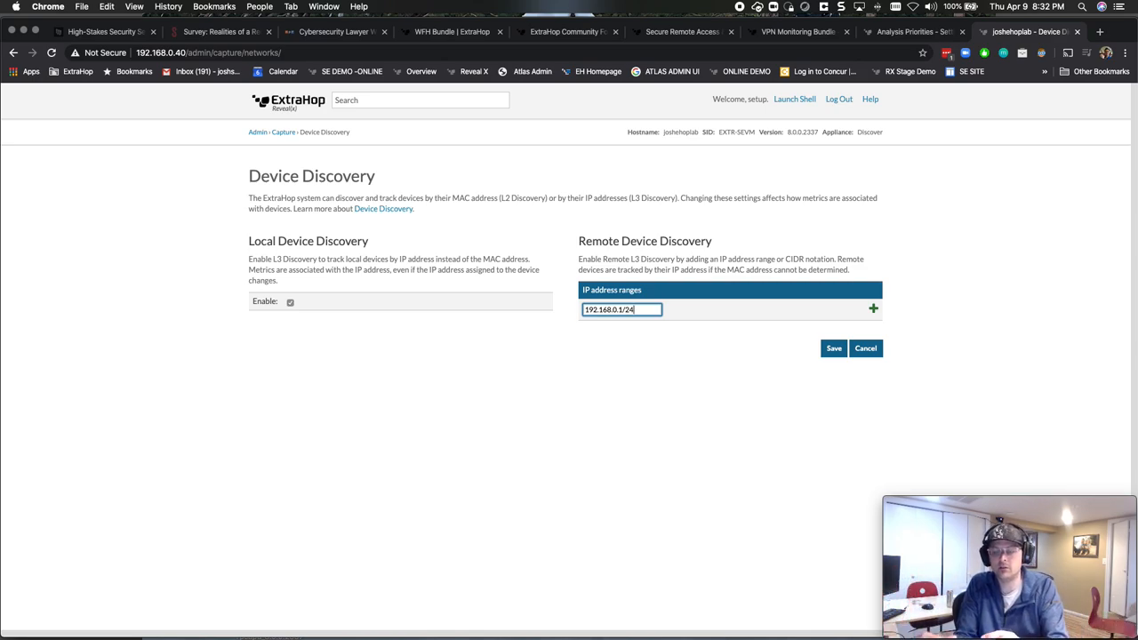
pyautogui.moveTo(794, 348)
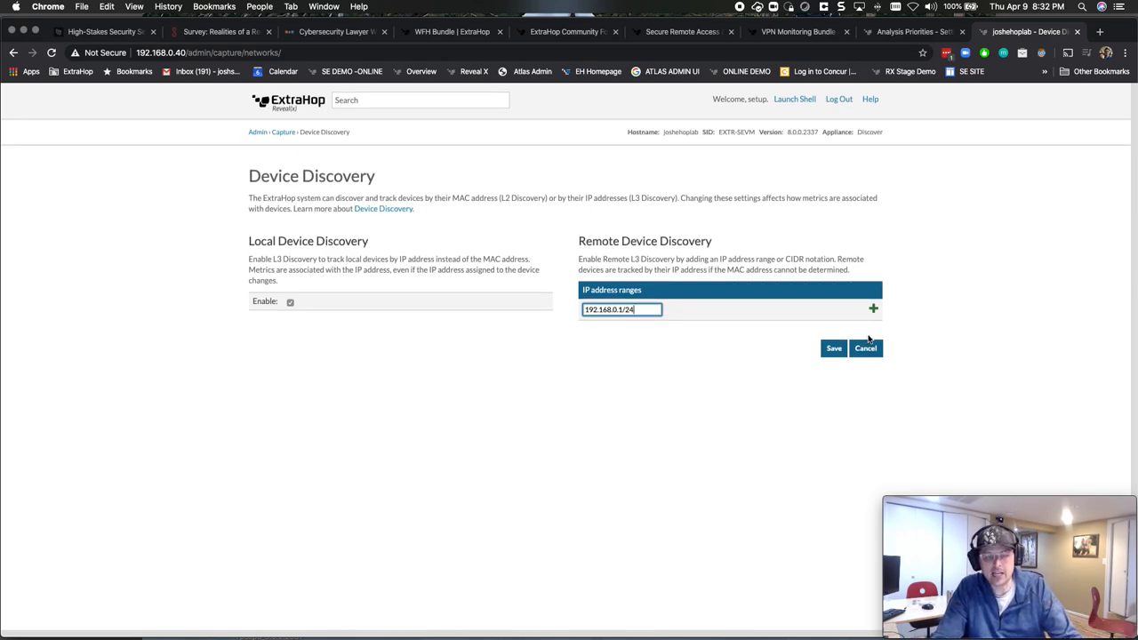
pyautogui.moveTo(864, 348)
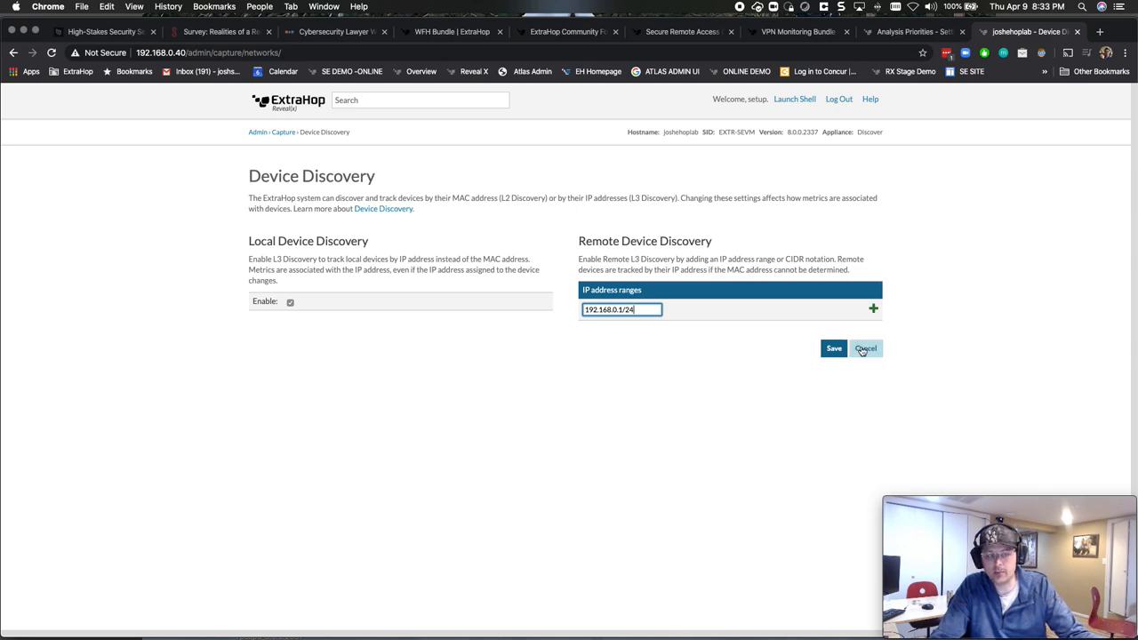
pyautogui.click(864, 348)
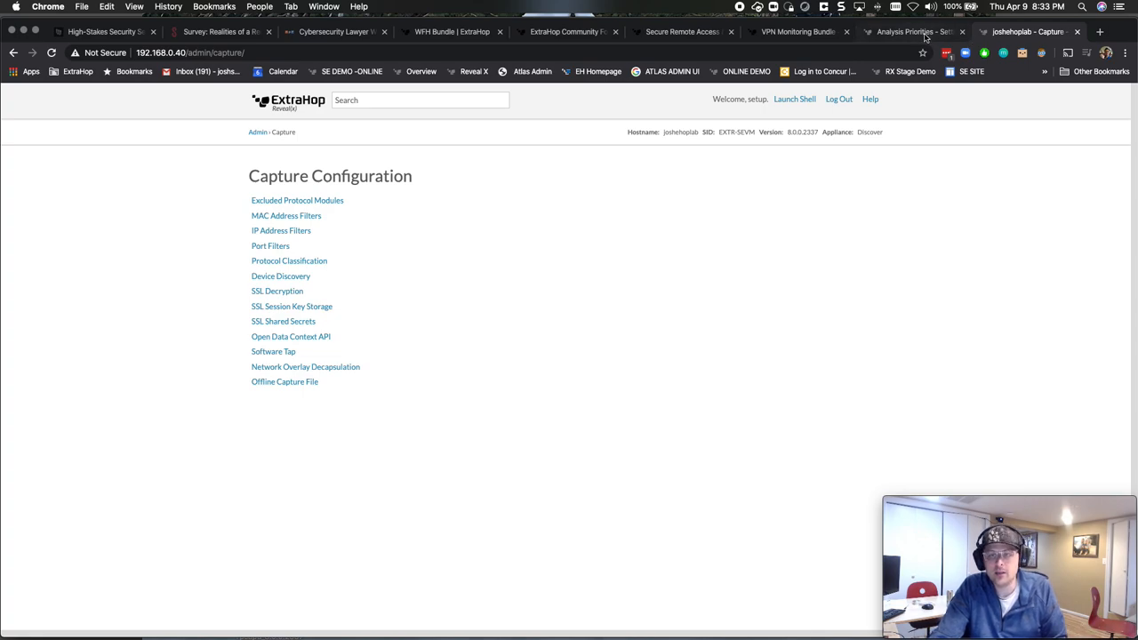
# - Back in Reveal(x), go to System Settings > Custom Devices listing six devices
pyautogui.click(911, 32)
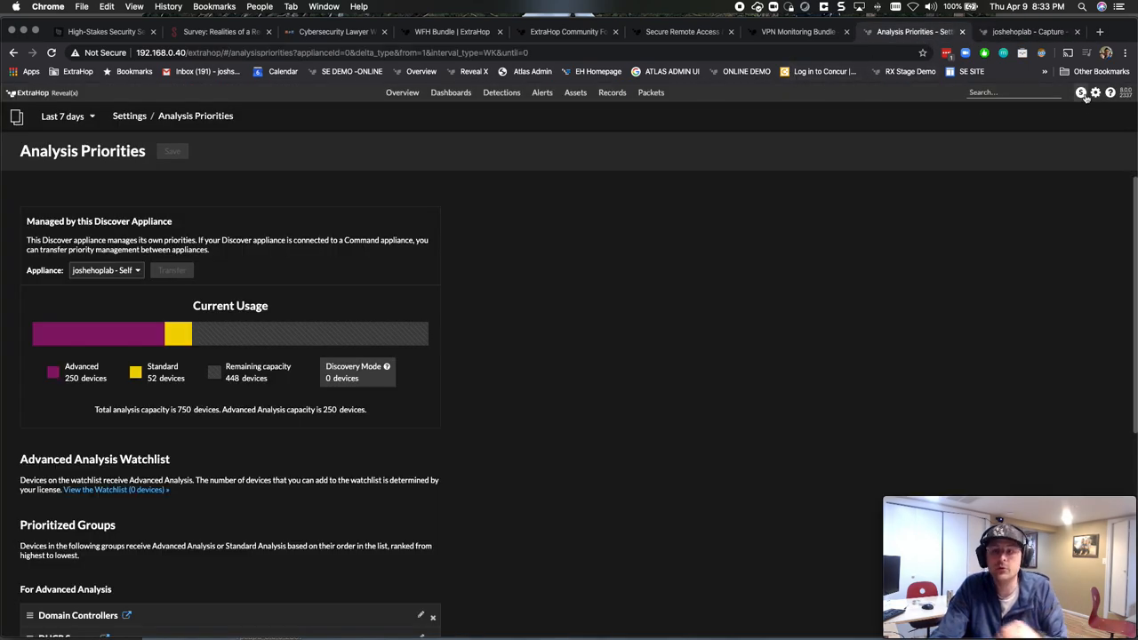
pyautogui.click(1095, 93)
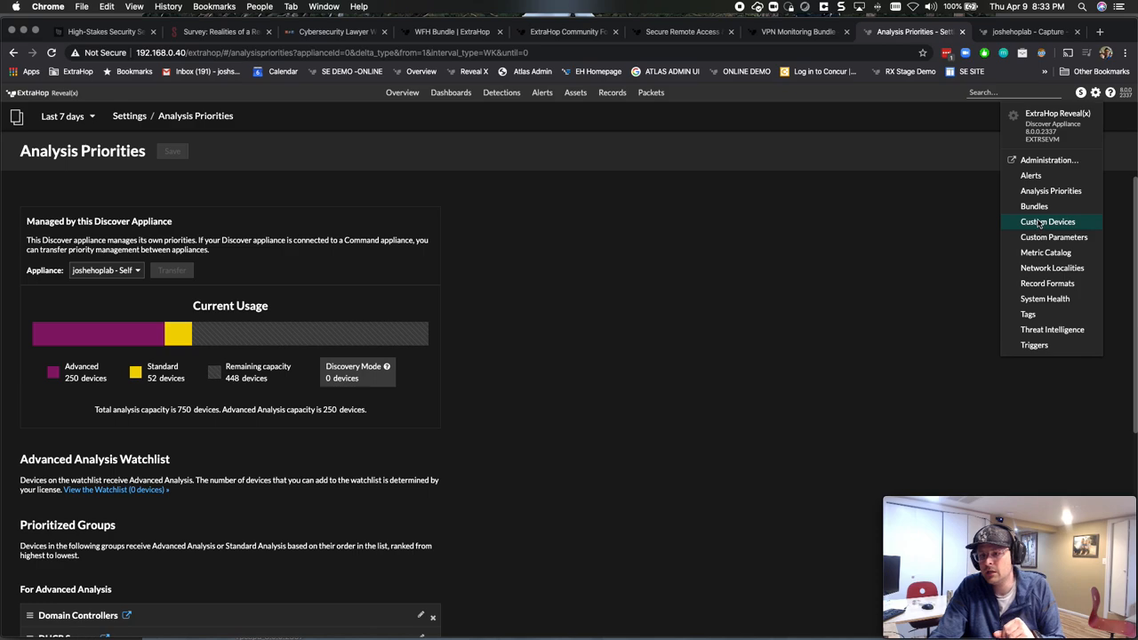
pyautogui.click(1047, 222)
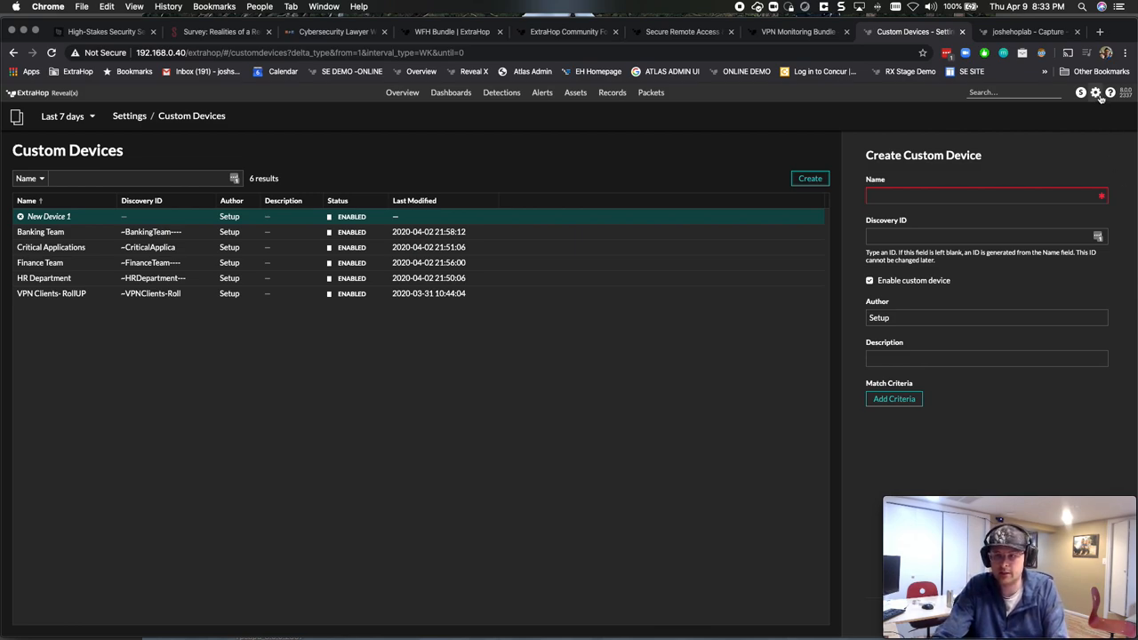
pyautogui.write('V')
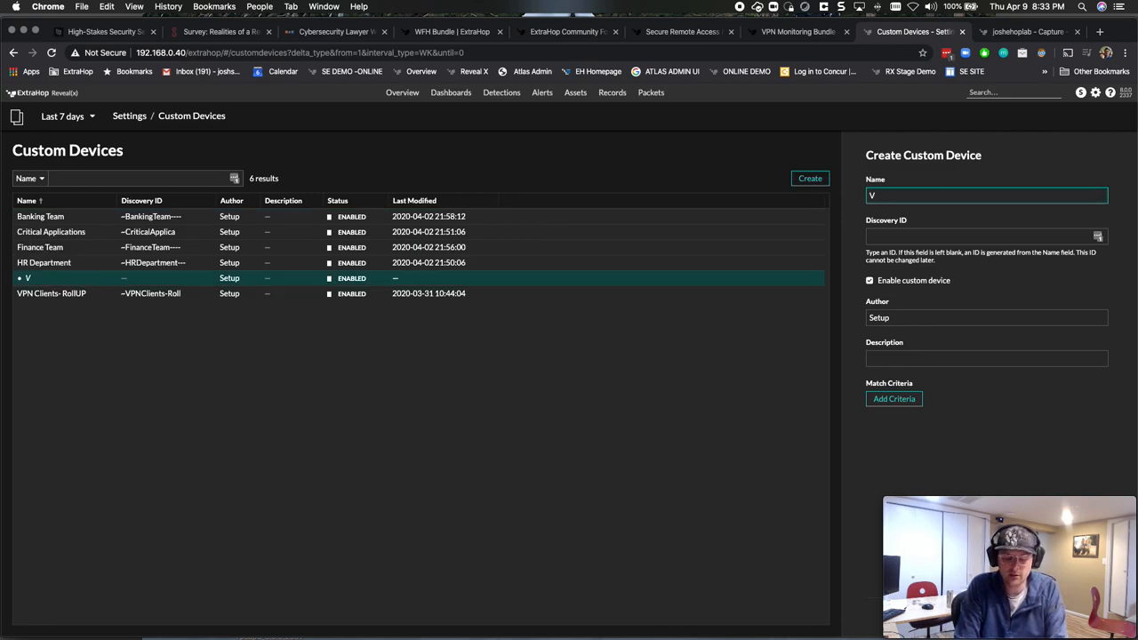
pyautogui.write('PN Test')
pyautogui.write('192.168.0.1')
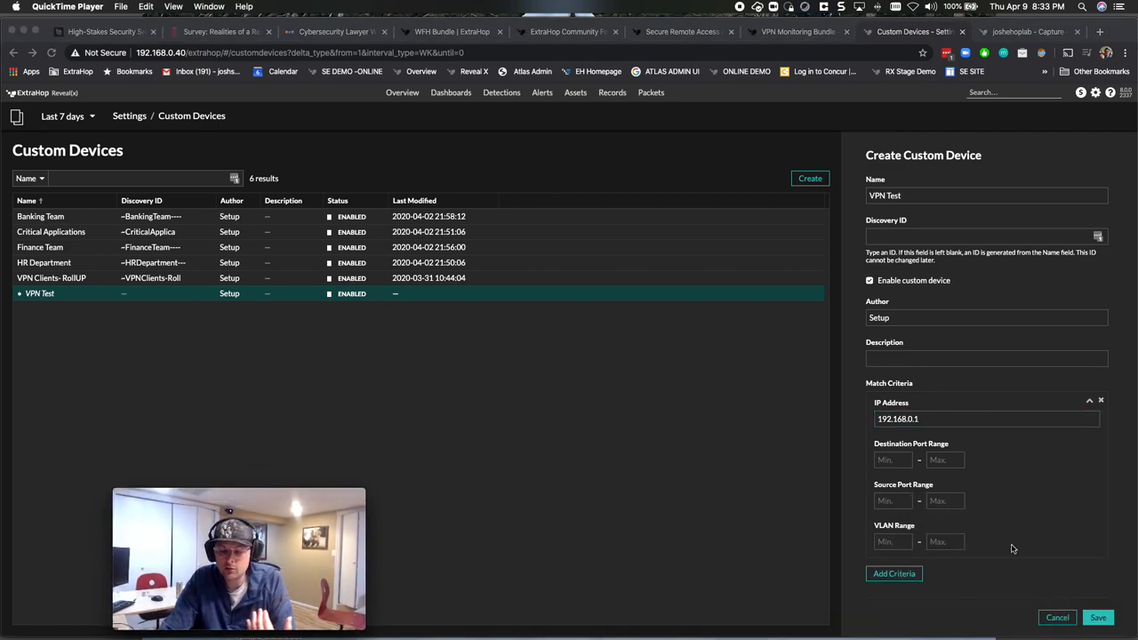
pyautogui.moveTo(894, 573)
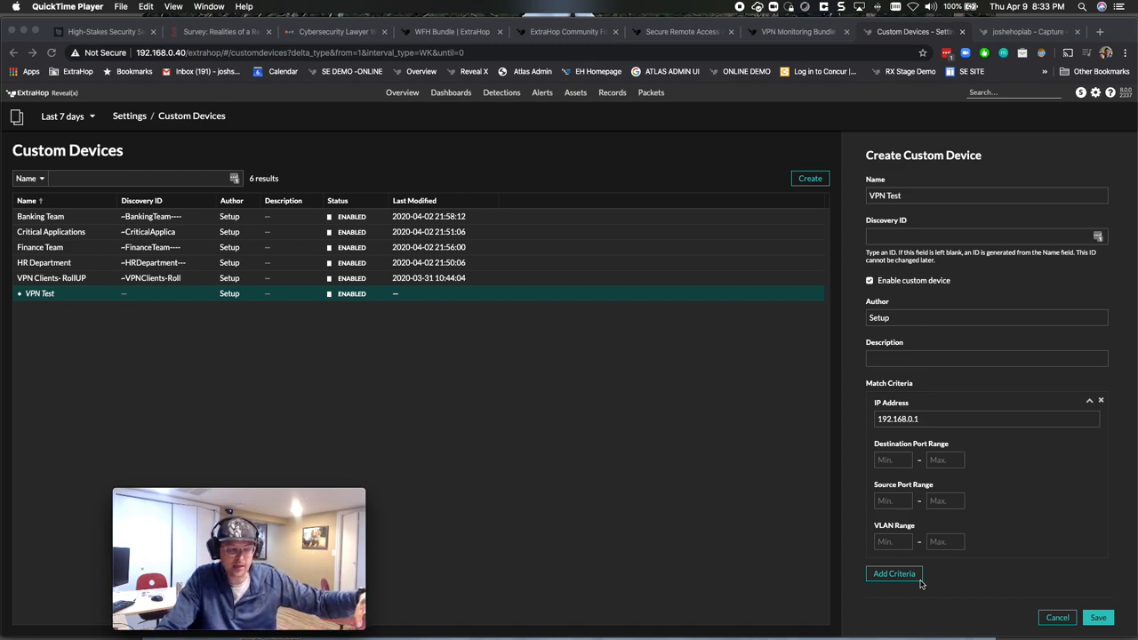
pyautogui.moveTo(929, 583)
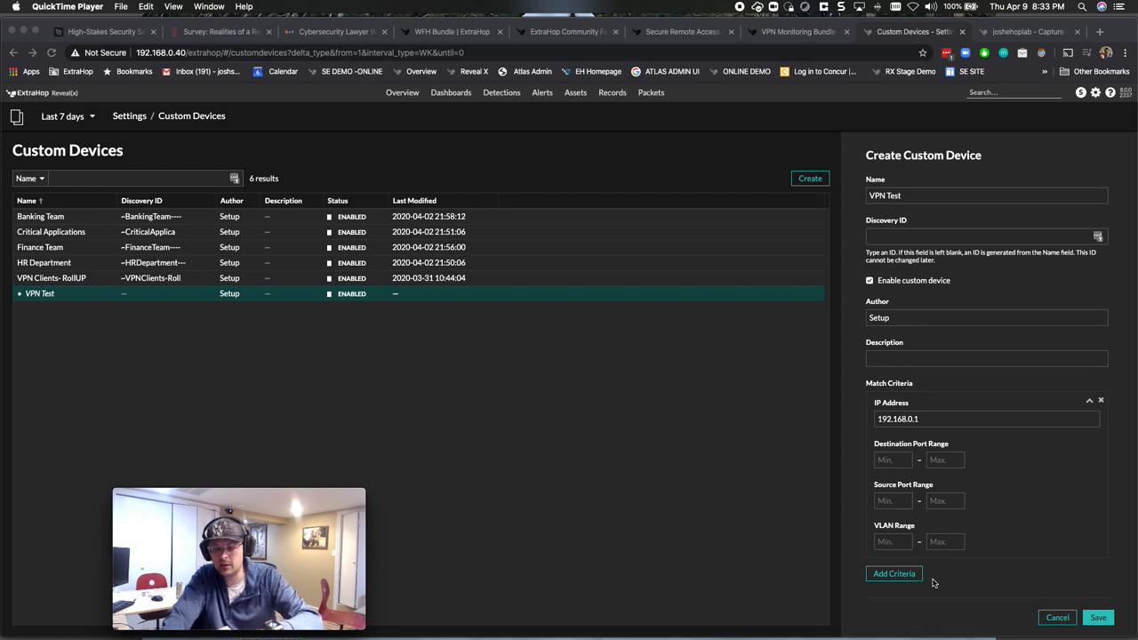
pyautogui.moveTo(901, 555)
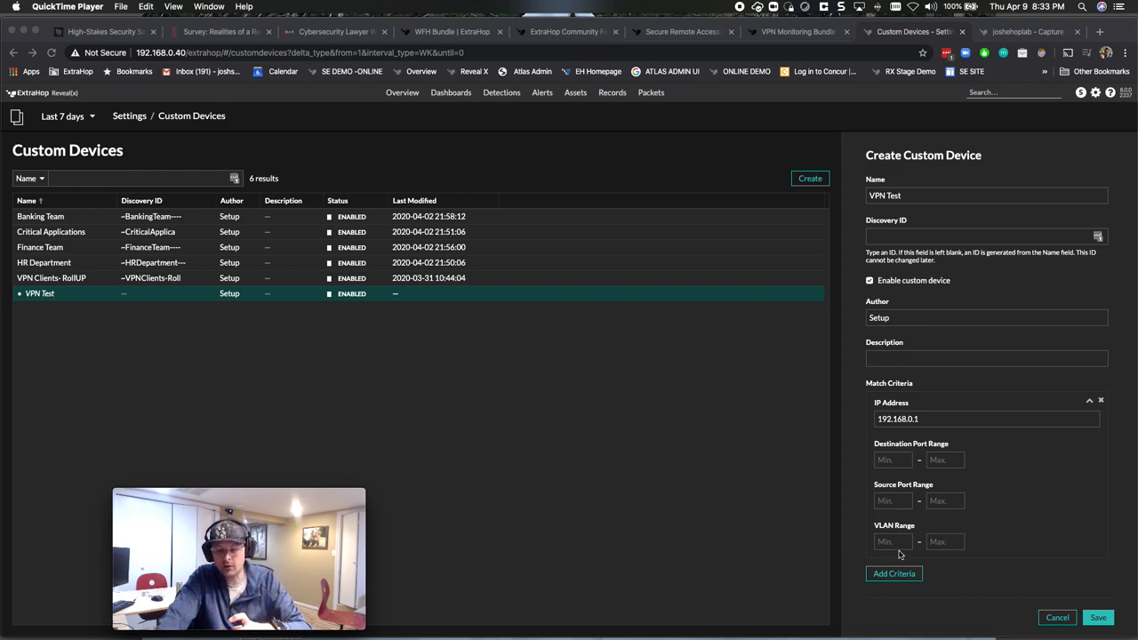
pyautogui.click(894, 573)
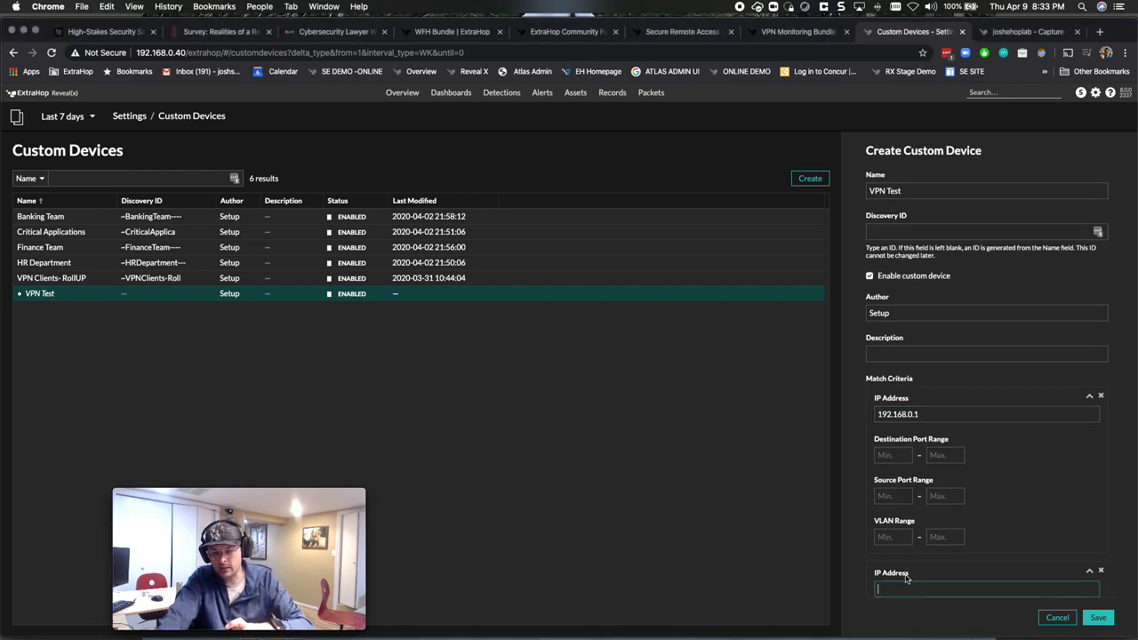
pyautogui.click(951, 413)
pyautogui.write('0')
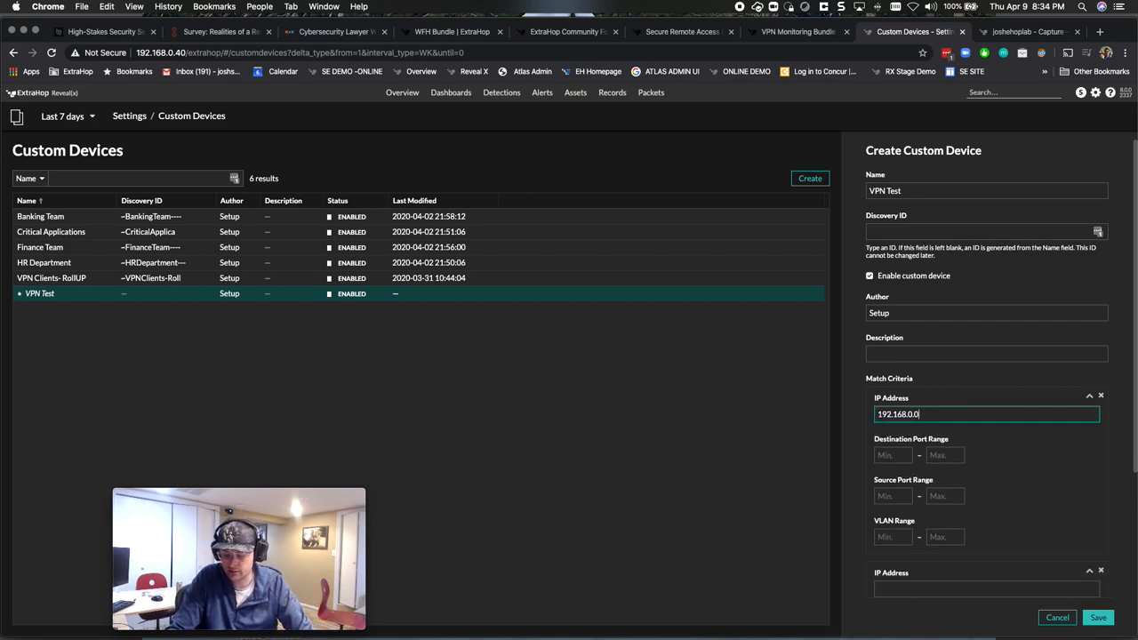
pyautogui.write('/24')
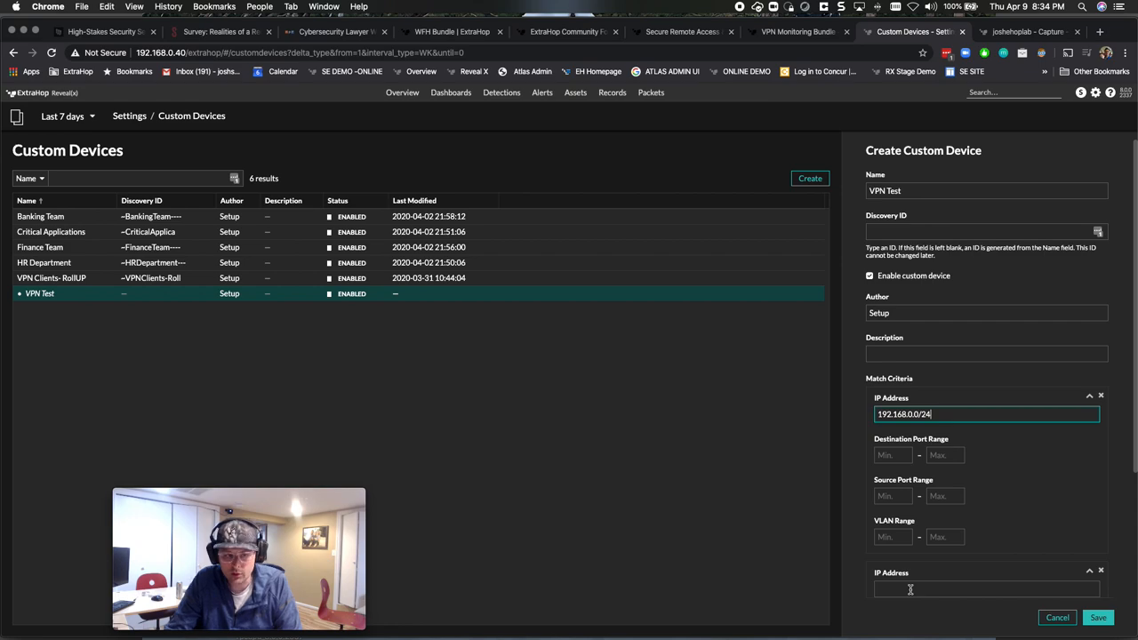
pyautogui.click(1057, 617)
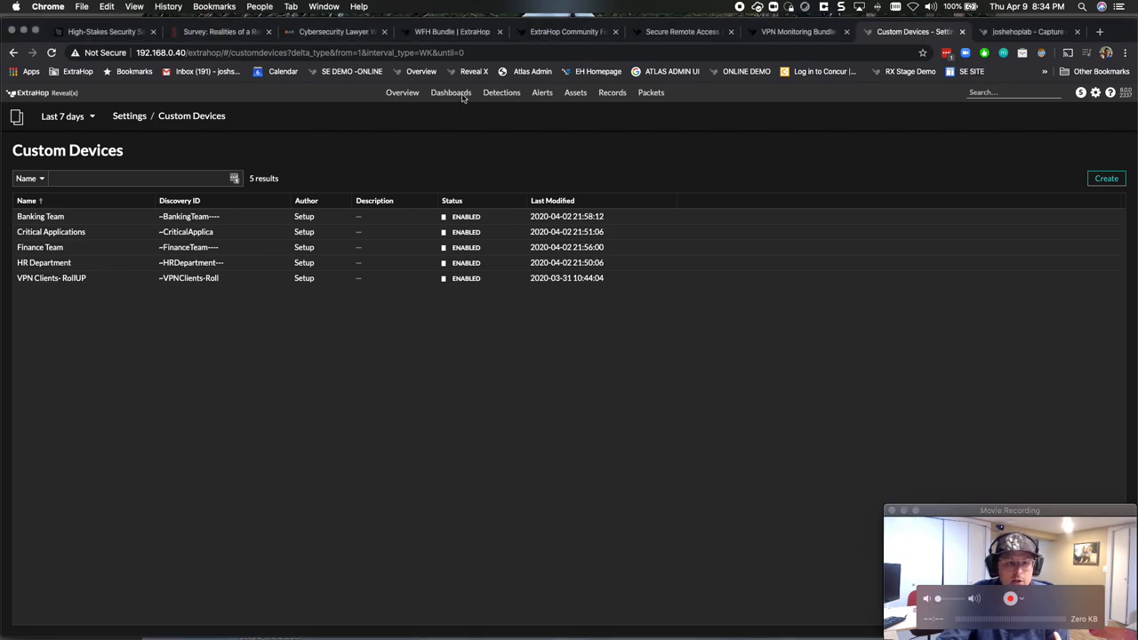
# - Open the VPN Monitoring dashboard, search its sources for VPN, and close leaving VPNs as source
pyautogui.click(451, 93)
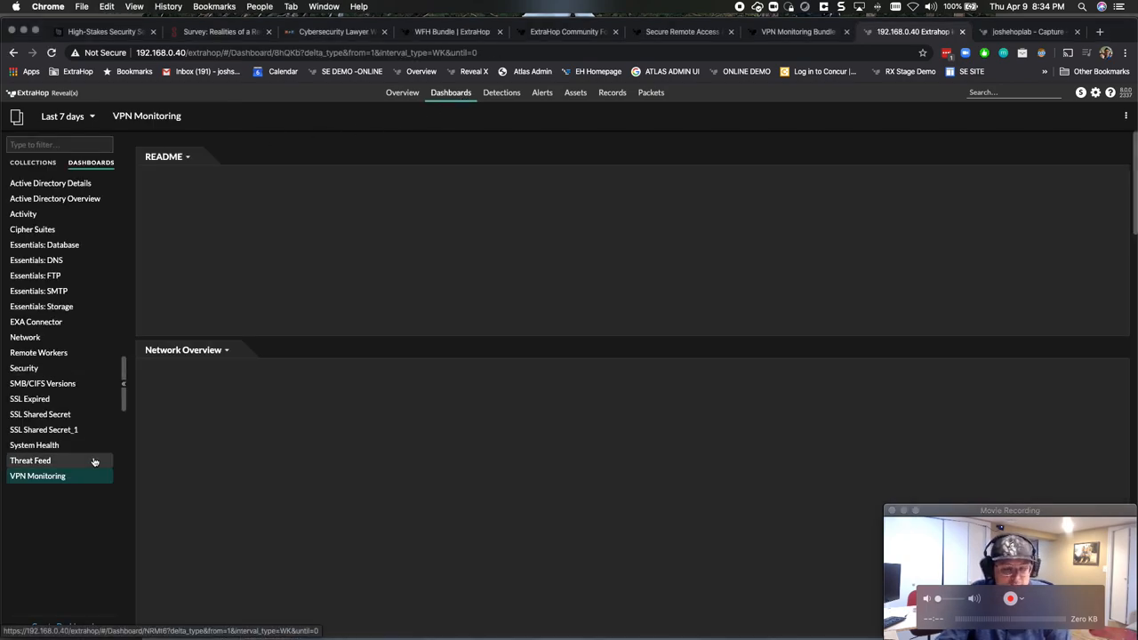
pyautogui.click(37, 476)
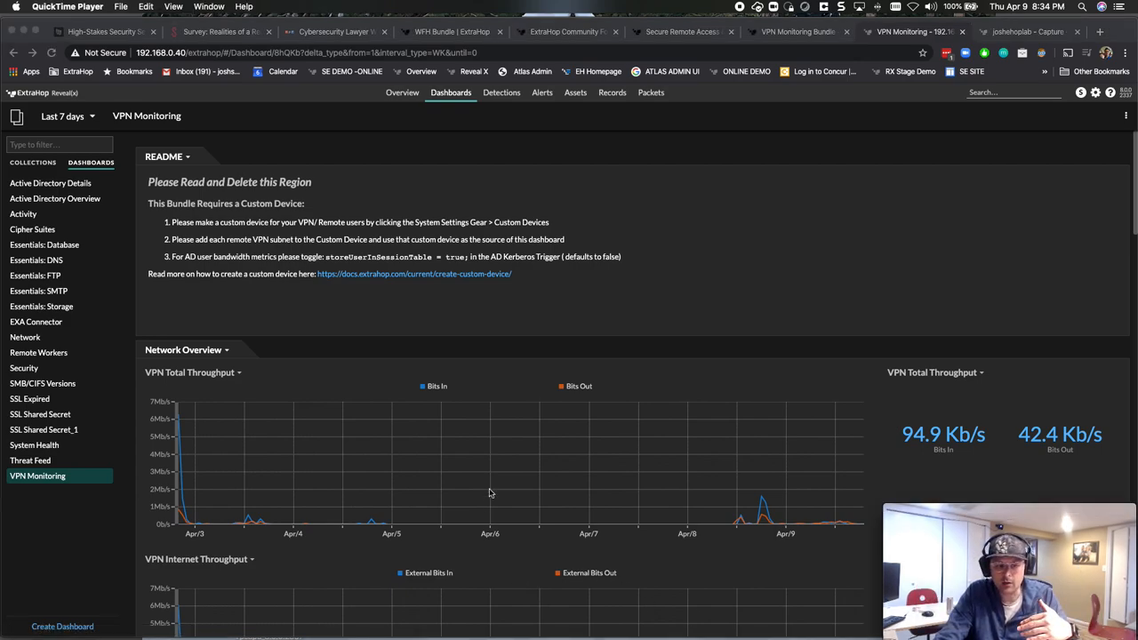
pyautogui.scroll(-3)
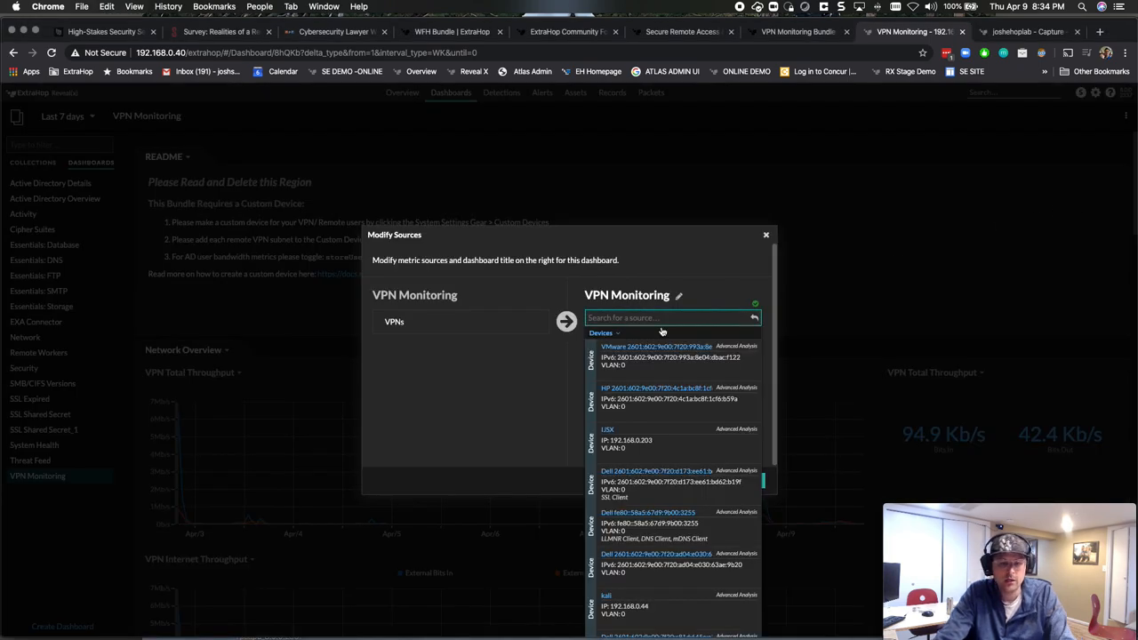
pyautogui.write('VPN')
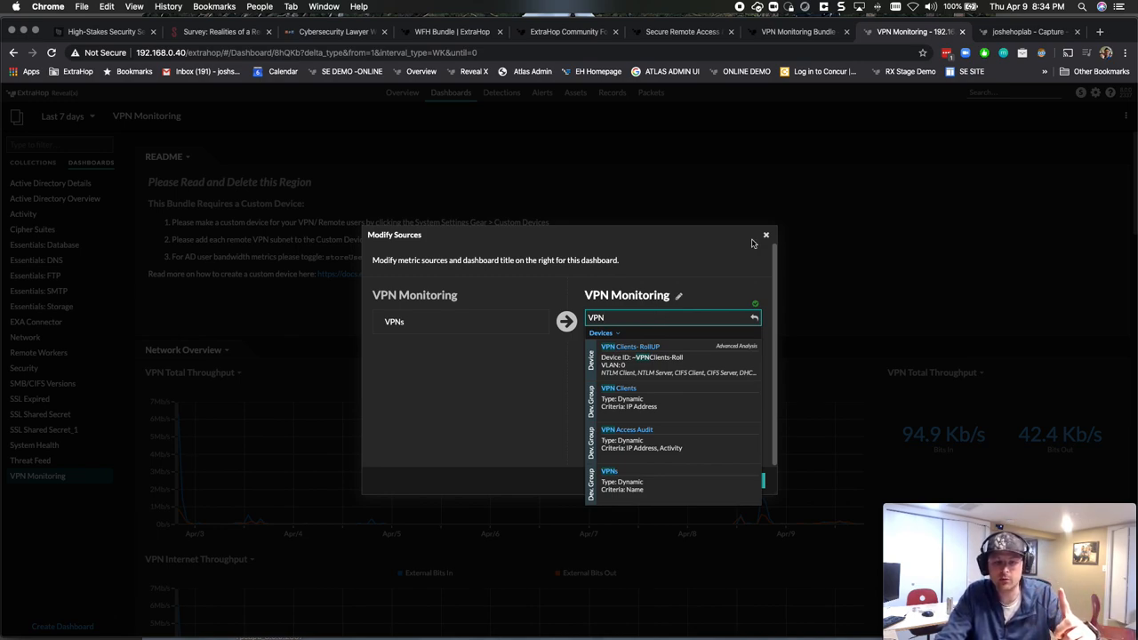
pyautogui.click(765, 235)
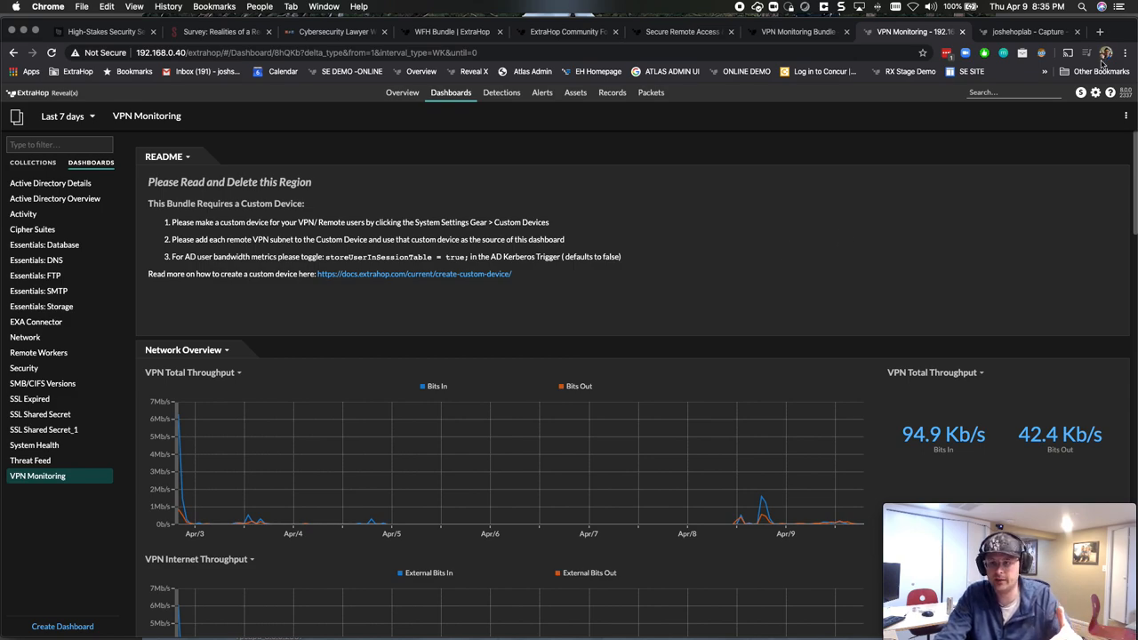
# - Open Settings > Triggers and filter to VPN to reach the VPN Network Monitoring trigger
pyautogui.click(1094, 93)
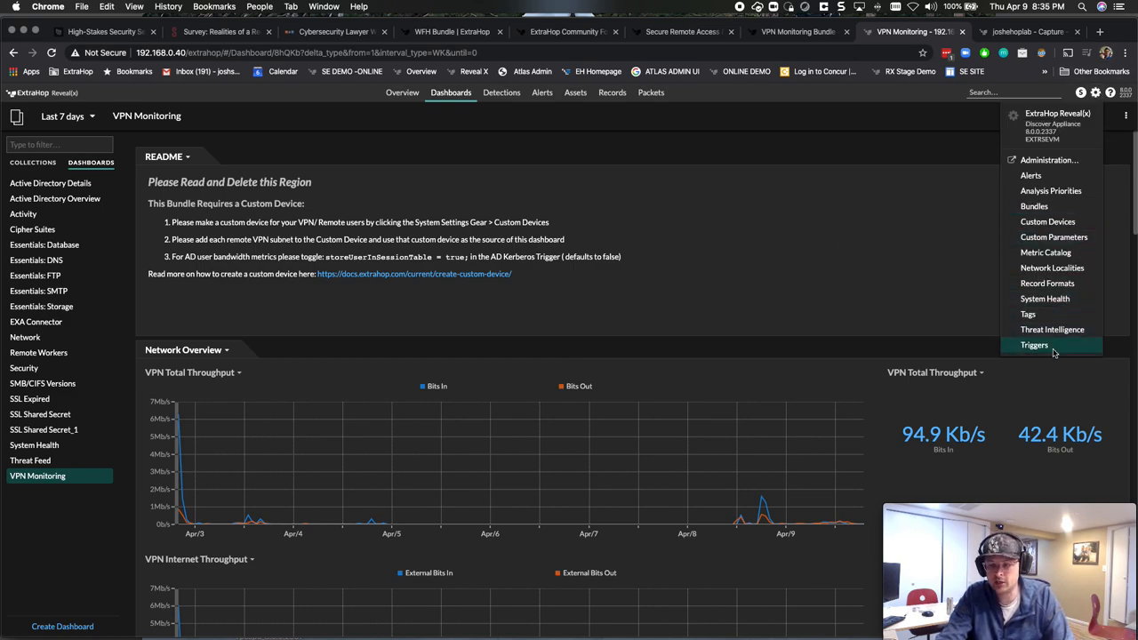
pyautogui.click(1034, 345)
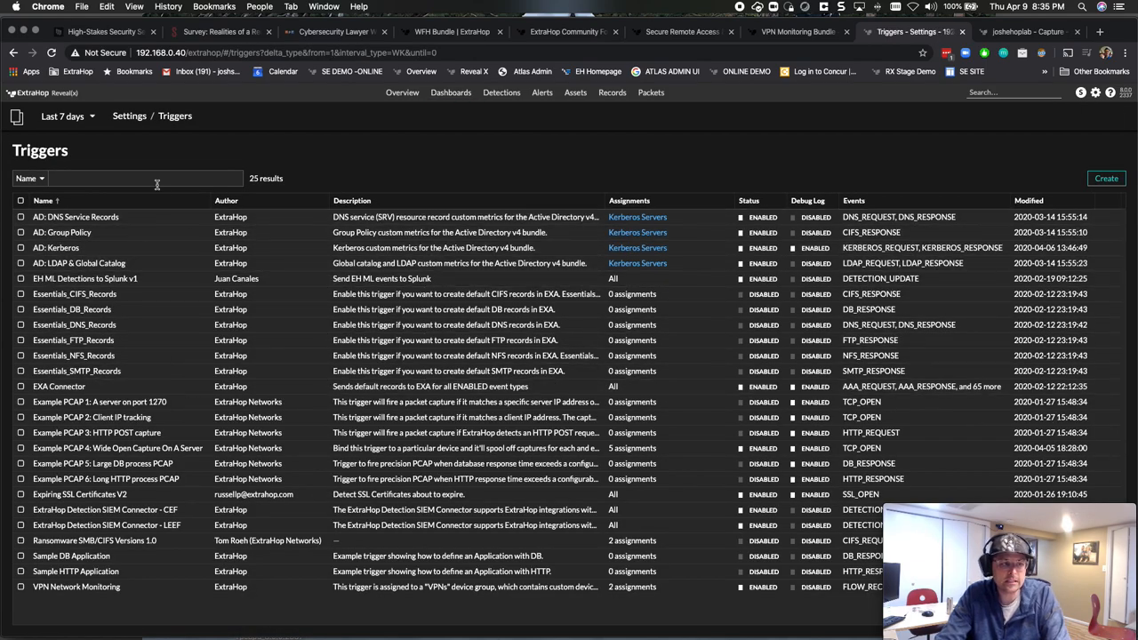
pyautogui.write('VPN')
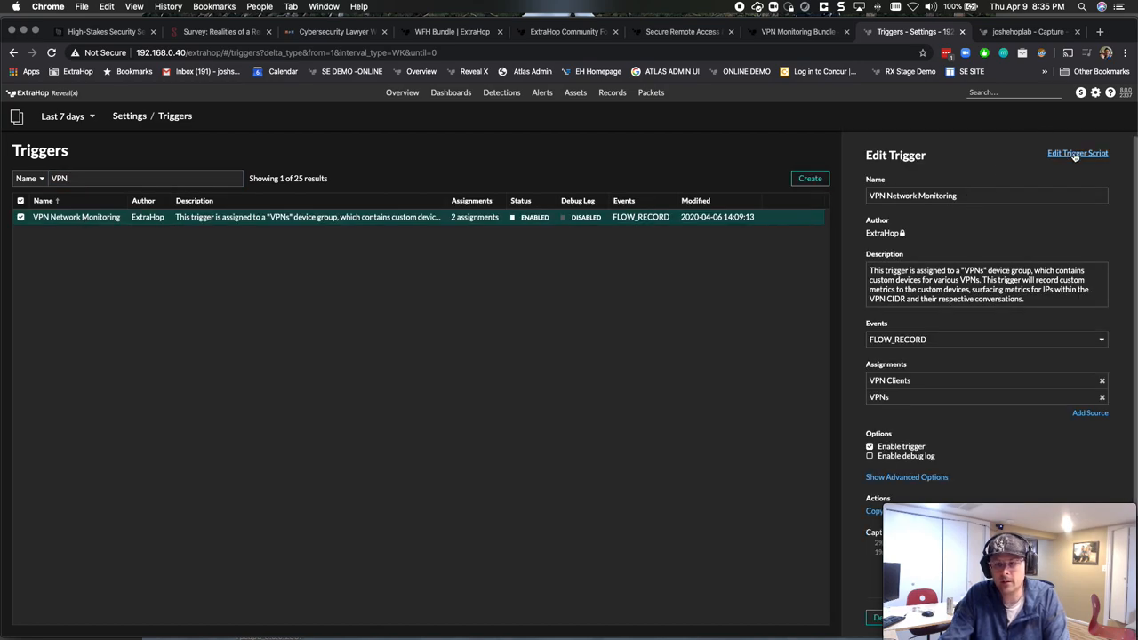
# - Open the trigger script and inspect useCustomDevice and adBundleActive, both set to true
pyautogui.click(1077, 153)
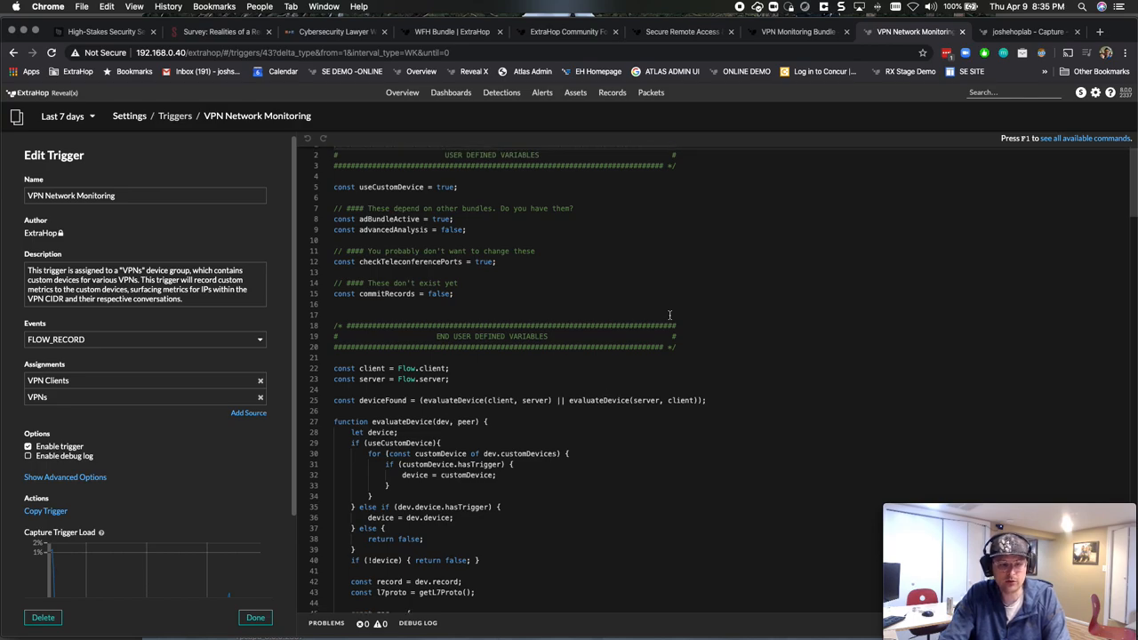
pyautogui.moveTo(524, 244)
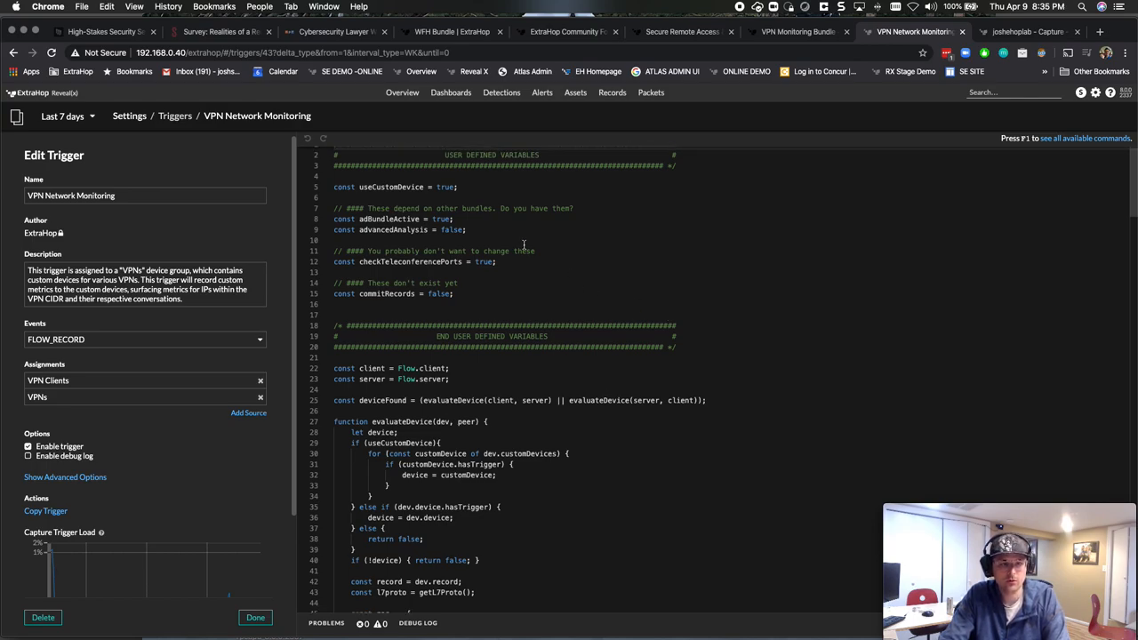
pyautogui.click(456, 186)
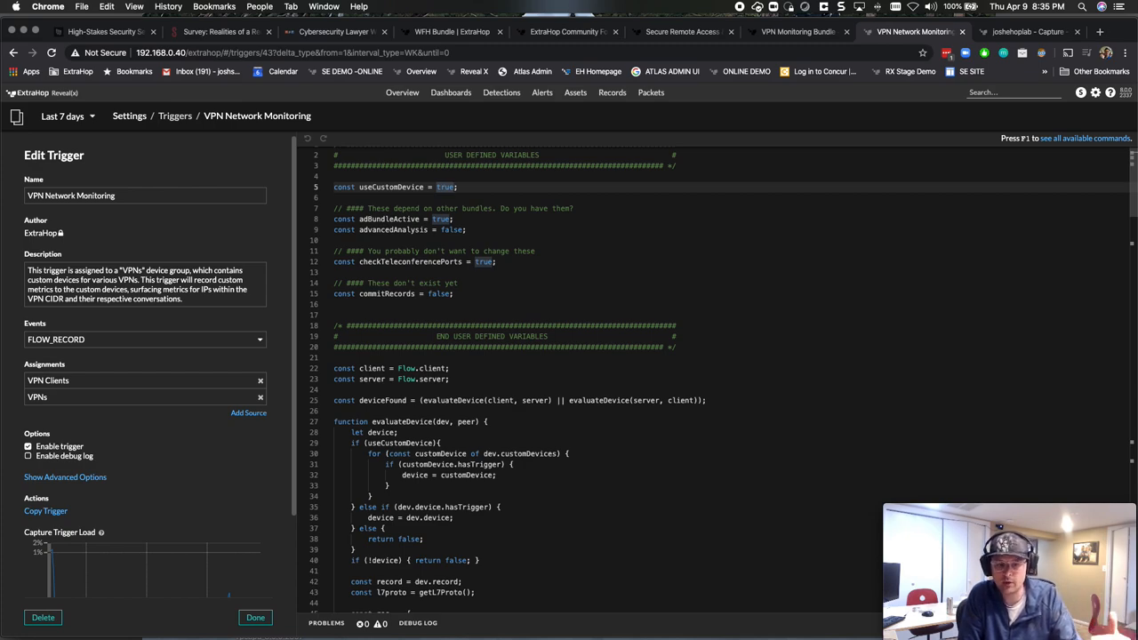
pyautogui.click(456, 187)
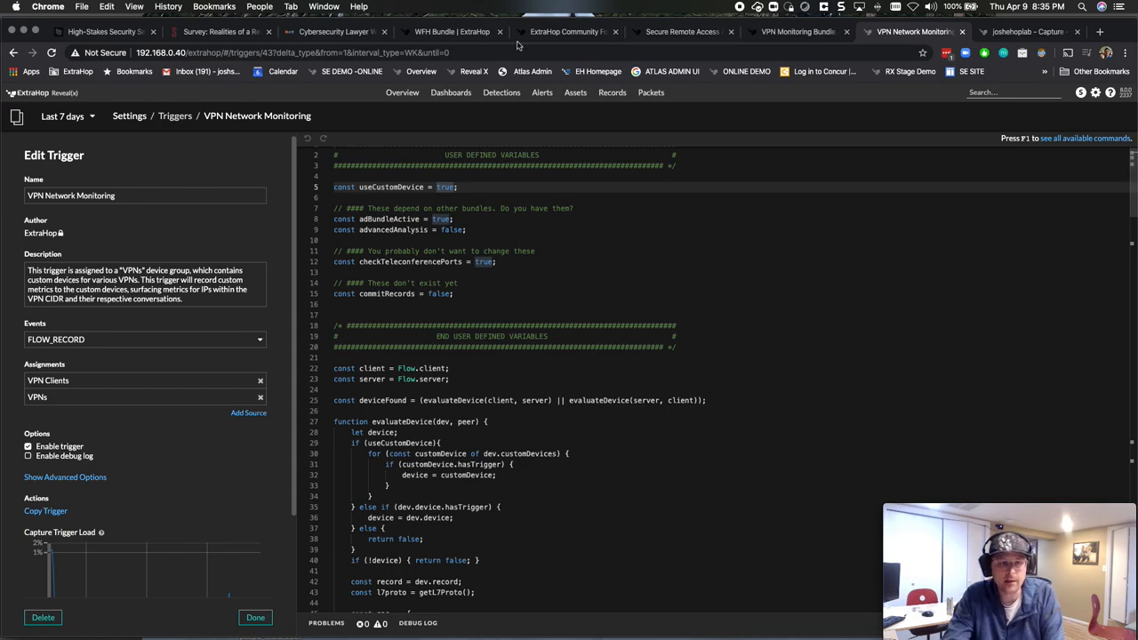
# - On the VPN Monitoring dashboard, search Modify Sources for VPN and close, keeping VPNs as source
pyautogui.click(451, 92)
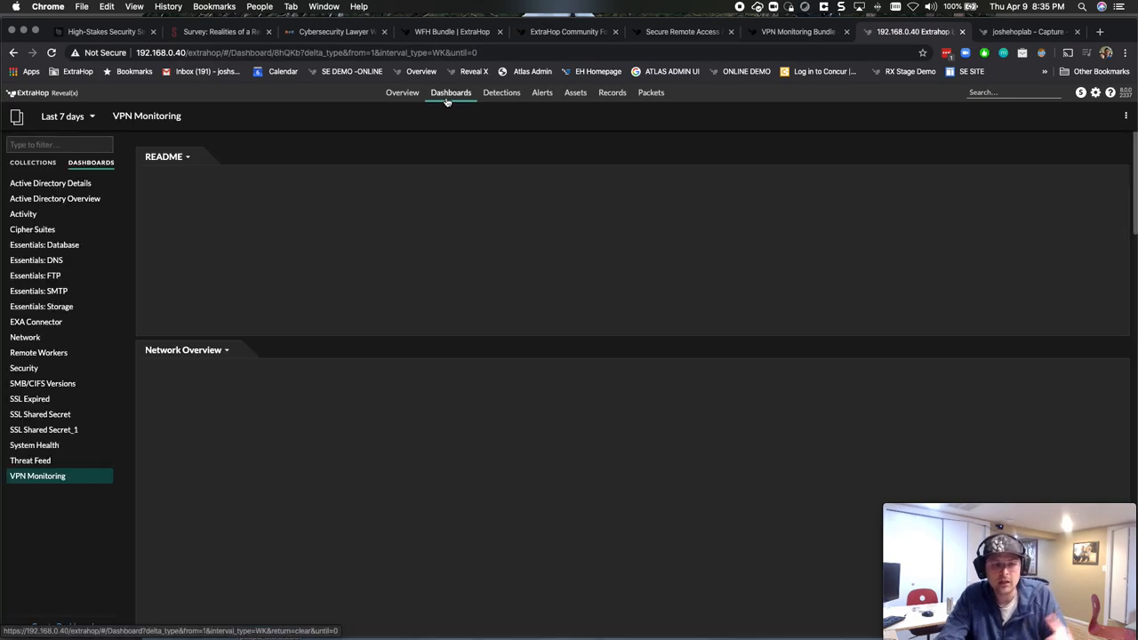
pyautogui.click(1126, 116)
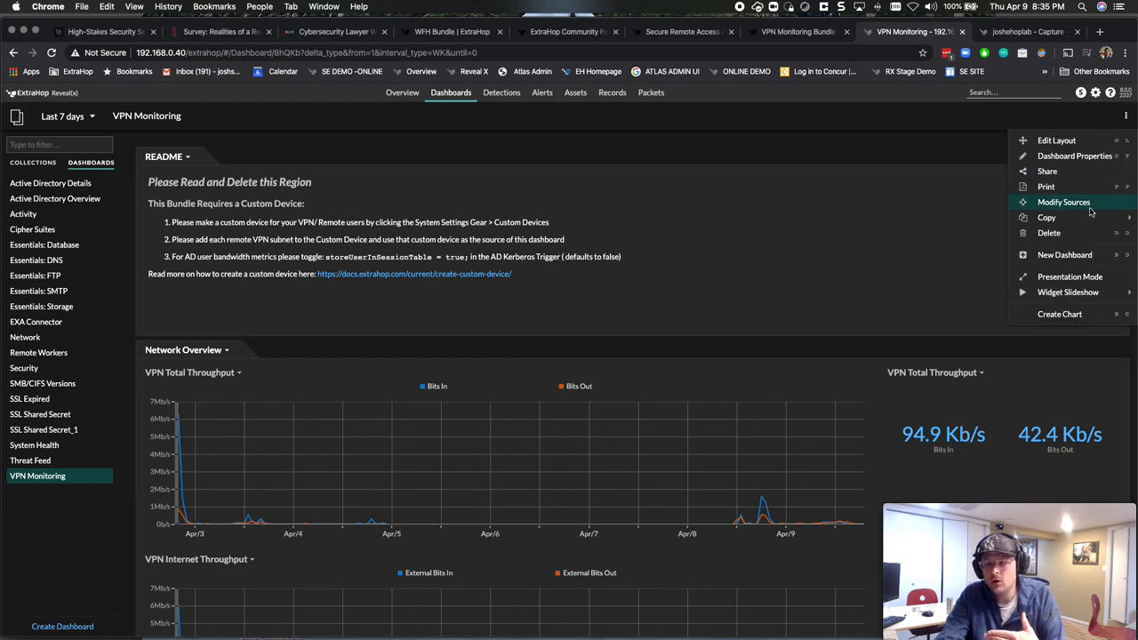
pyautogui.click(1063, 202)
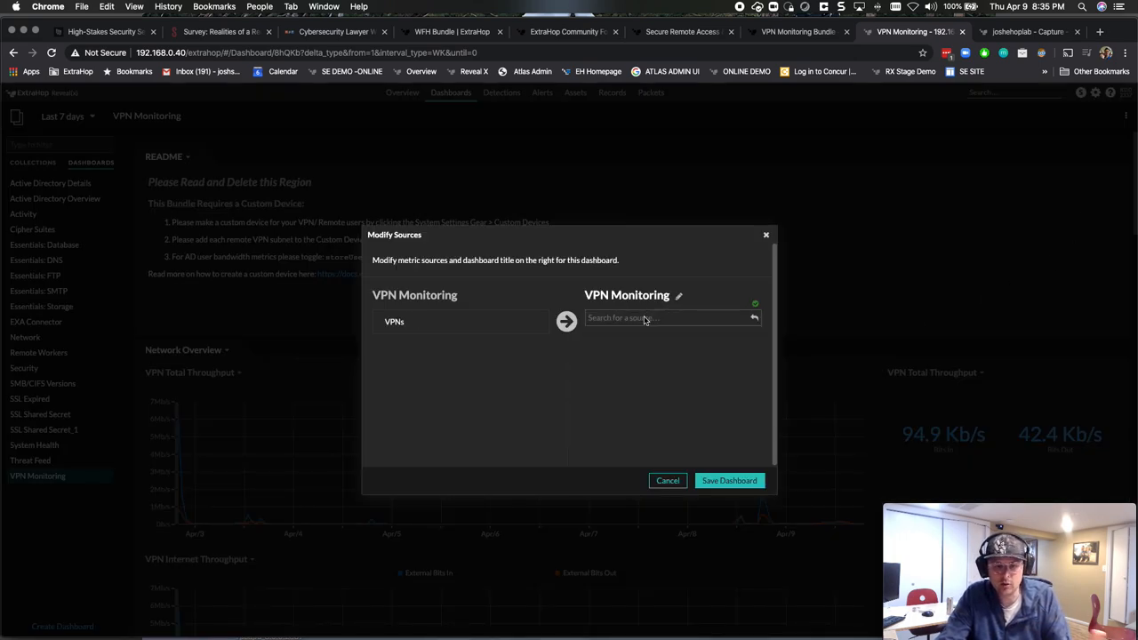
pyautogui.write('VPN')
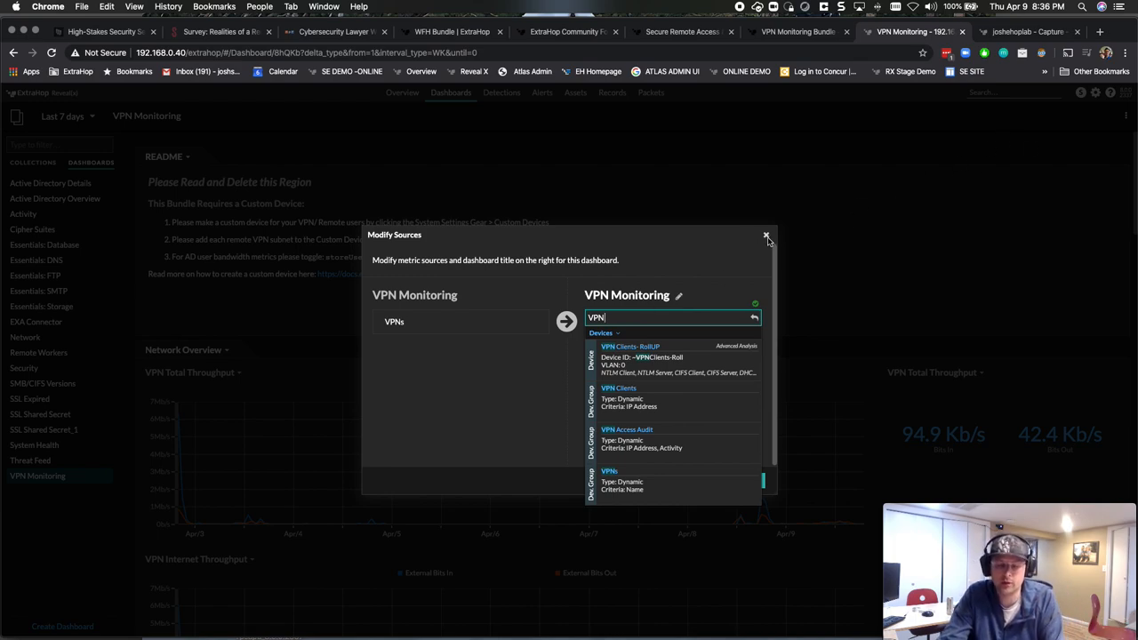
pyautogui.click(765, 236)
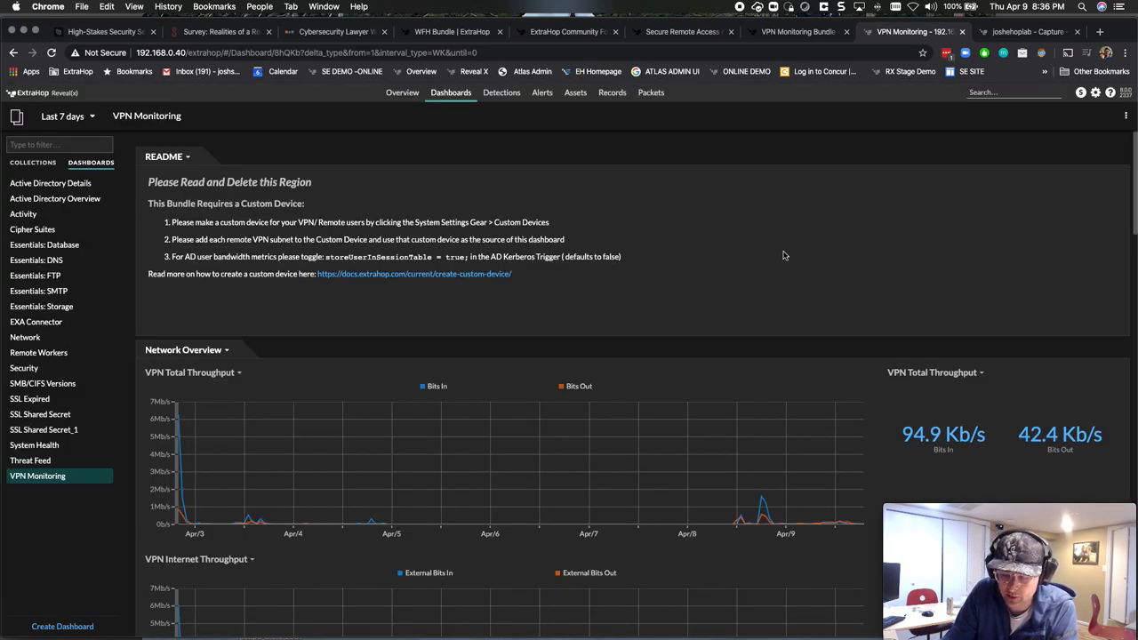
pyautogui.scroll(-3)
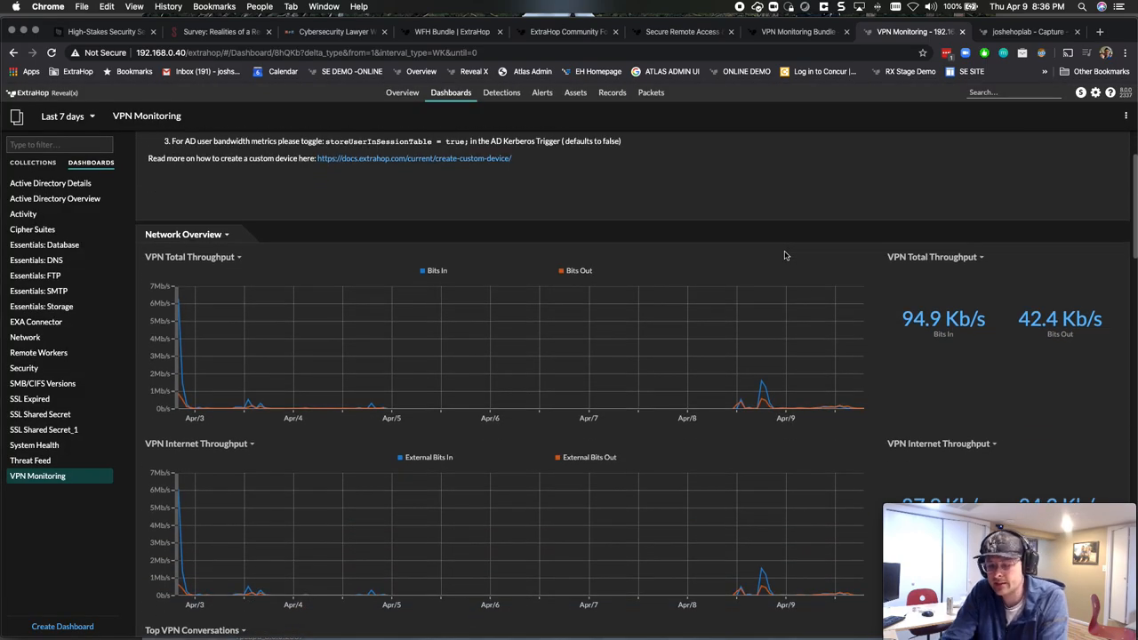
pyautogui.scroll(-3)
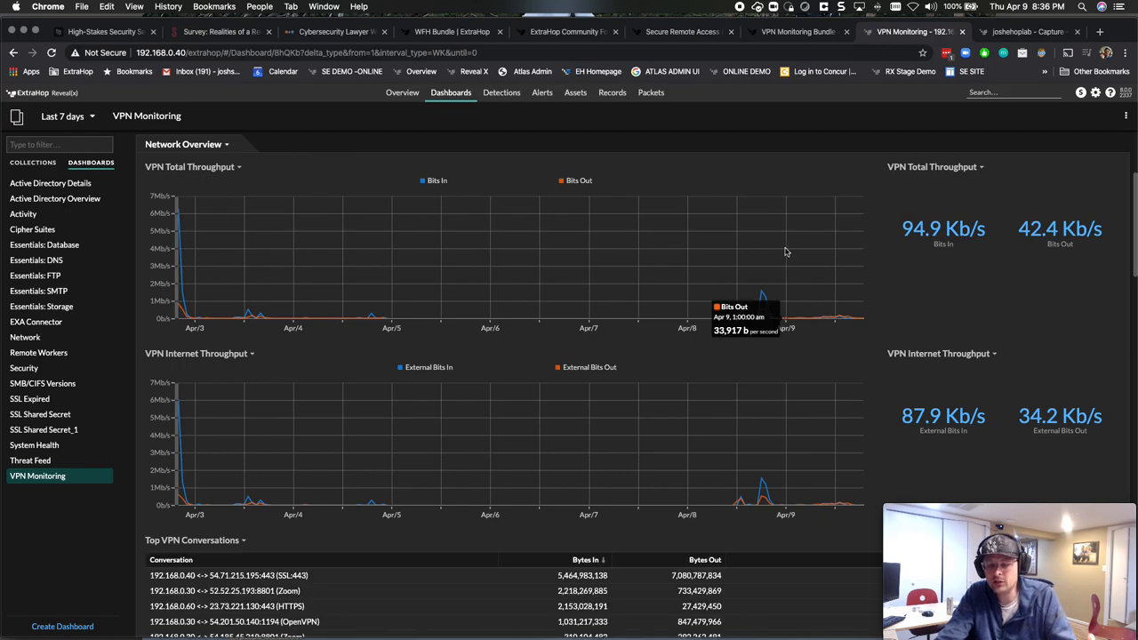
pyautogui.scroll(-3)
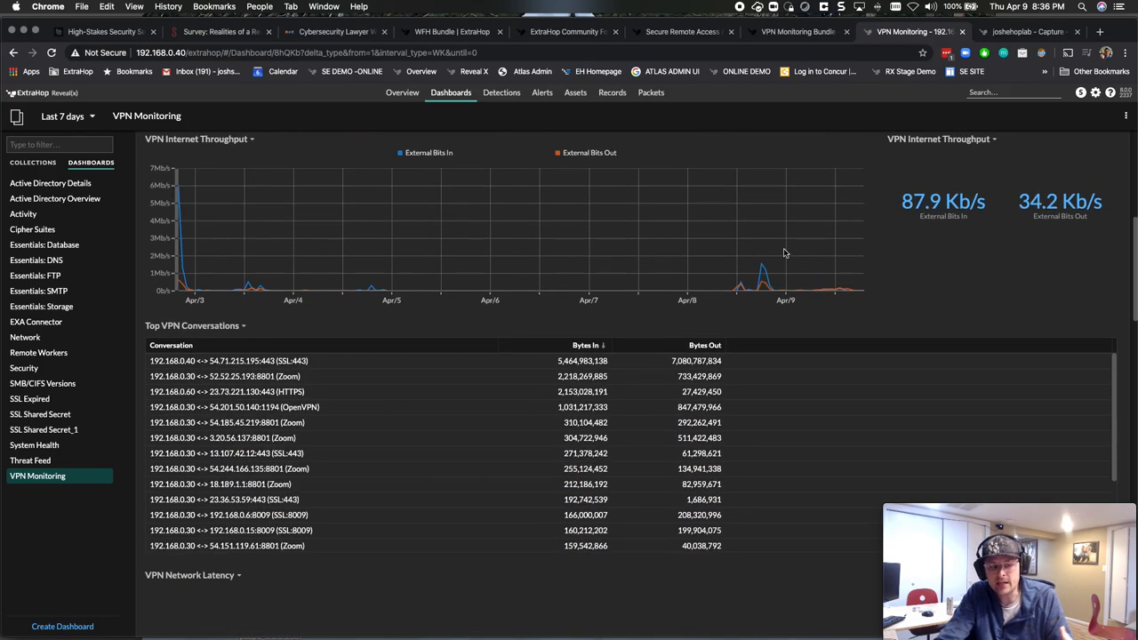
pyautogui.scroll(-3)
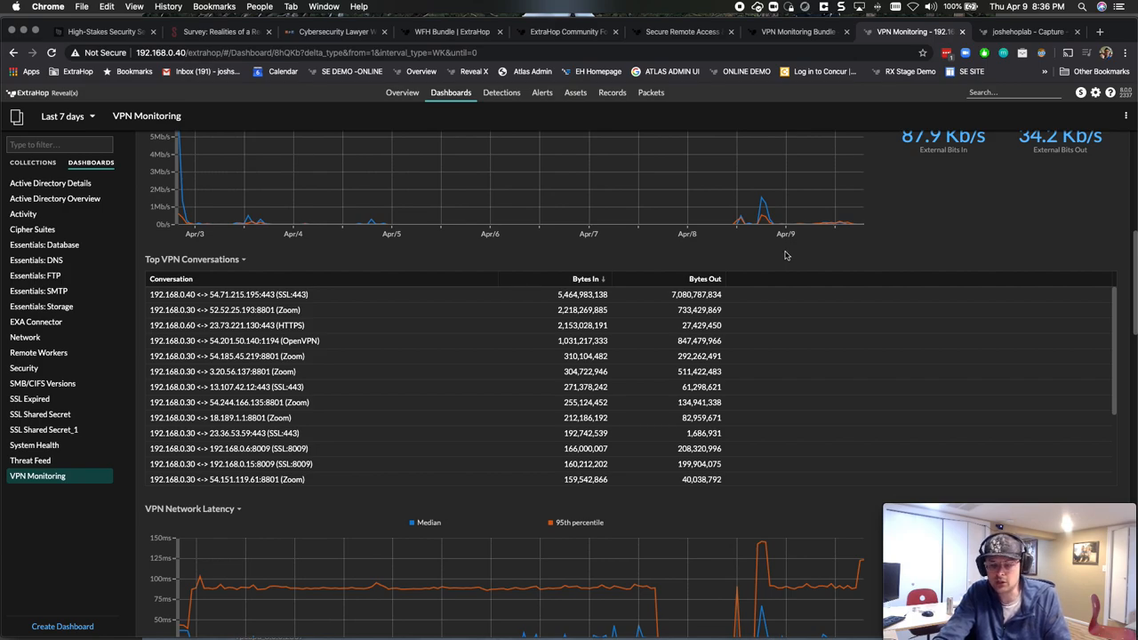
pyautogui.scroll(-3)
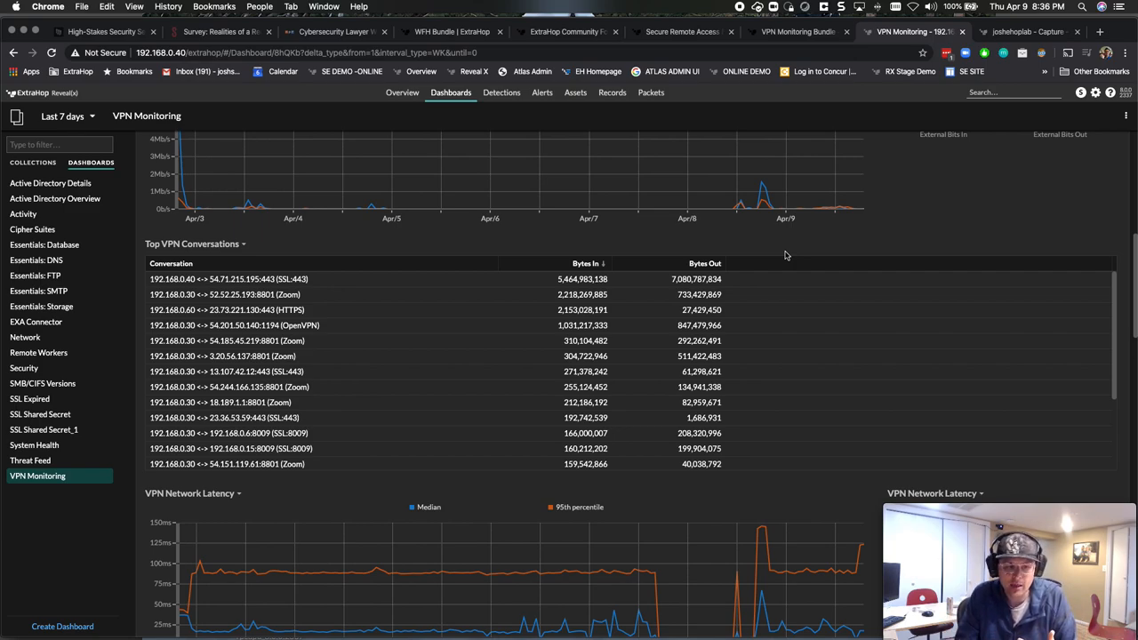
pyautogui.moveTo(794, 289)
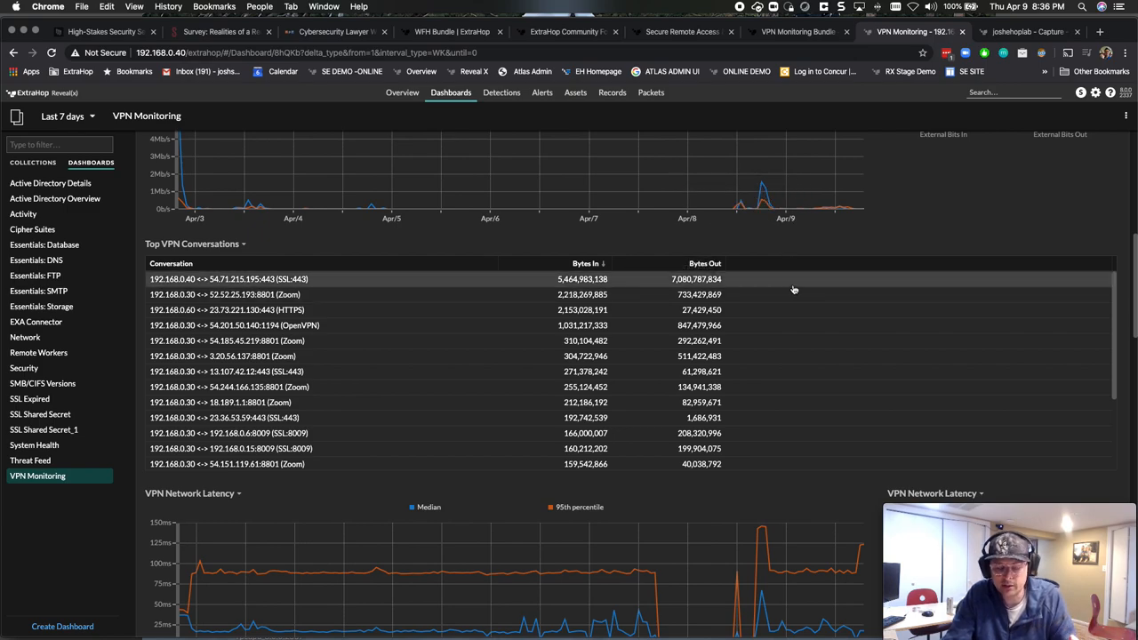
pyautogui.scroll(-3)
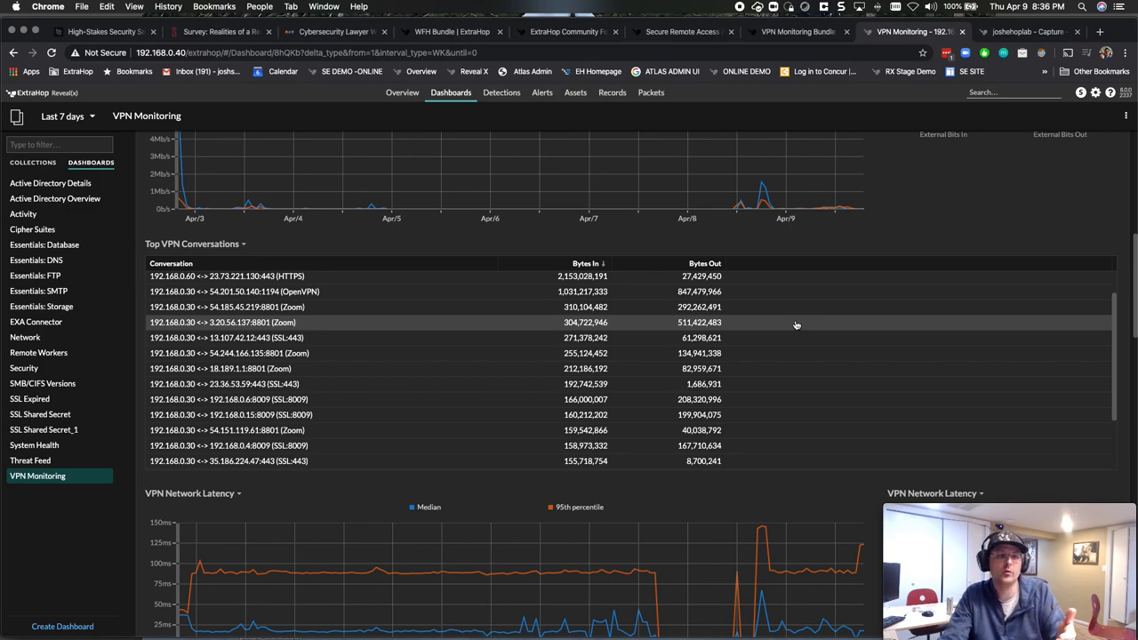
pyautogui.scroll(-3)
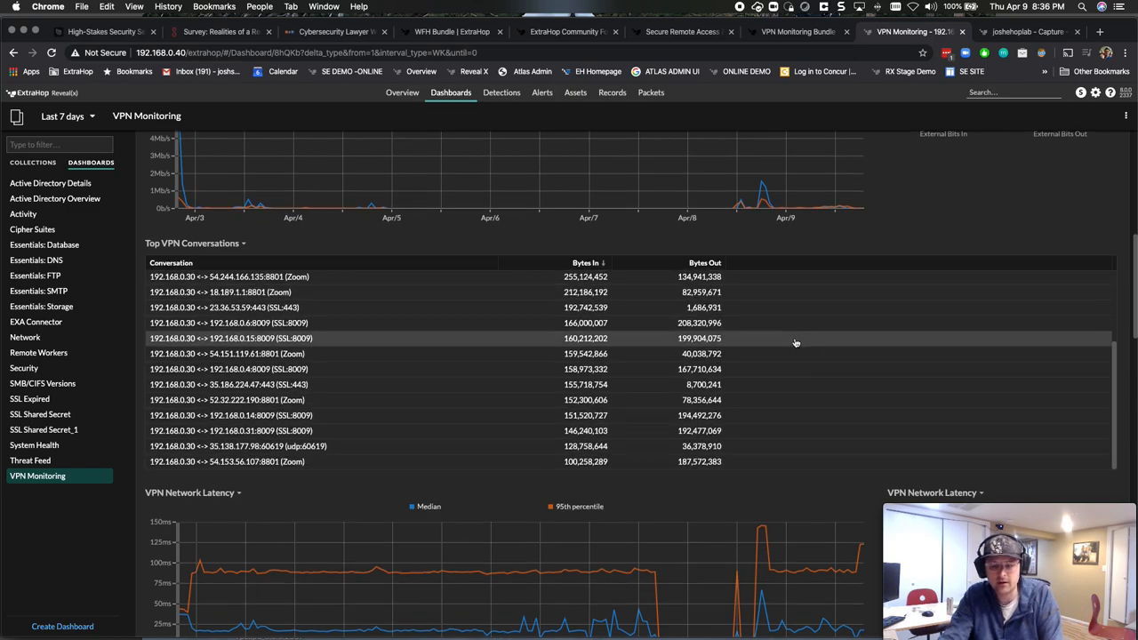
pyautogui.scroll(-3)
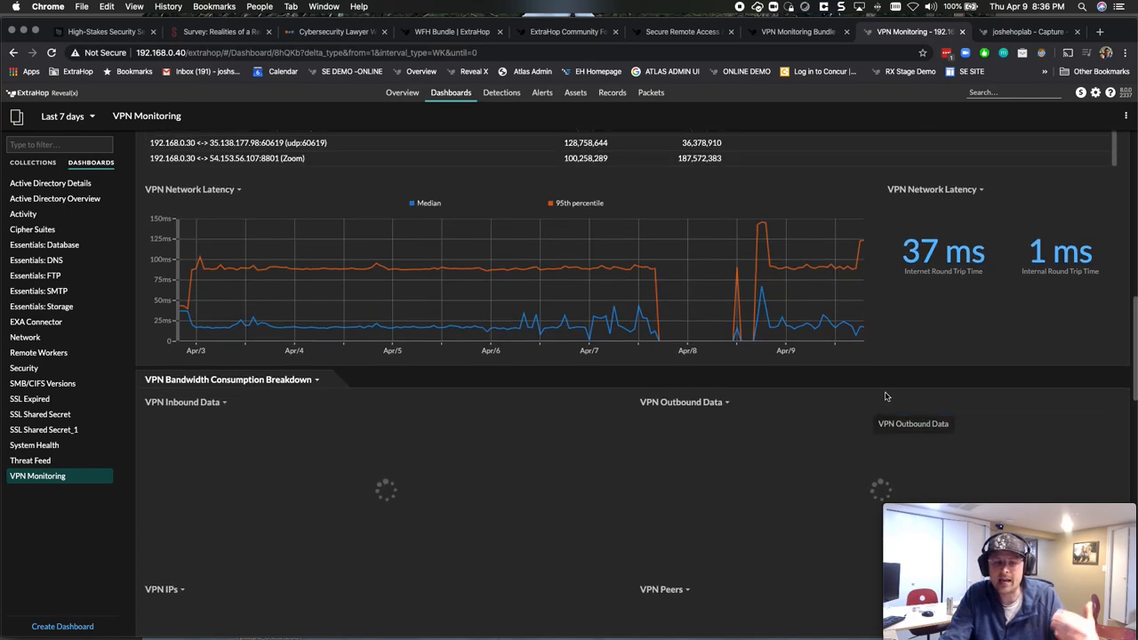
pyautogui.scroll(-3)
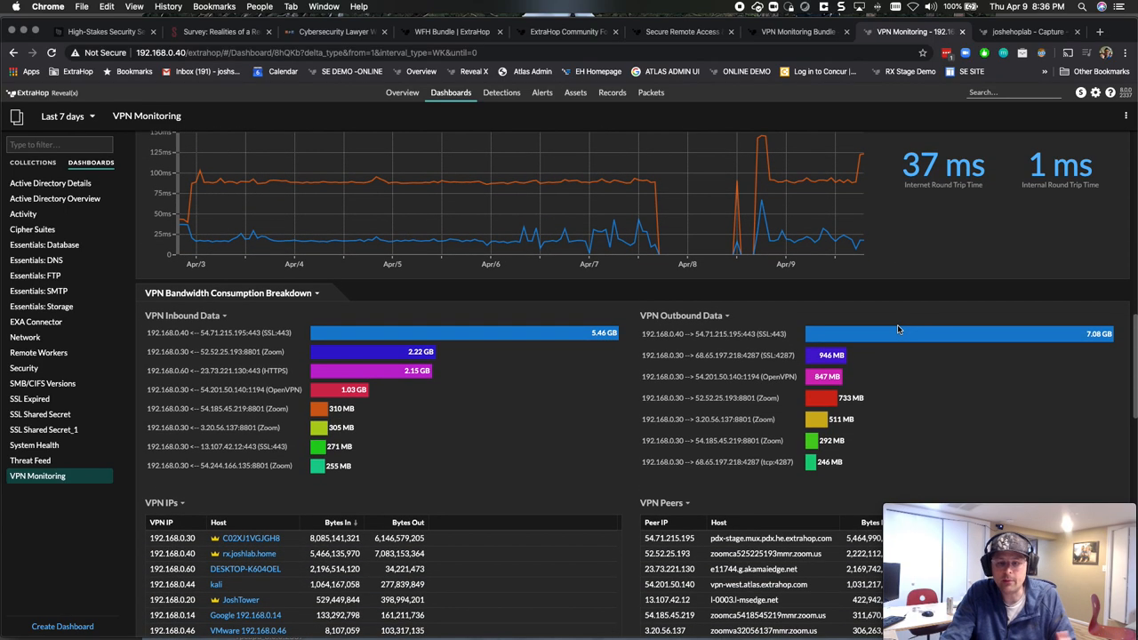
pyautogui.scroll(-3)
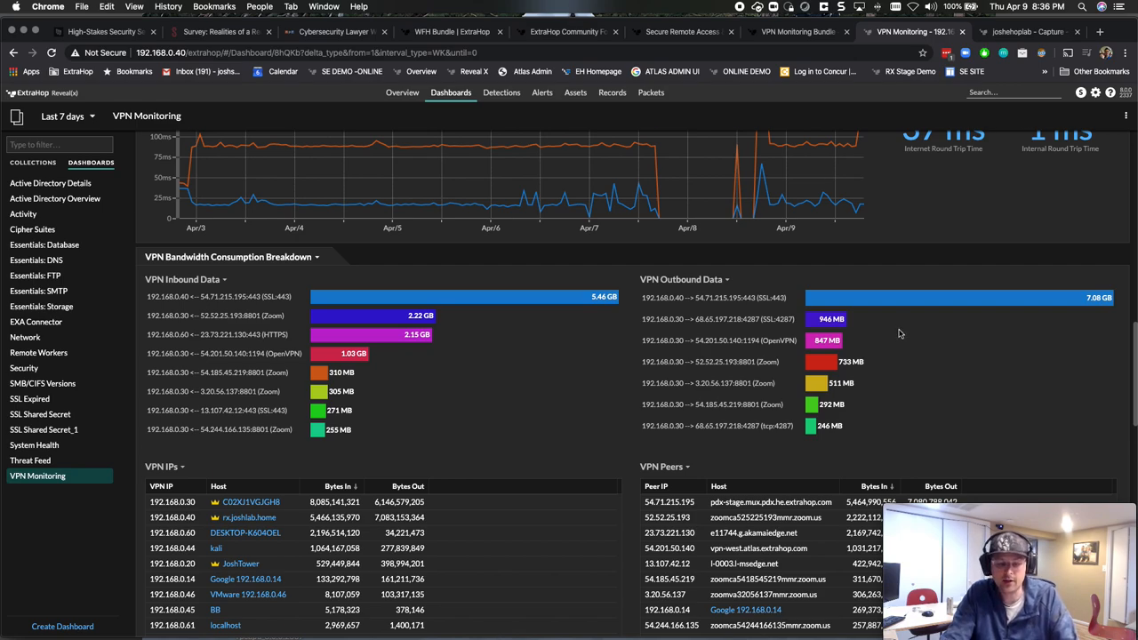
pyautogui.scroll(-3)
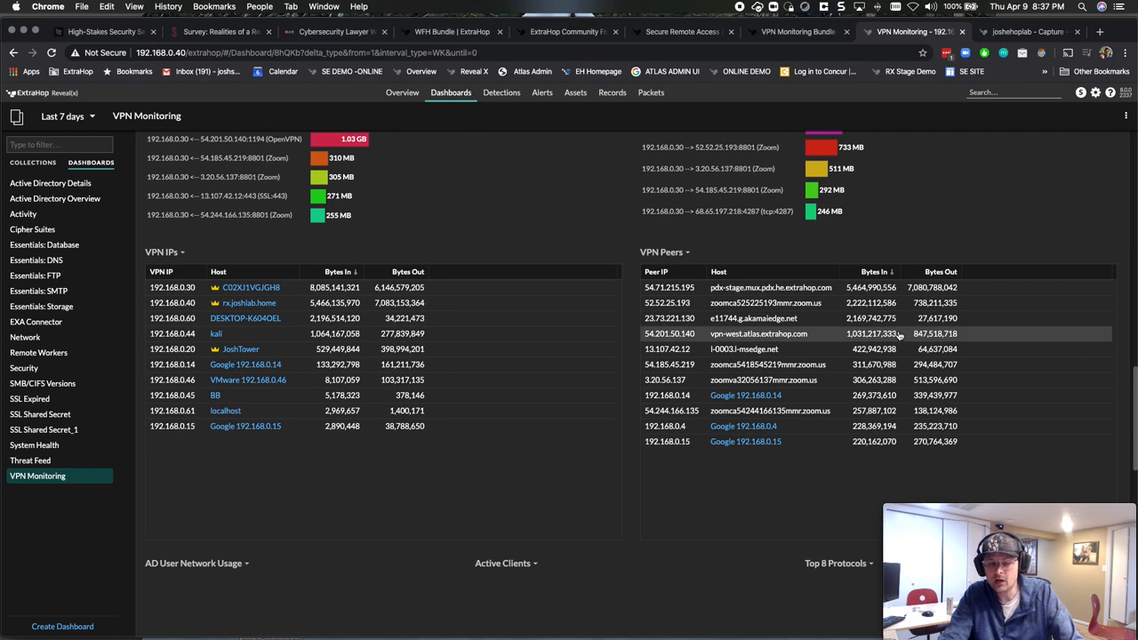
pyautogui.scroll(-3)
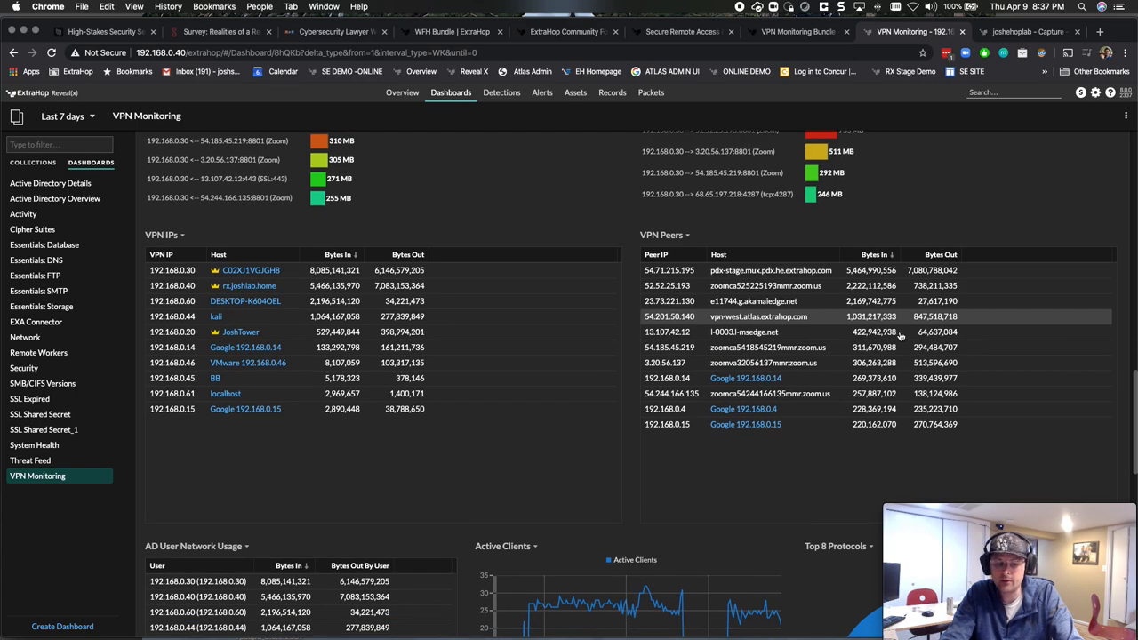
pyautogui.scroll(-3)
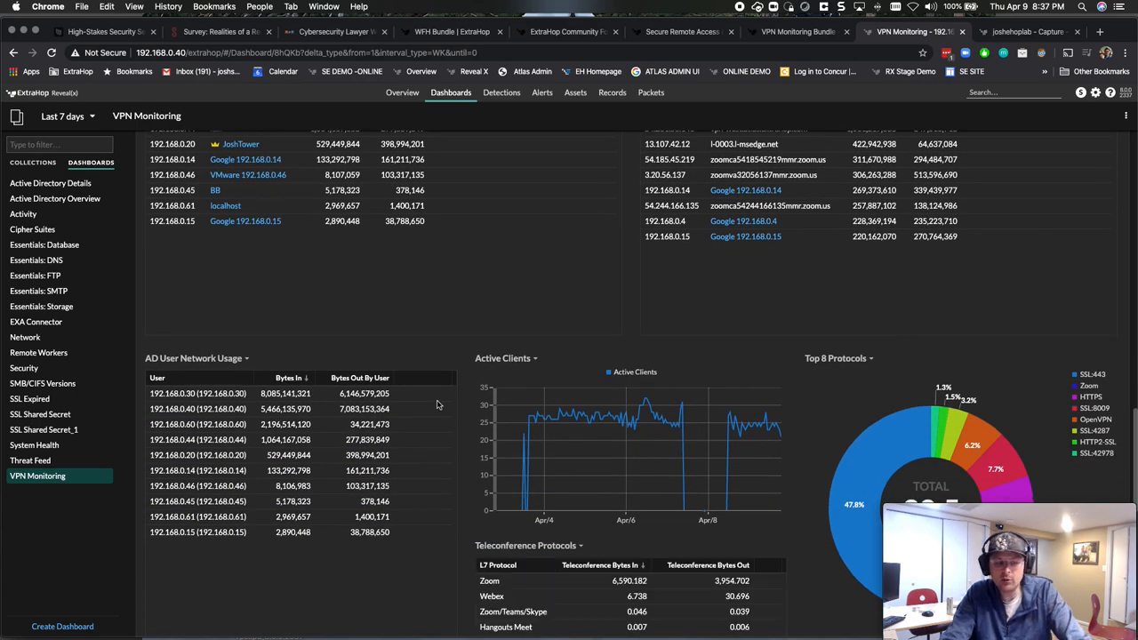
pyautogui.moveTo(289, 378)
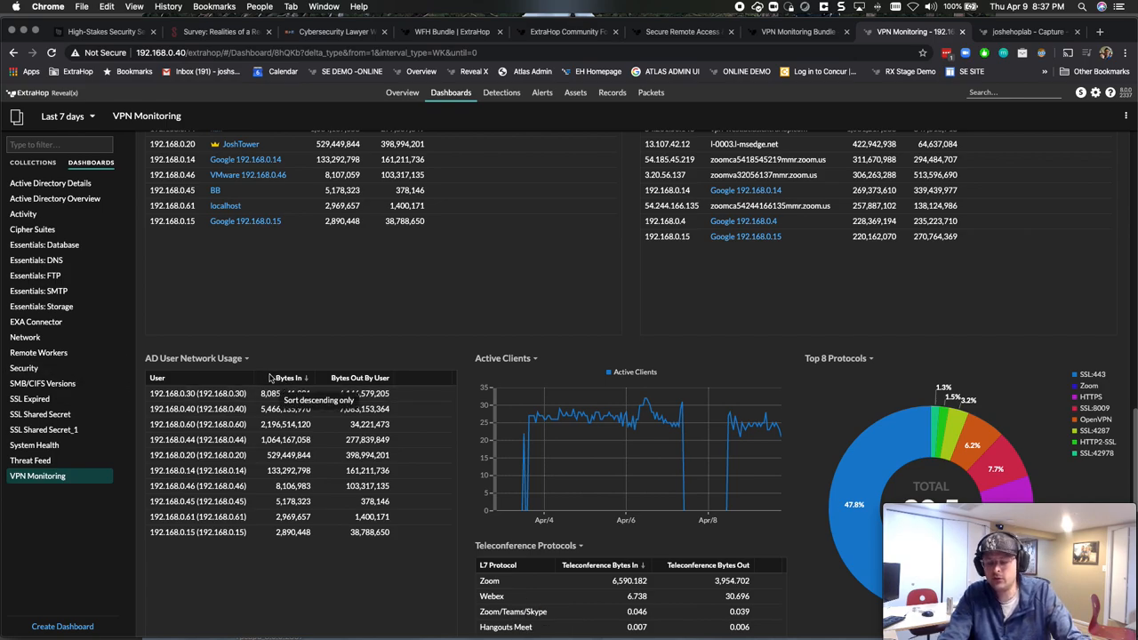
pyautogui.scroll(-3)
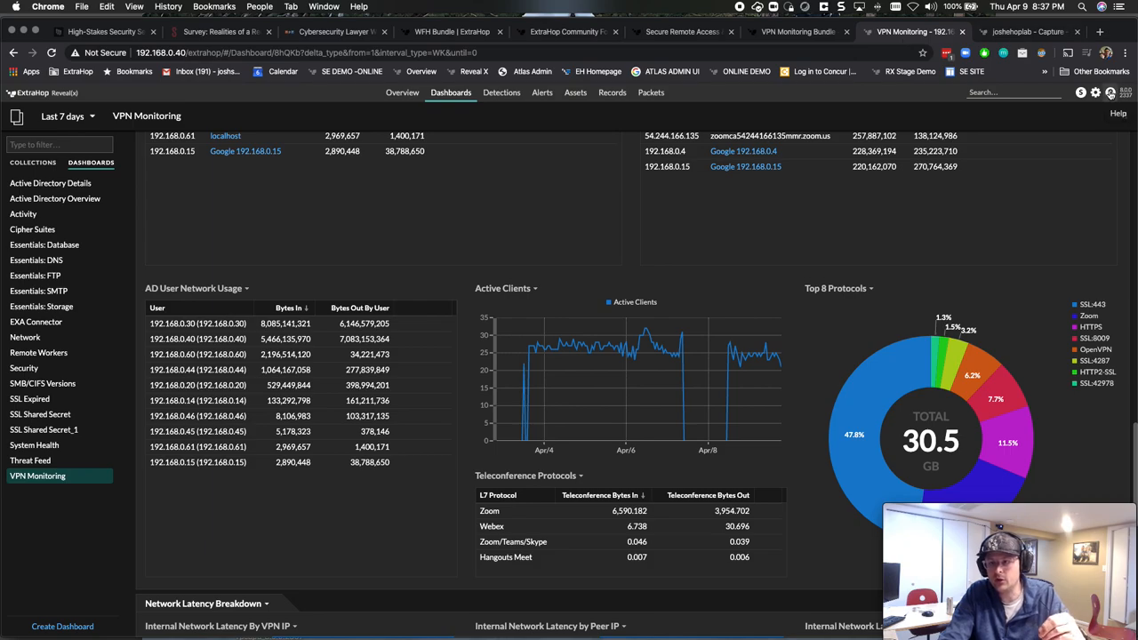
# - Return to the Triggers settings to reopen the VPN Network Monitoring trigger
pyautogui.click(1094, 93)
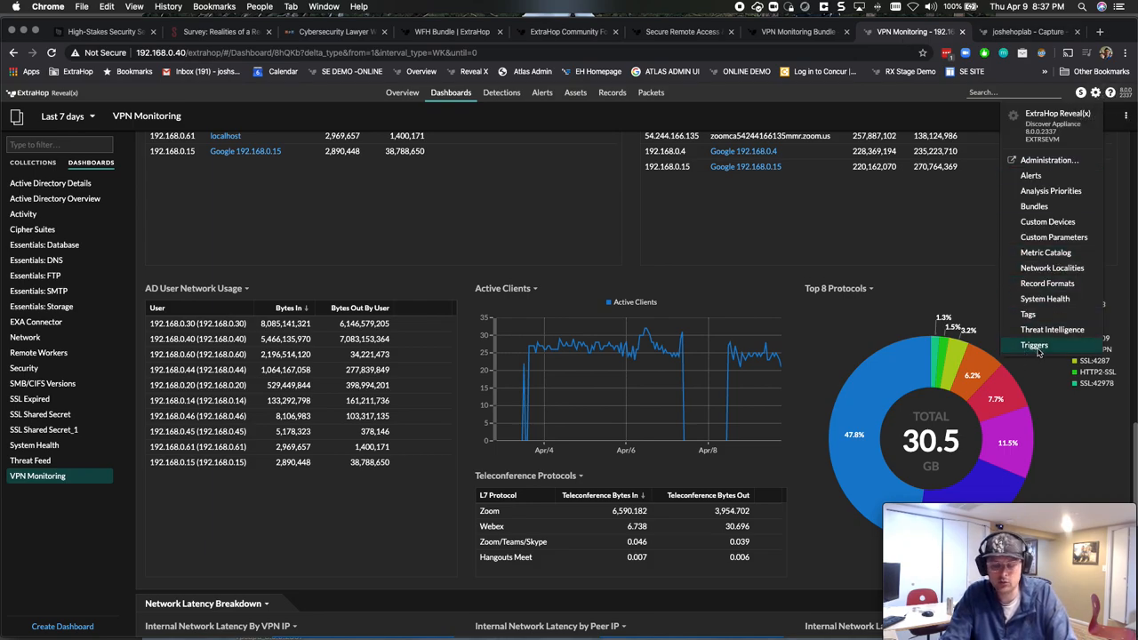
pyautogui.click(1034, 344)
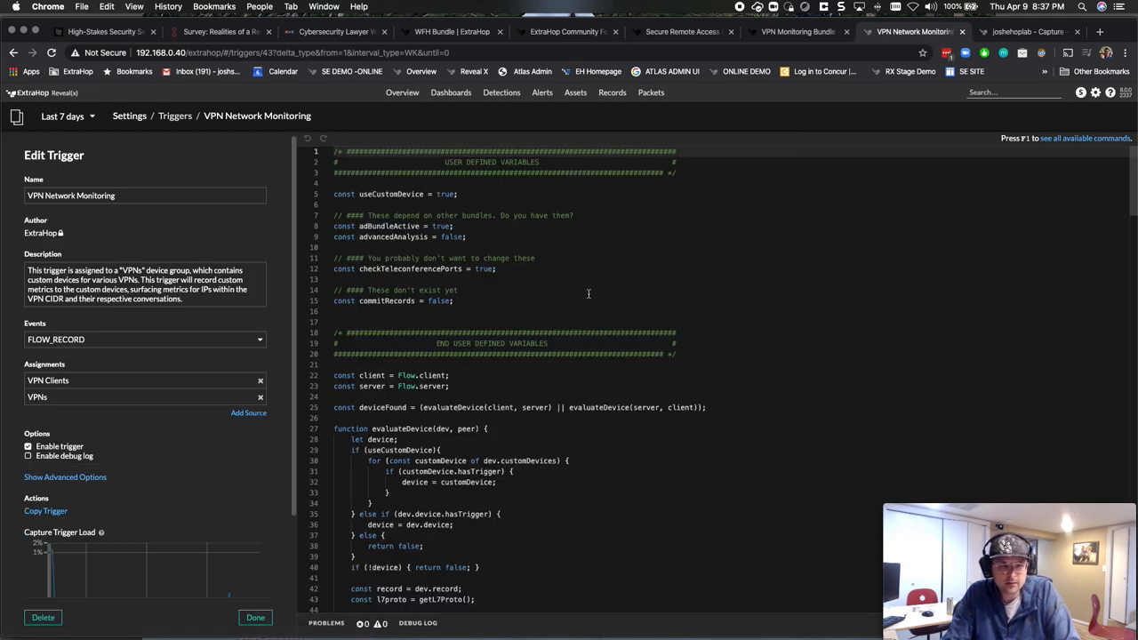
pyautogui.scroll(-3)
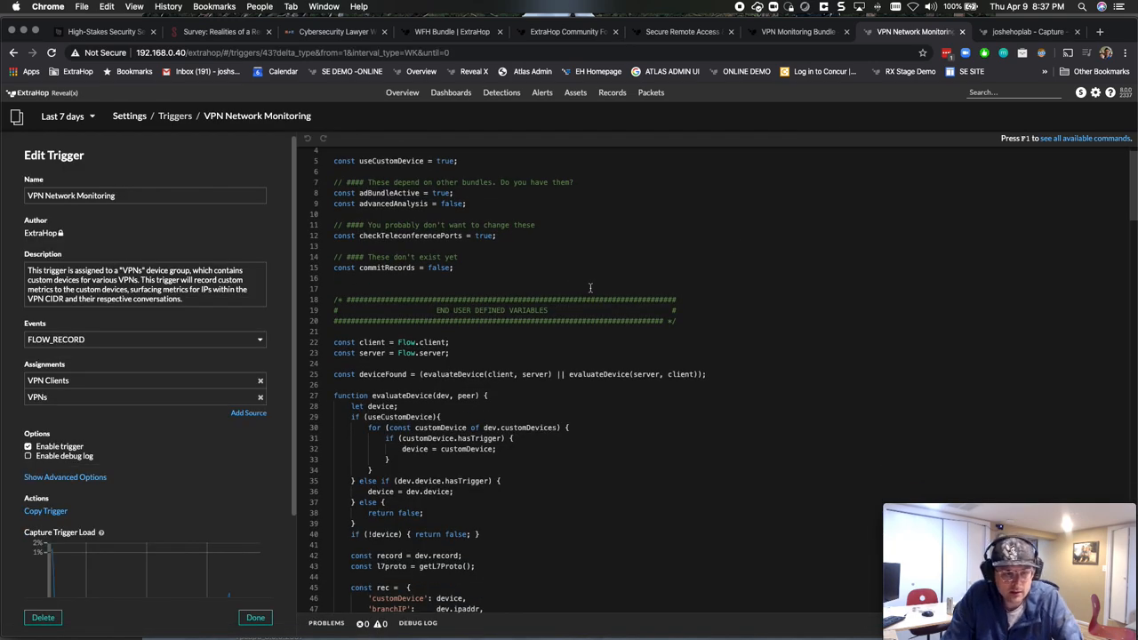
pyautogui.scroll(-3)
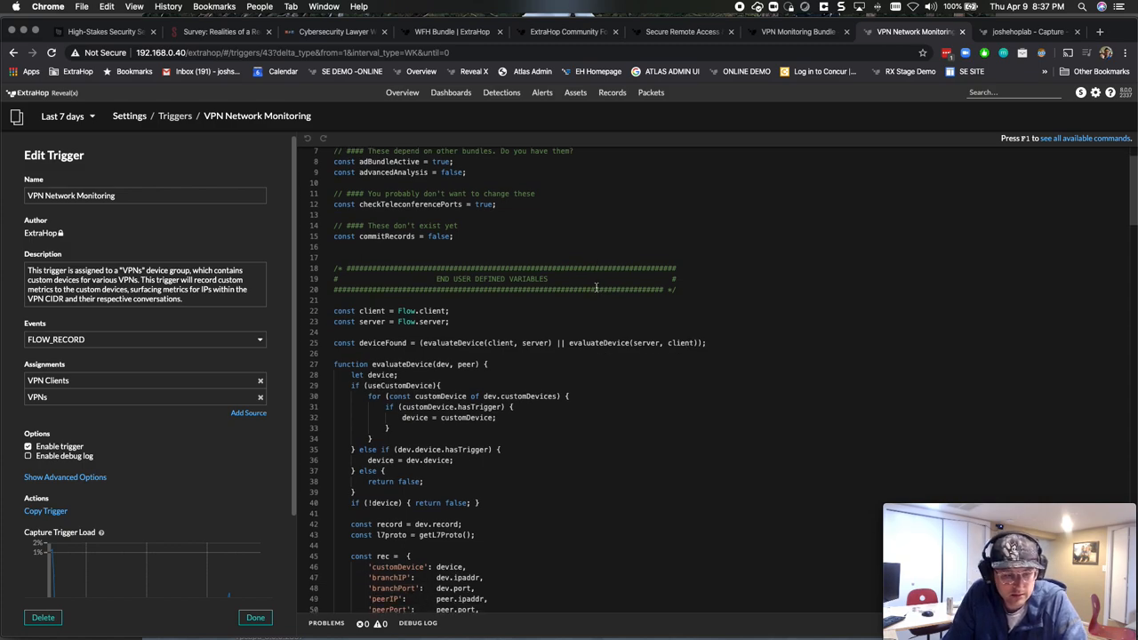
pyautogui.scroll(-3)
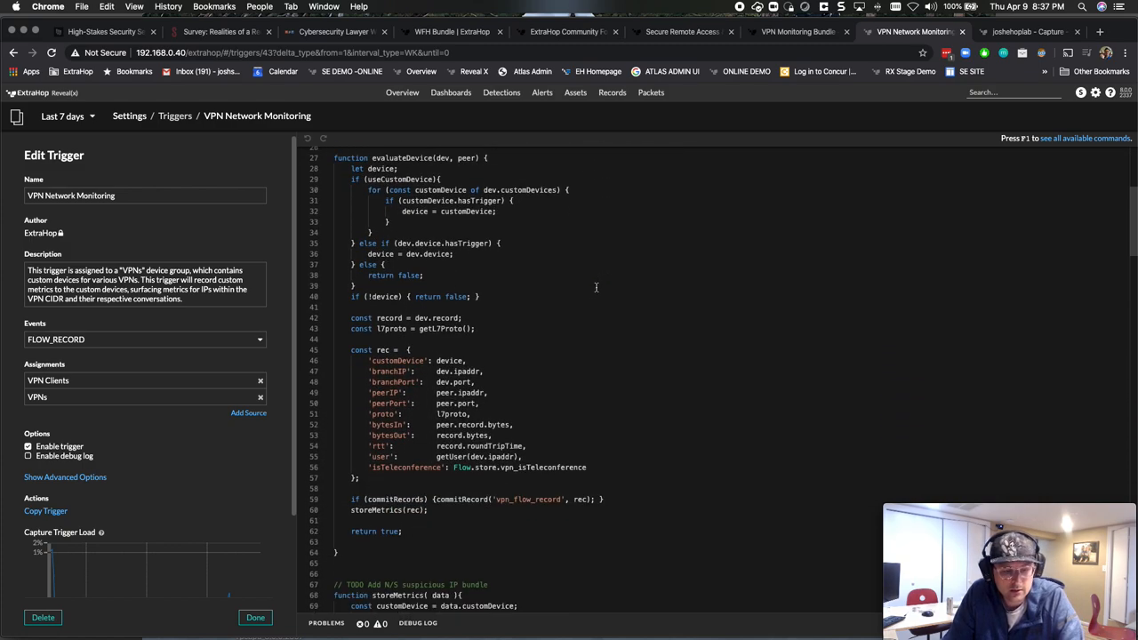
pyautogui.scroll(3)
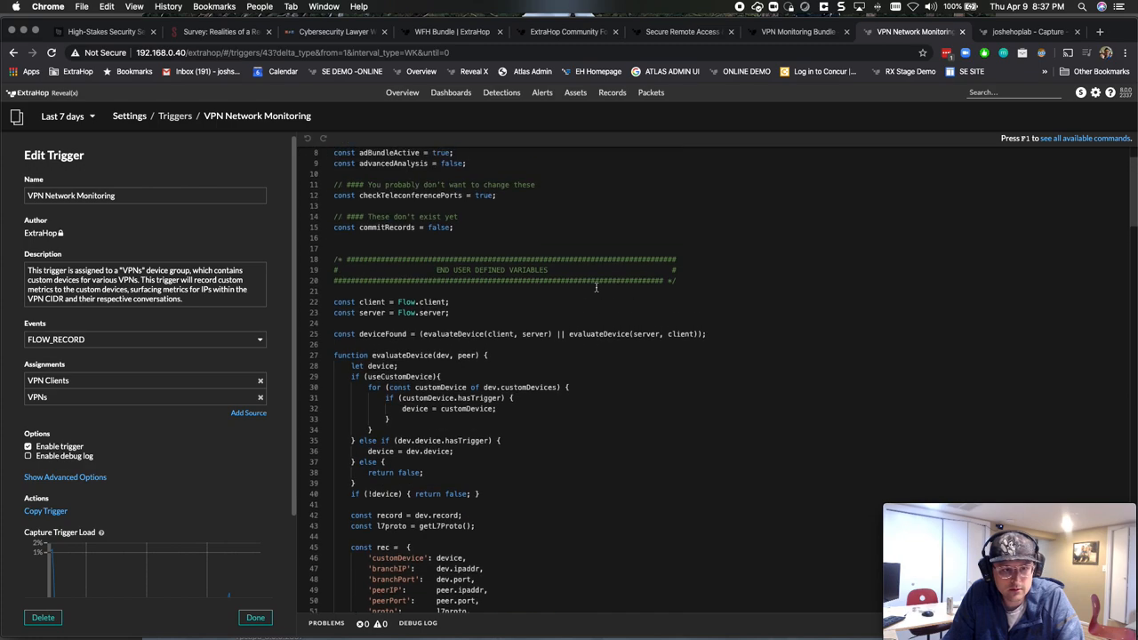
pyautogui.scroll(3)
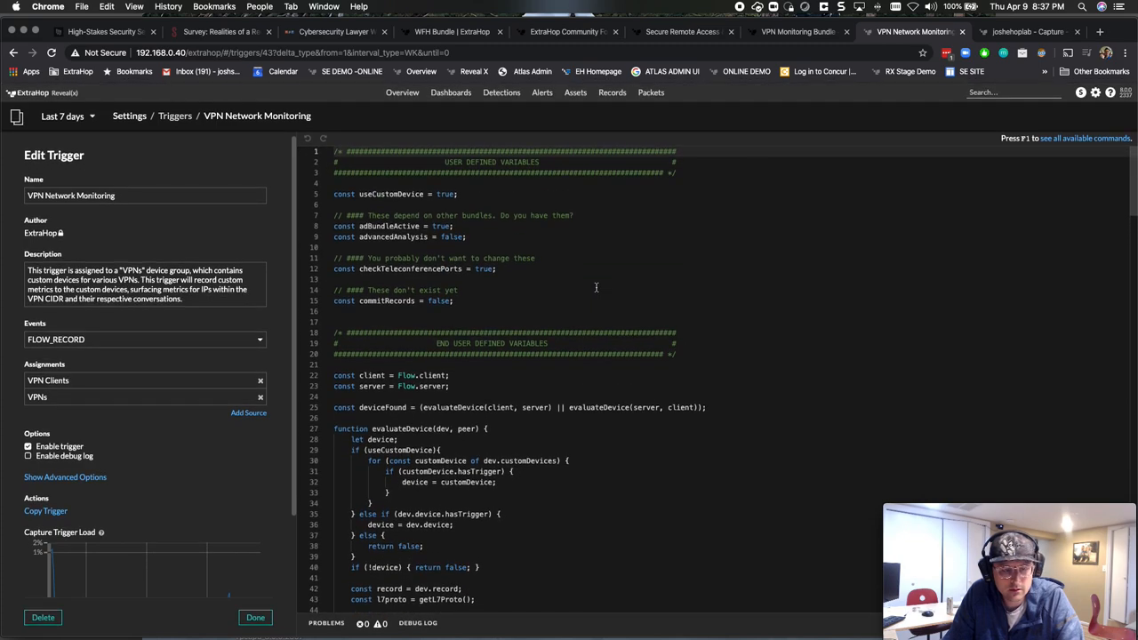
pyautogui.moveTo(413, 243)
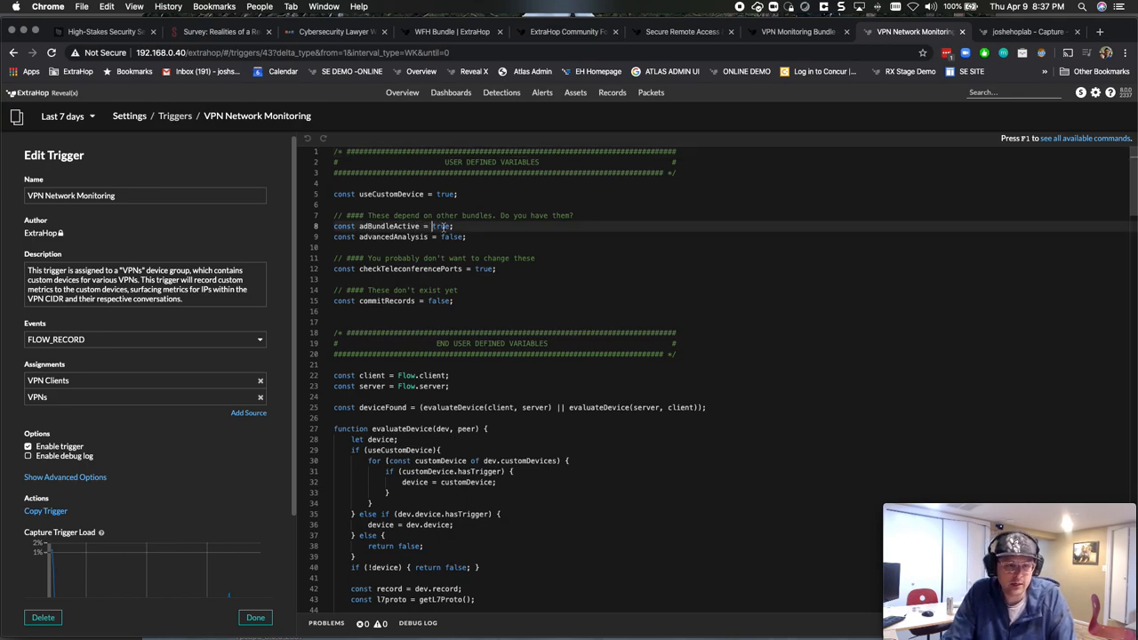
pyautogui.doubleClick(441, 226)
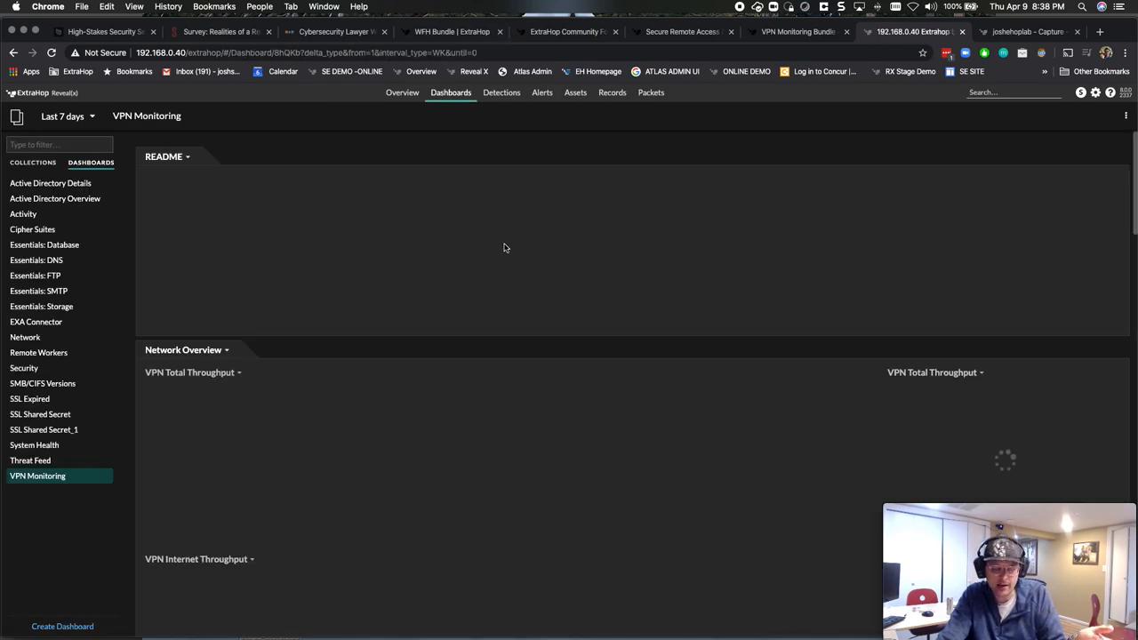
# - Scroll through the VPN Monitoring dashboard's latency, congestion, round trip time and bandwidth charts
pyautogui.scroll(-3)
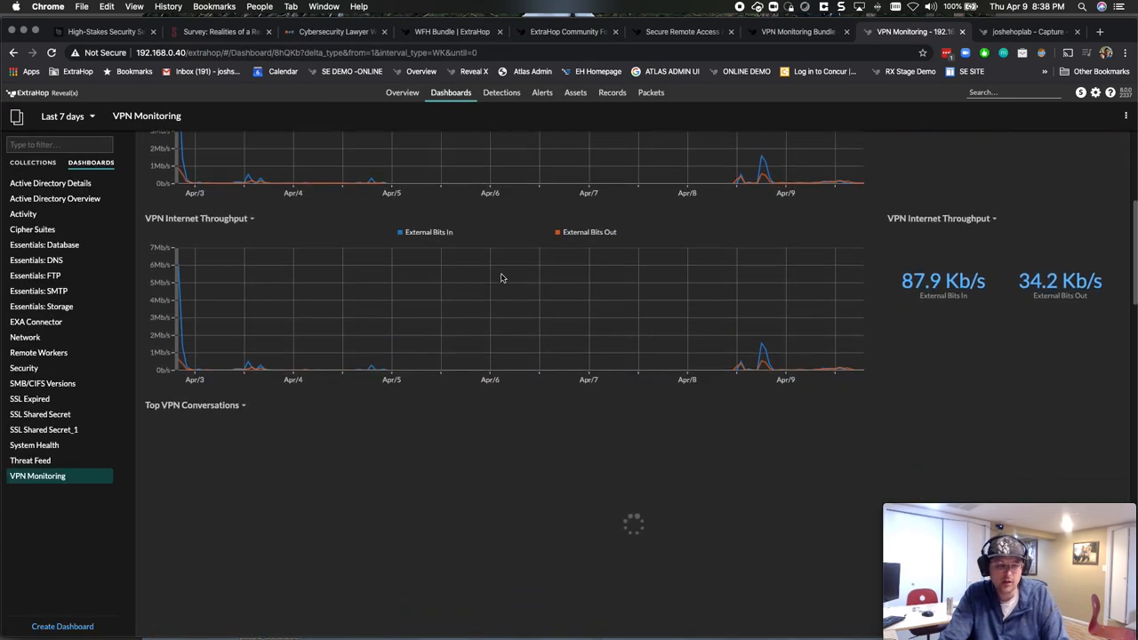
pyautogui.scroll(-3)
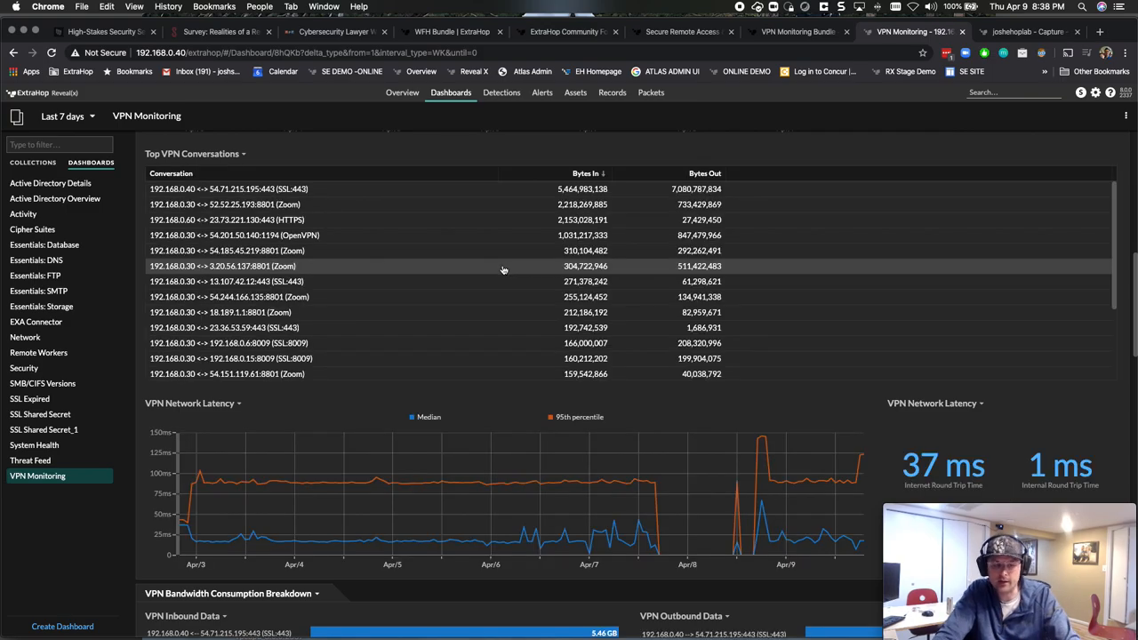
pyautogui.scroll(-3)
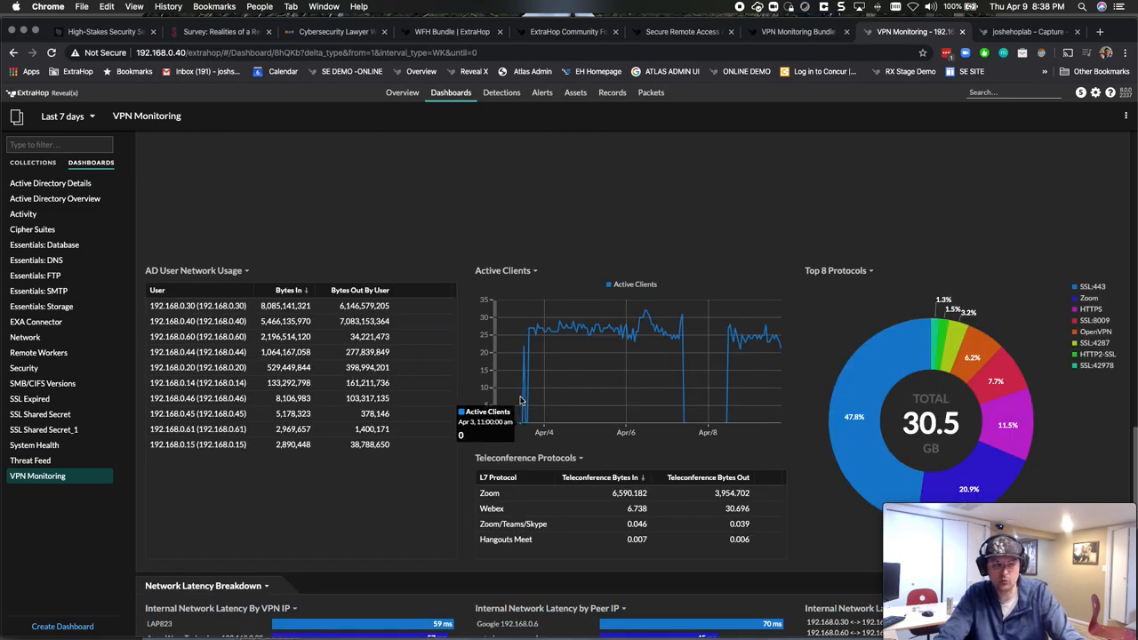
pyautogui.moveTo(222, 321)
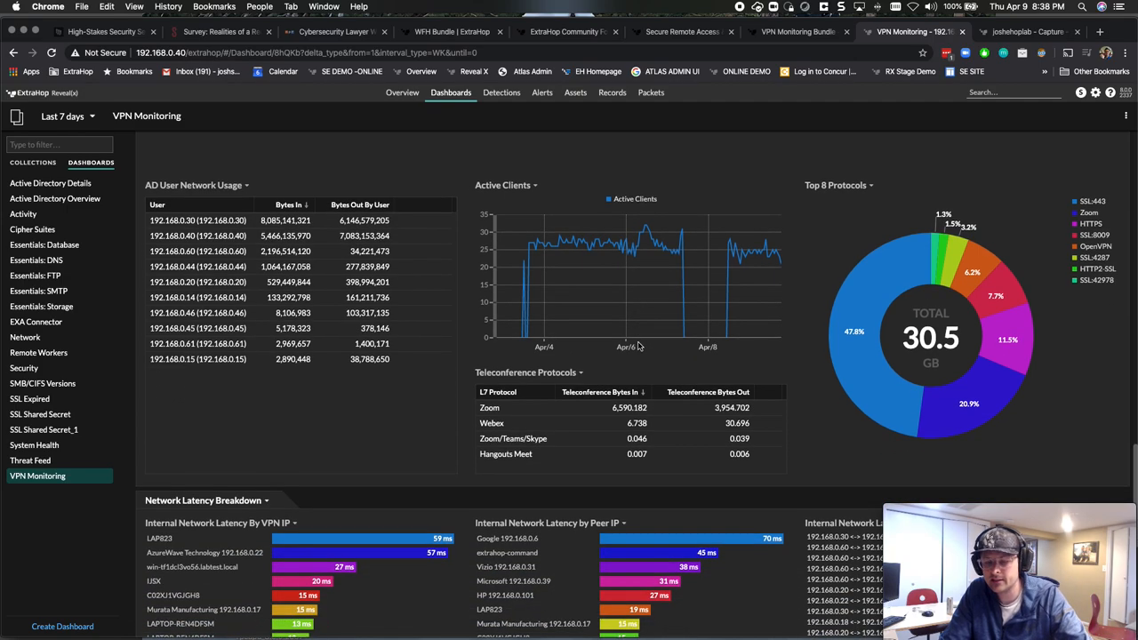
pyautogui.scroll(-3)
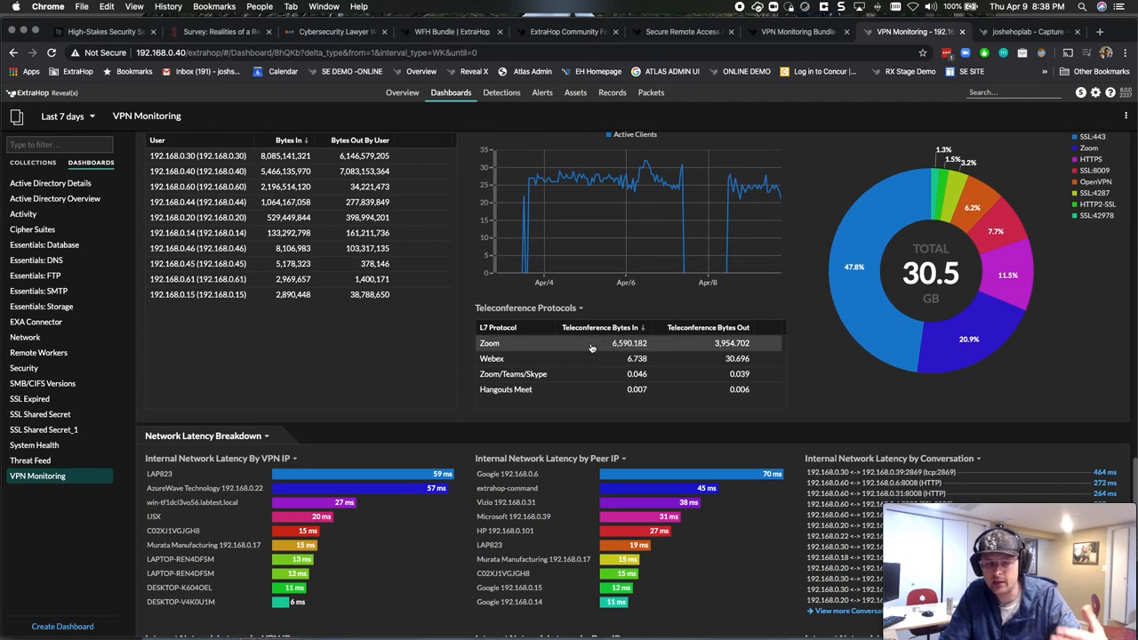
pyautogui.moveTo(658, 373)
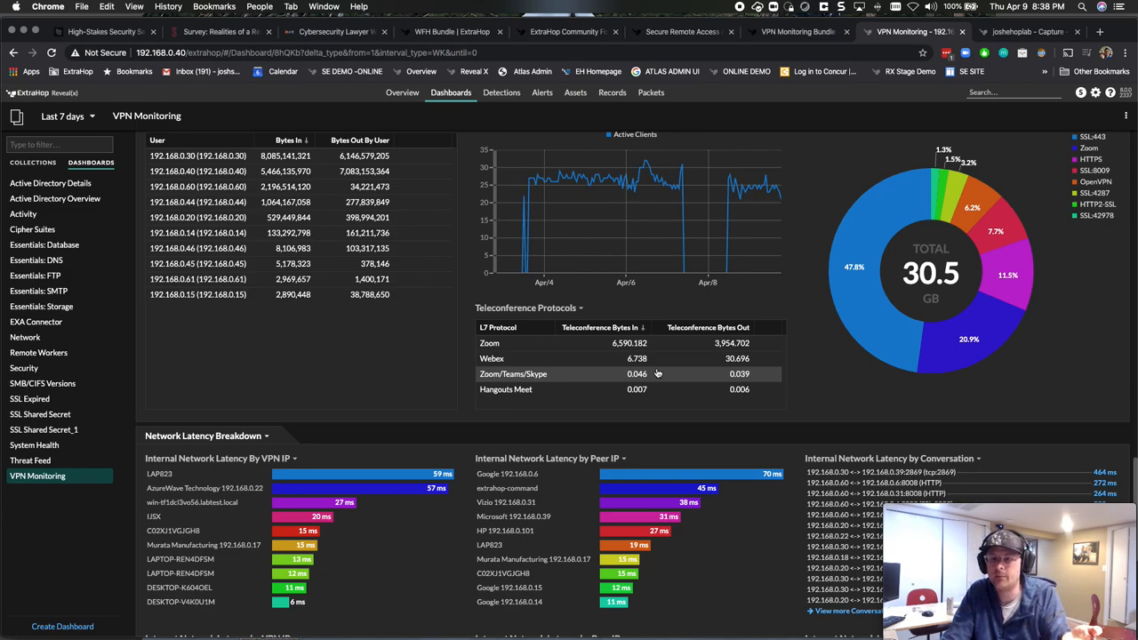
pyautogui.scroll(3)
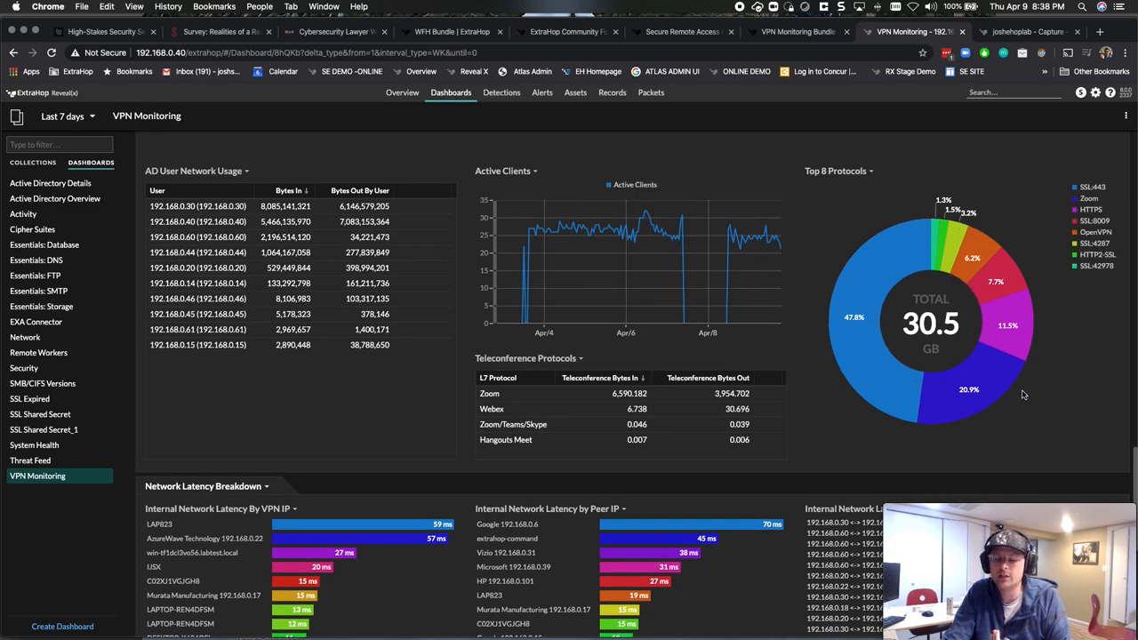
pyautogui.scroll(-3)
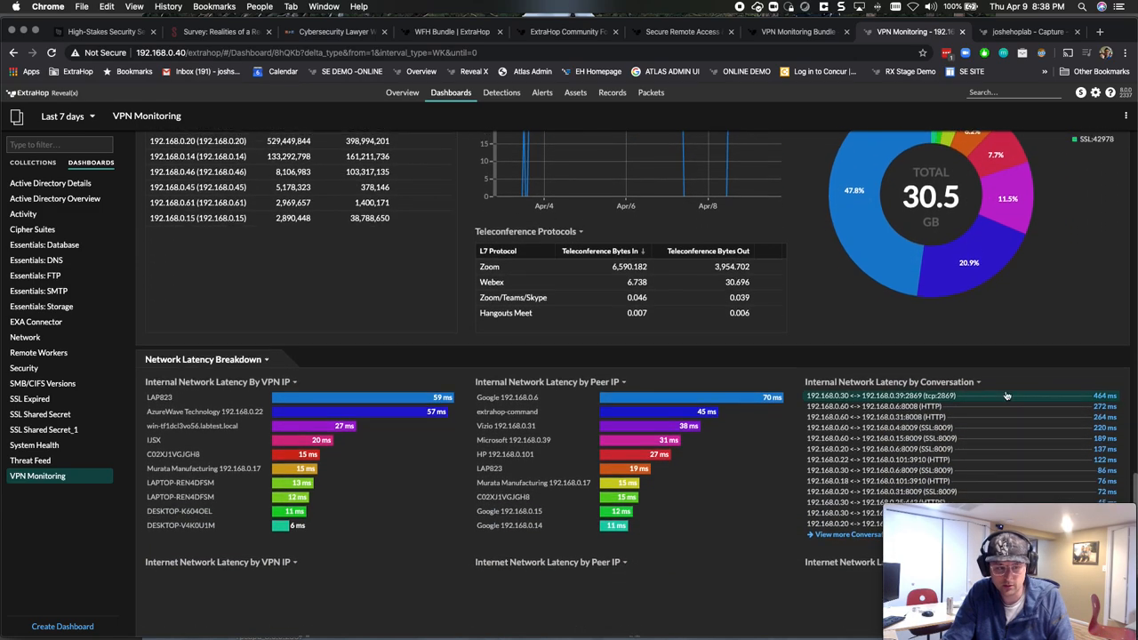
pyautogui.scroll(-3)
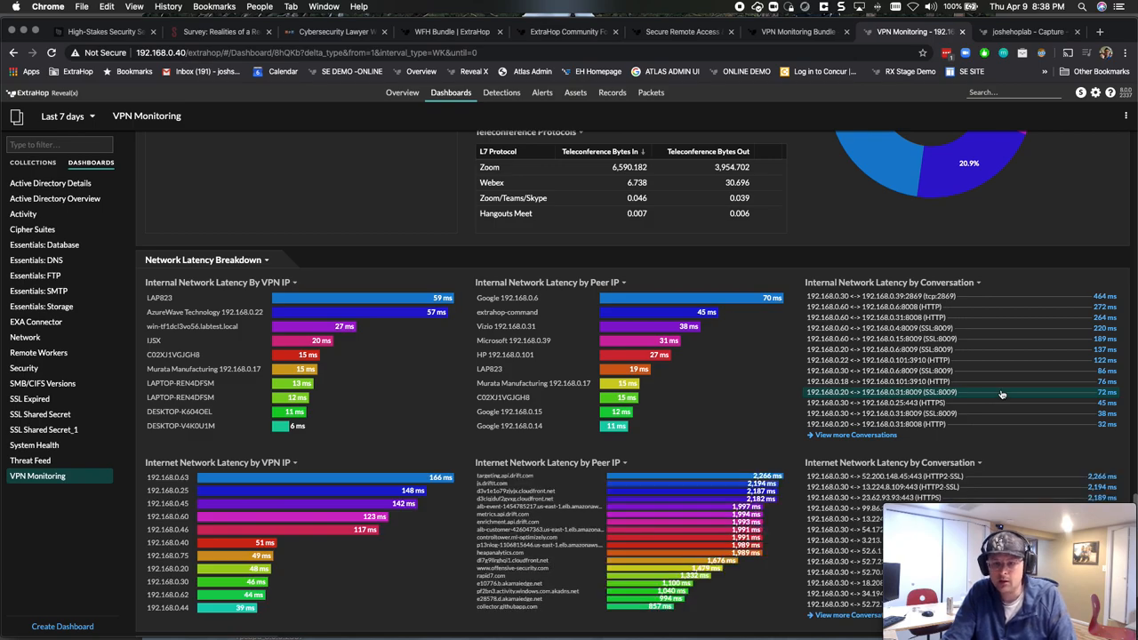
pyautogui.scroll(-3)
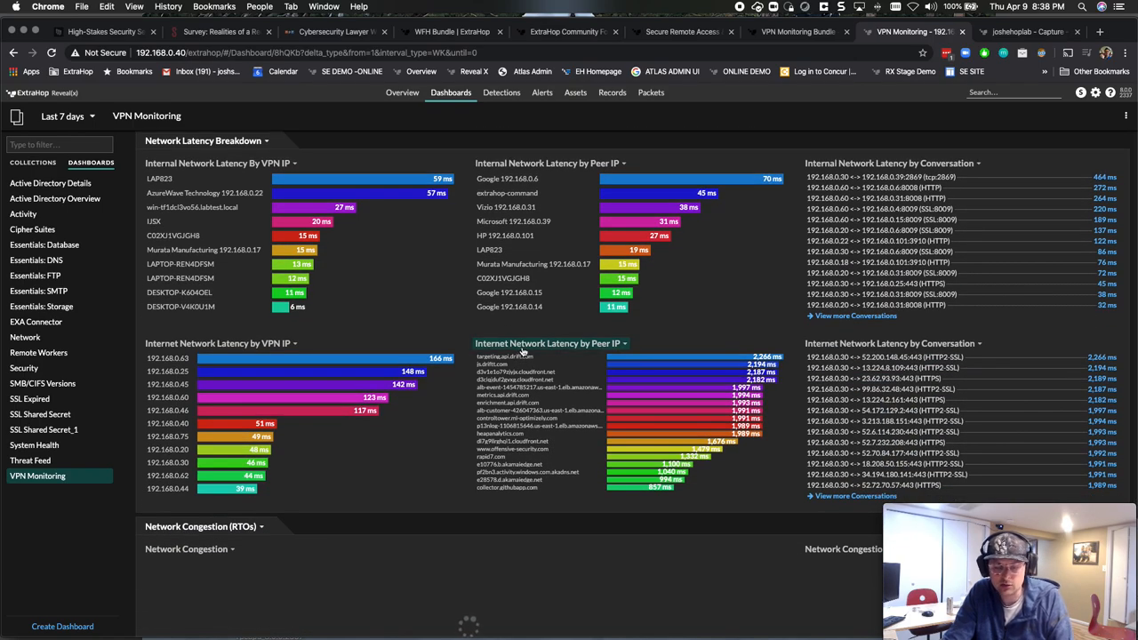
pyautogui.scroll(-3)
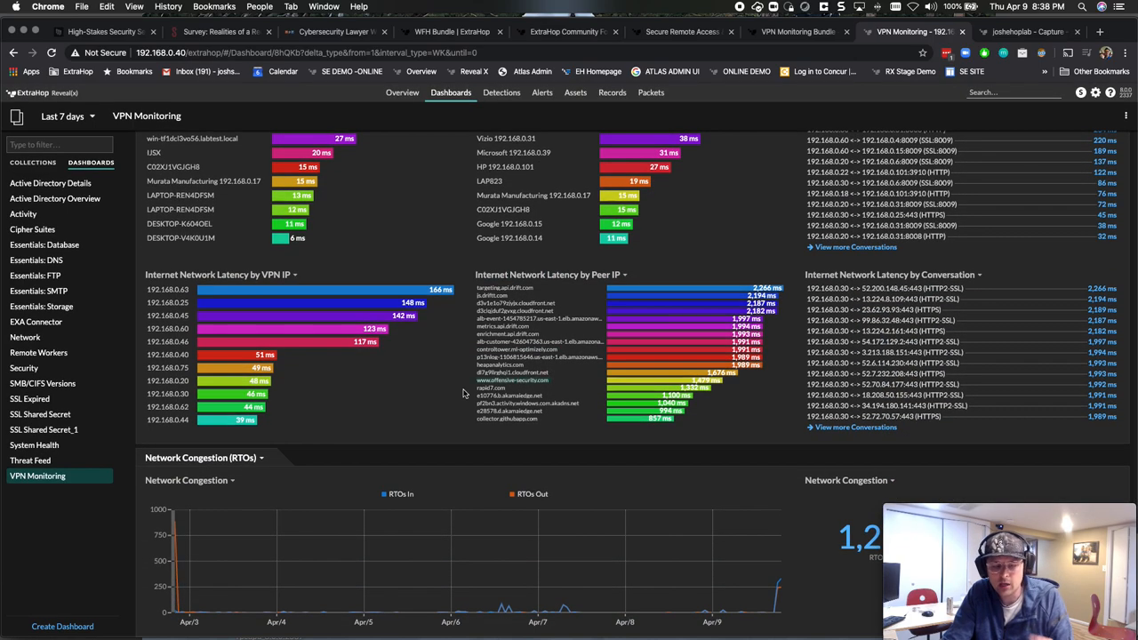
pyautogui.moveTo(211, 497)
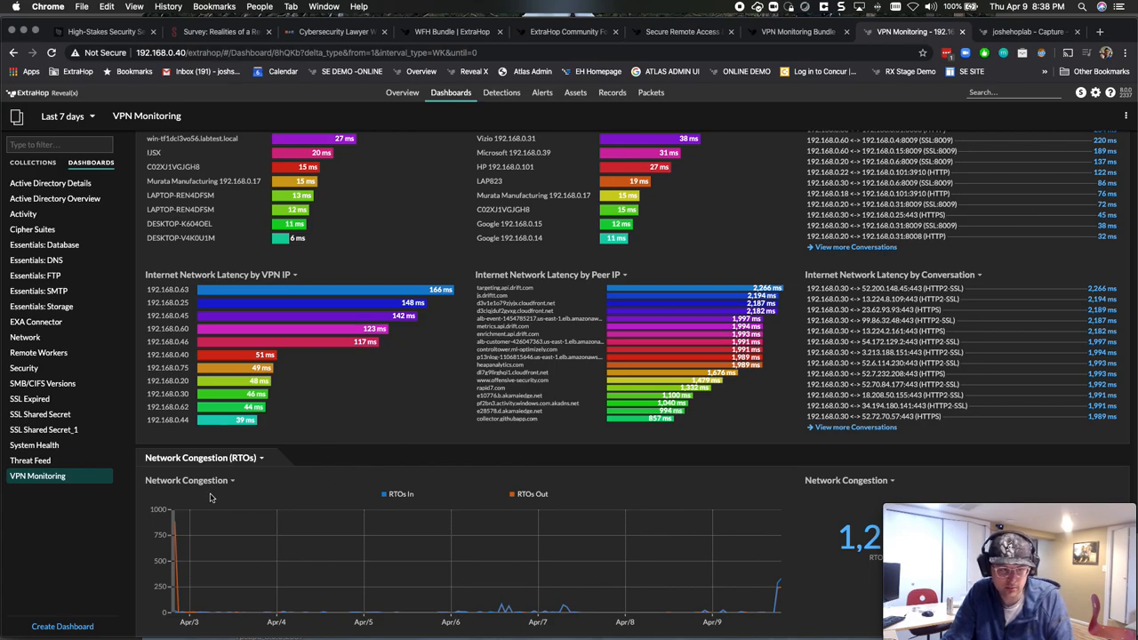
pyautogui.scroll(-3)
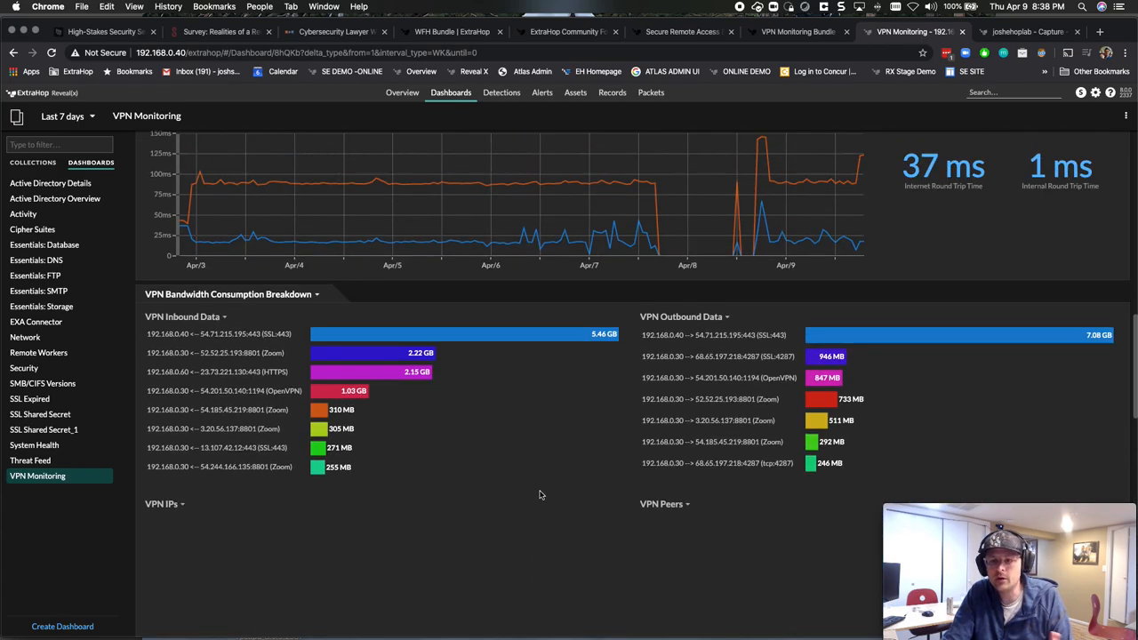
# - Scroll to the dashboard top and open the System Settings list showing Custom Devices
pyautogui.scroll(3)
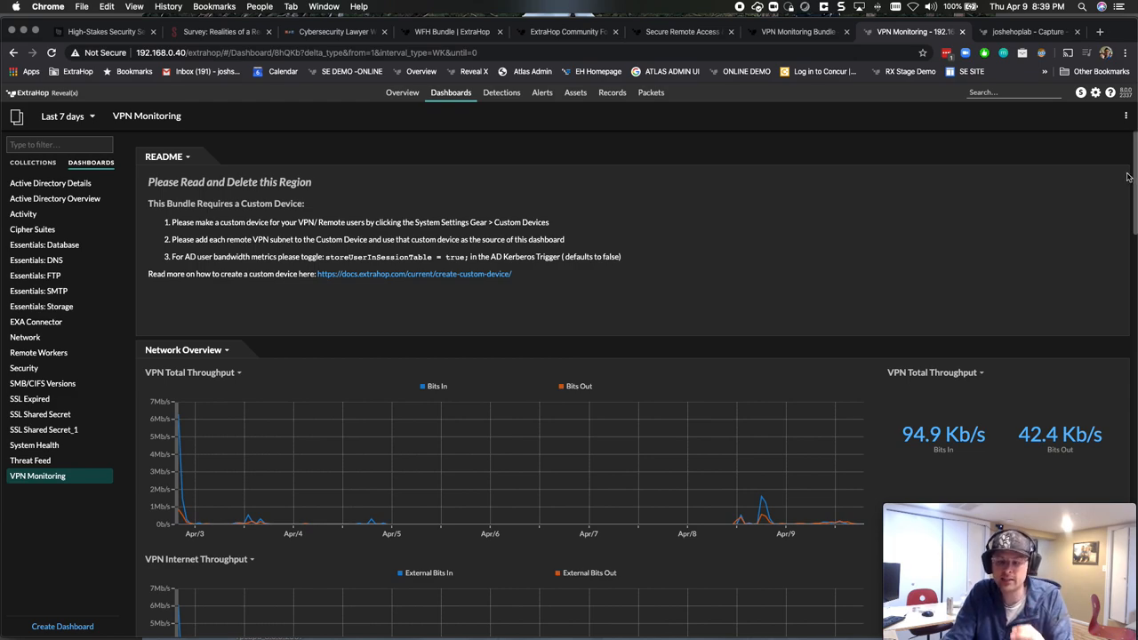
pyautogui.click(1095, 92)
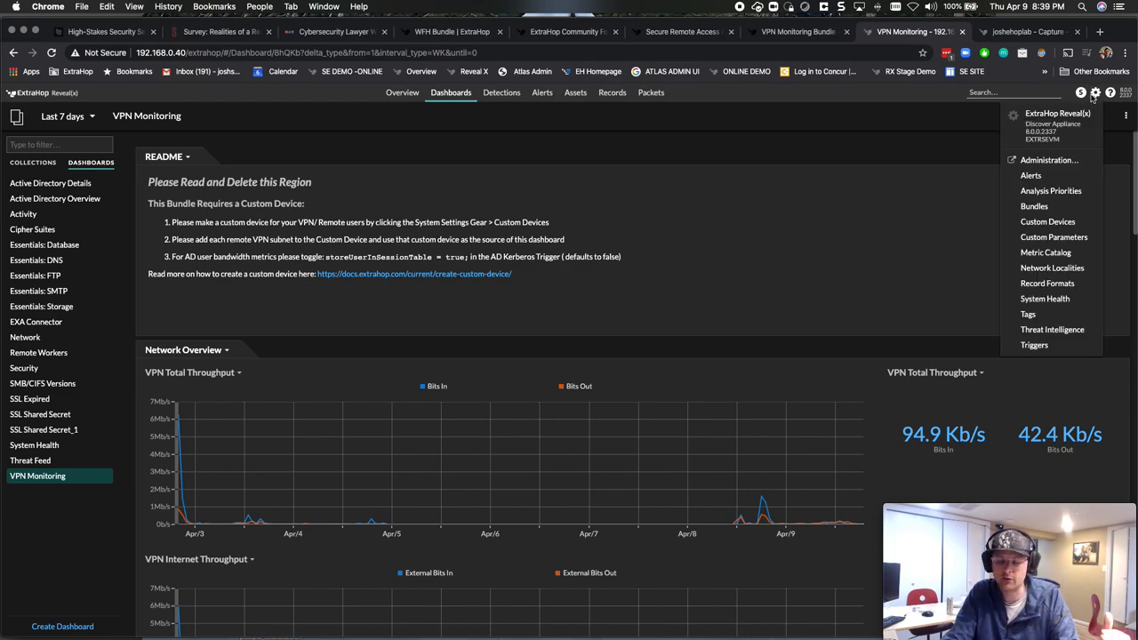
pyautogui.moveTo(1048, 160)
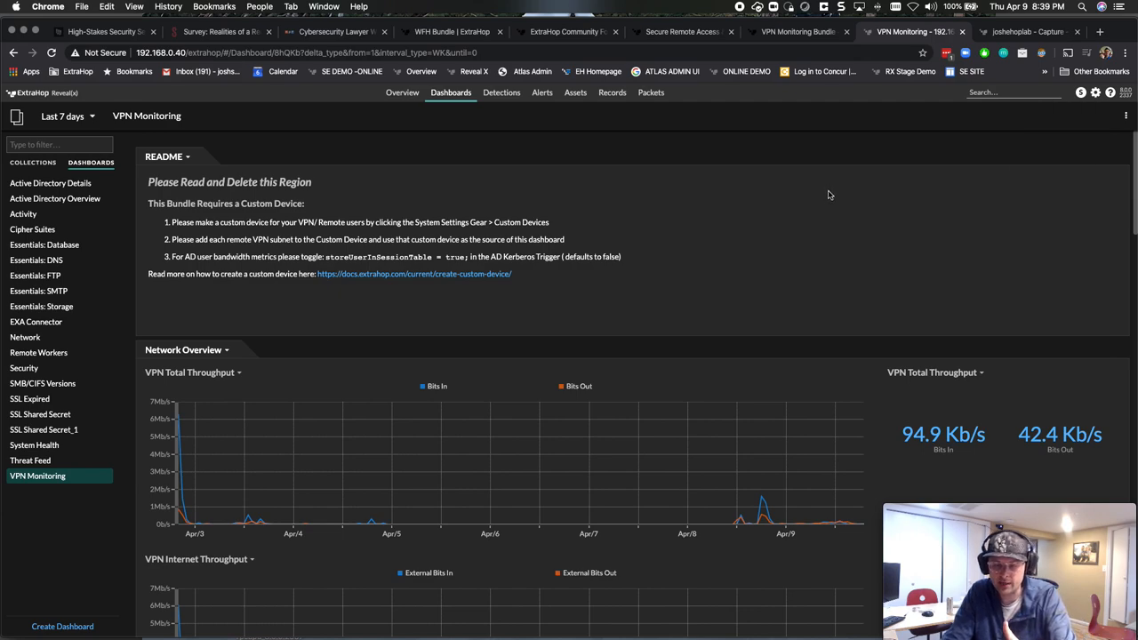
pyautogui.moveTo(840, 185)
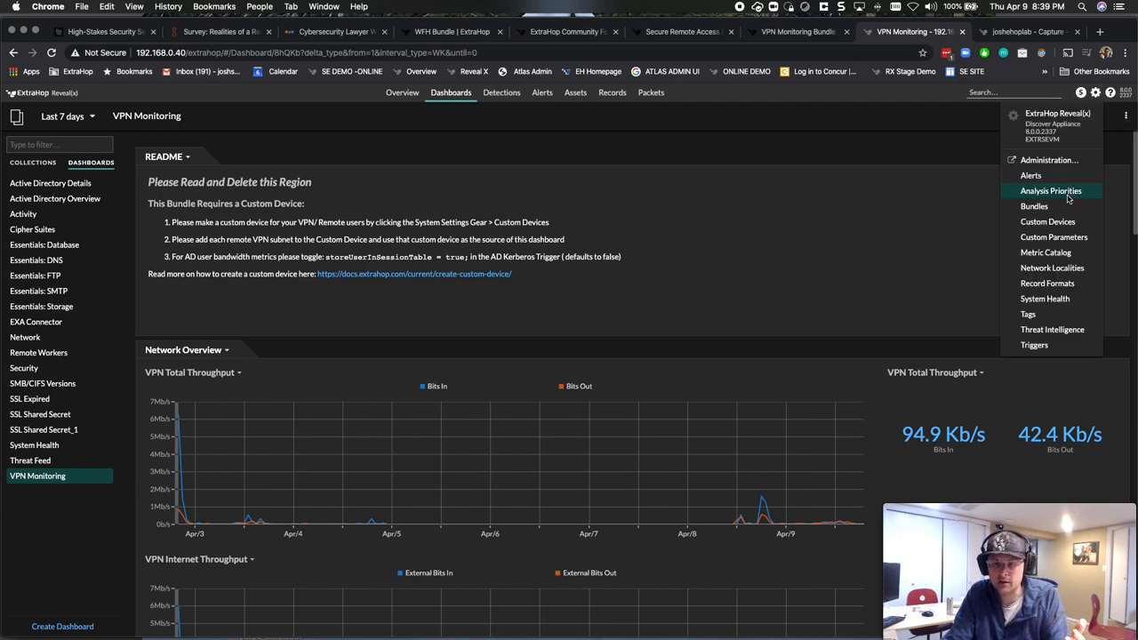
pyautogui.moveTo(1047, 221)
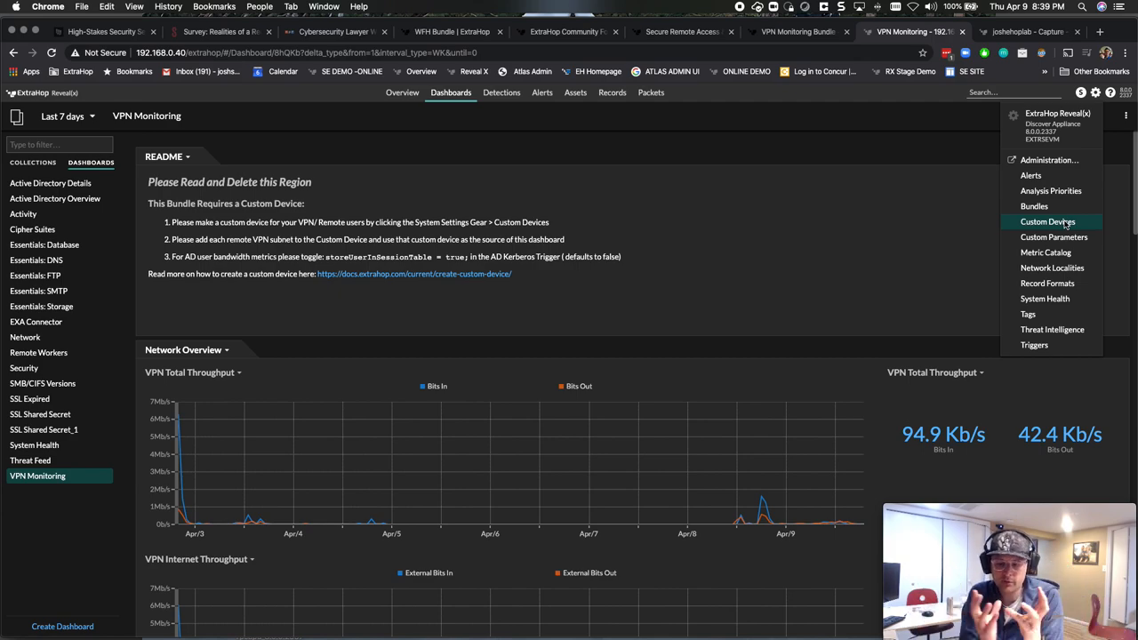